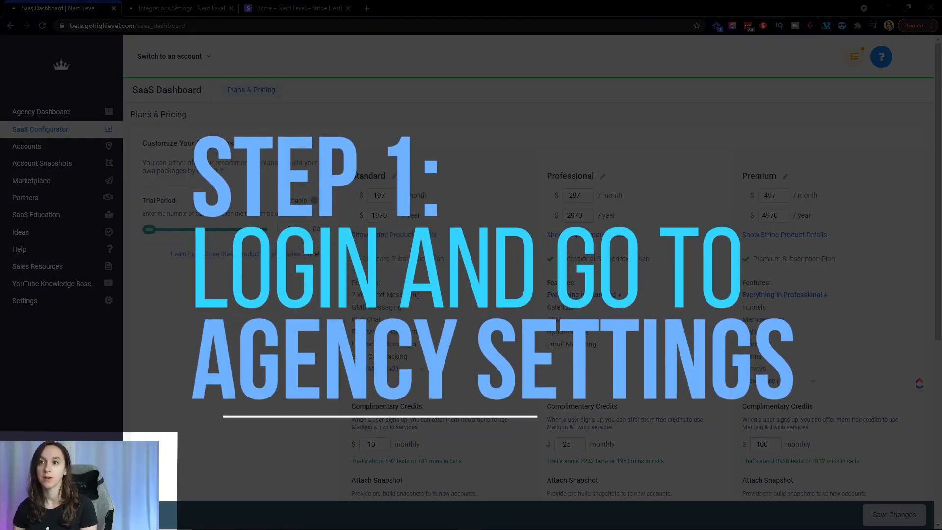
pyautogui.moveTo(556, 125)
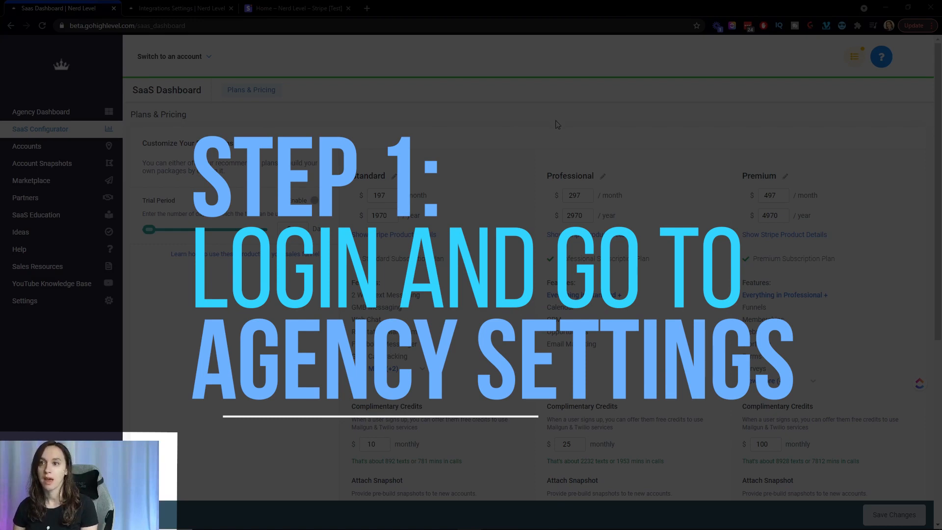
pyautogui.moveTo(853, 56)
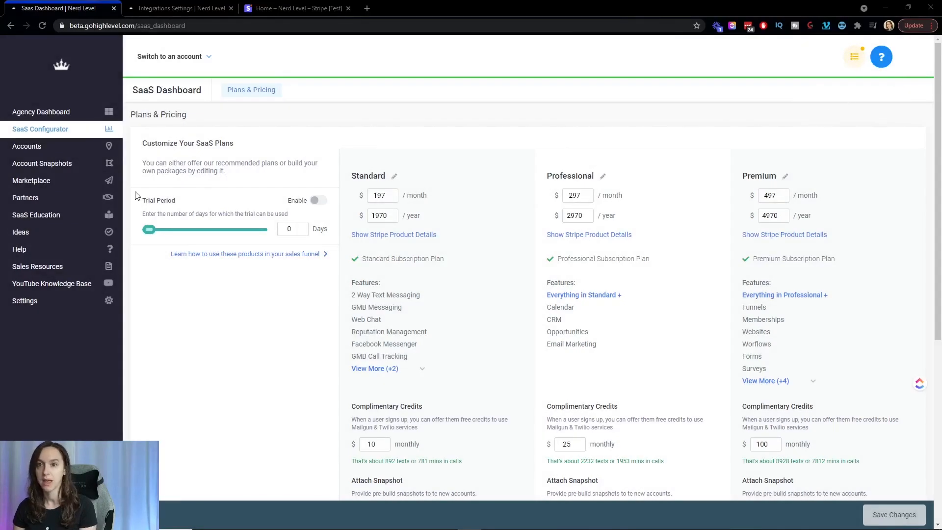
pyautogui.moveTo(51, 136)
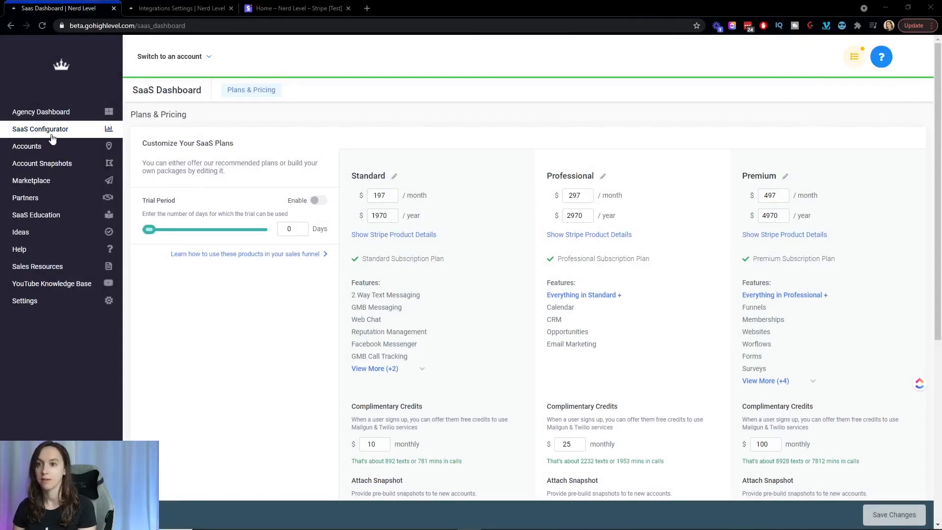
pyautogui.moveTo(34, 142)
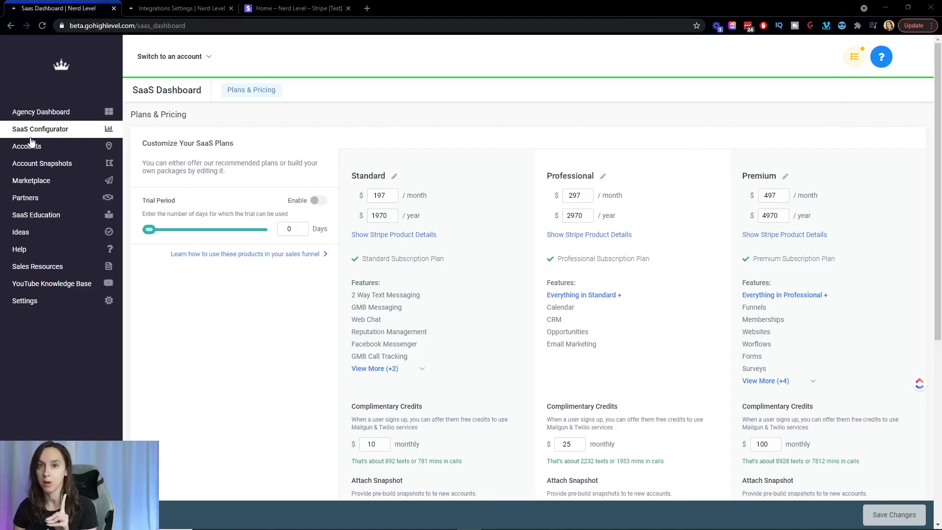
pyautogui.moveTo(39, 129)
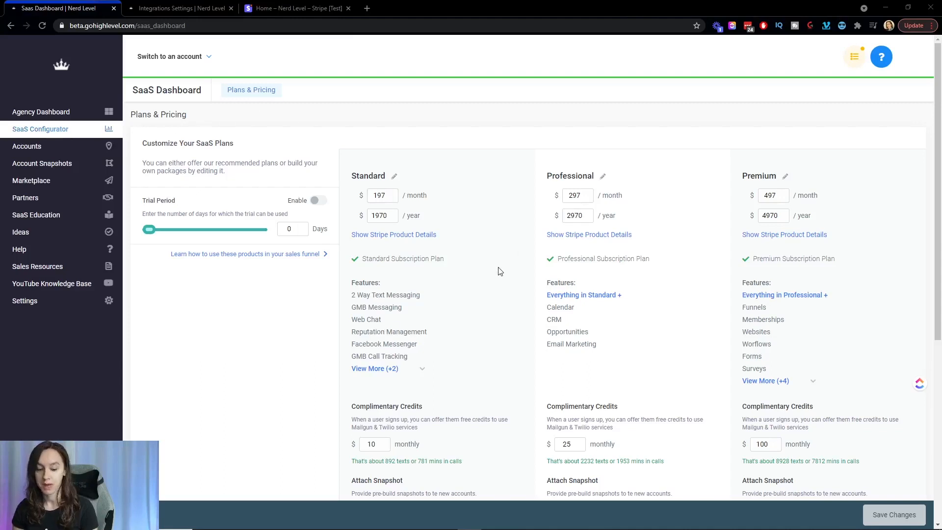
pyautogui.moveTo(509, 241)
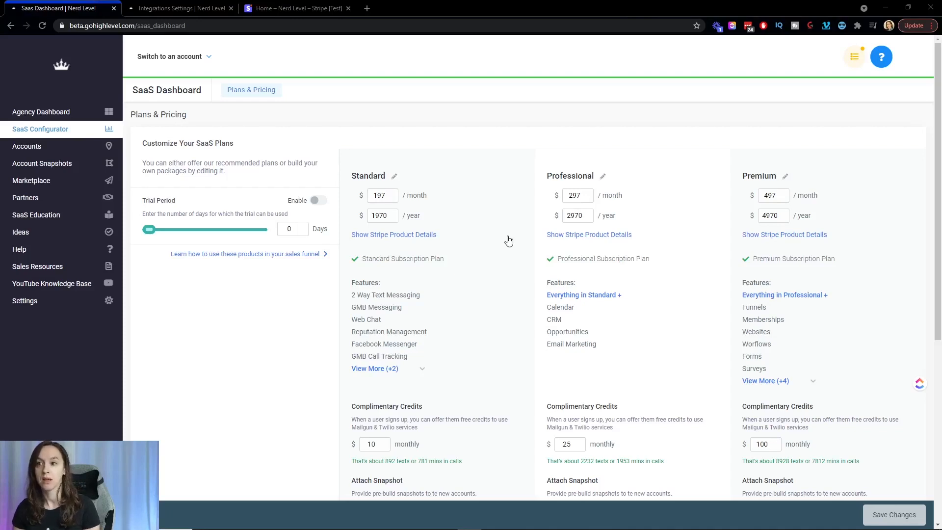
# Step: Toggle the free trial on then back off, and deselect the Standard plan's yearly price
pyautogui.click(320, 200)
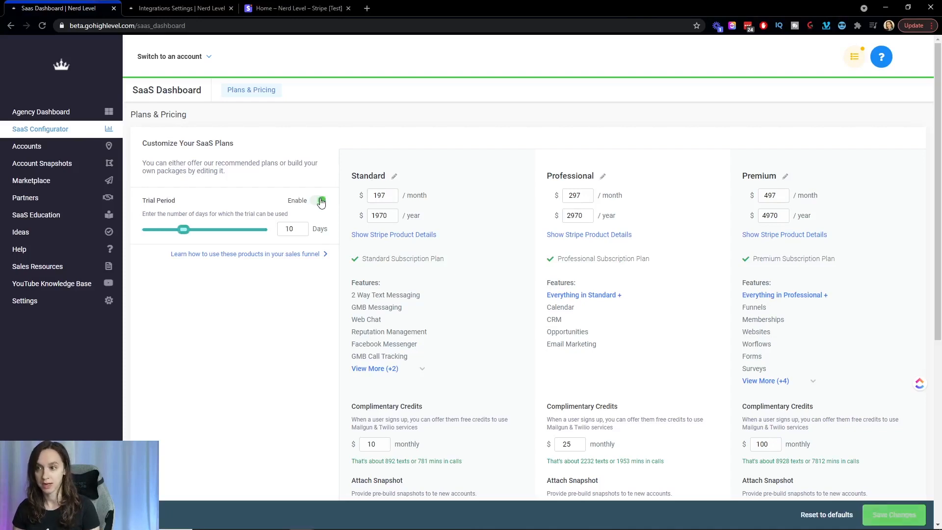
pyautogui.click(319, 200)
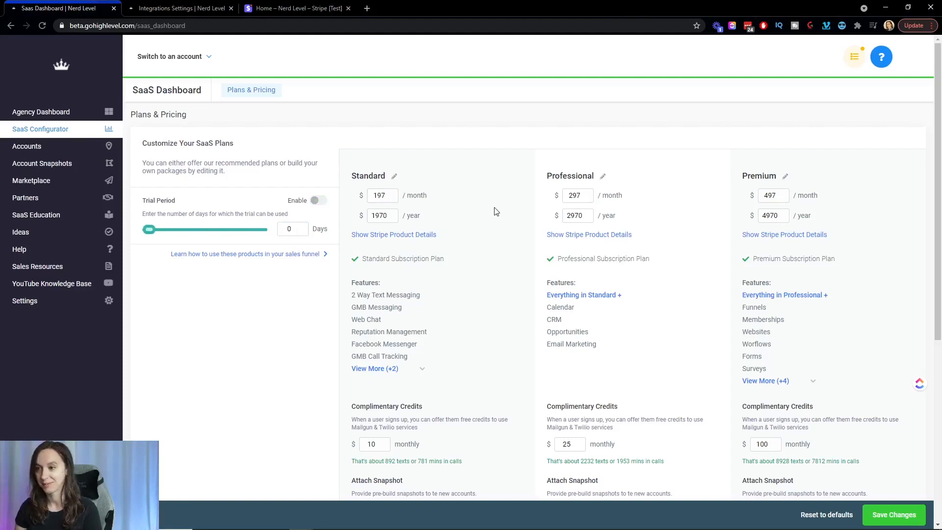
pyautogui.moveTo(397, 205)
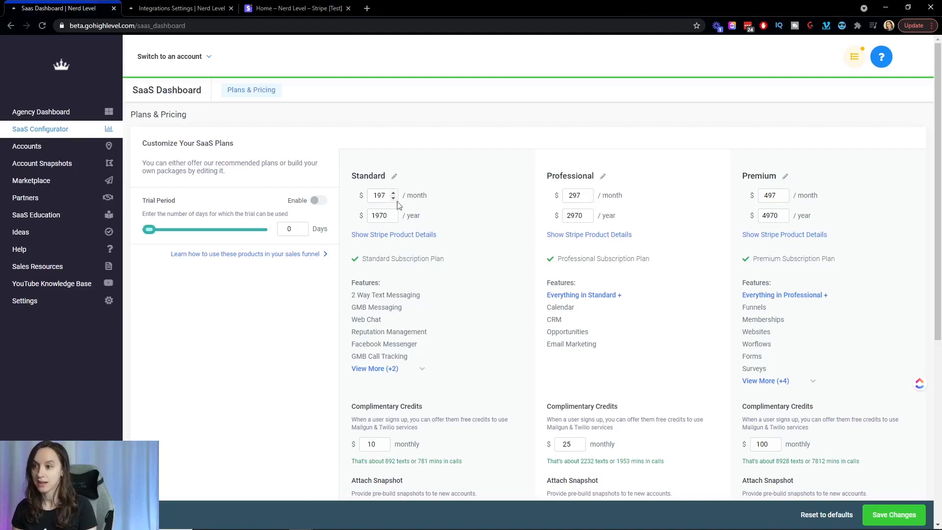
pyautogui.scroll(-3)
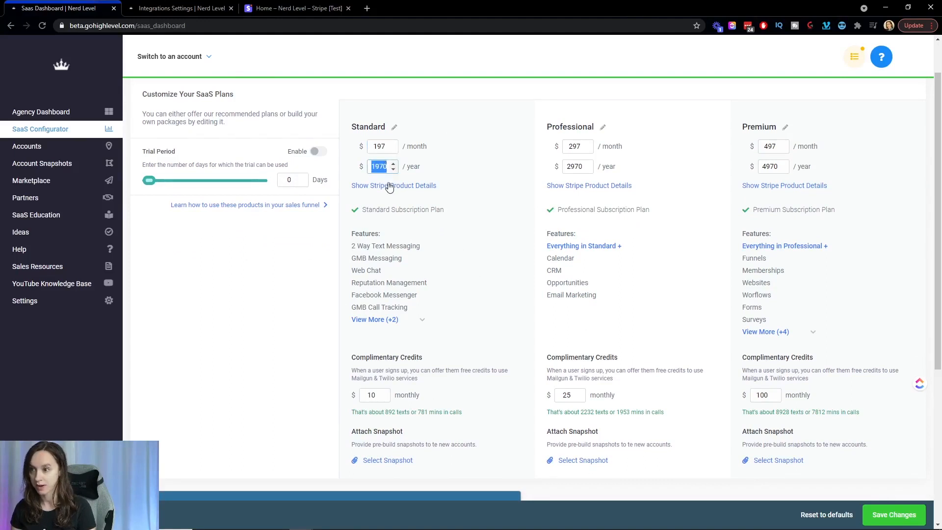
pyautogui.click(374, 319)
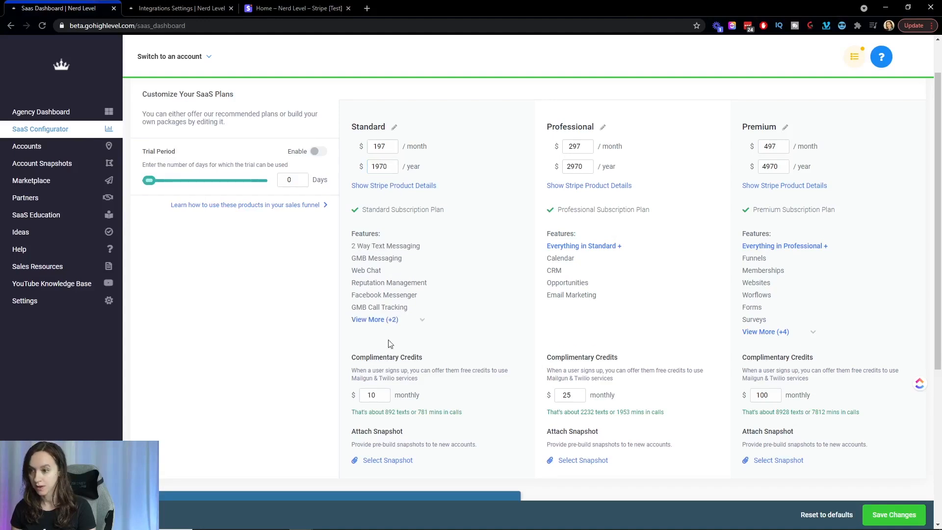
pyautogui.moveTo(439, 405)
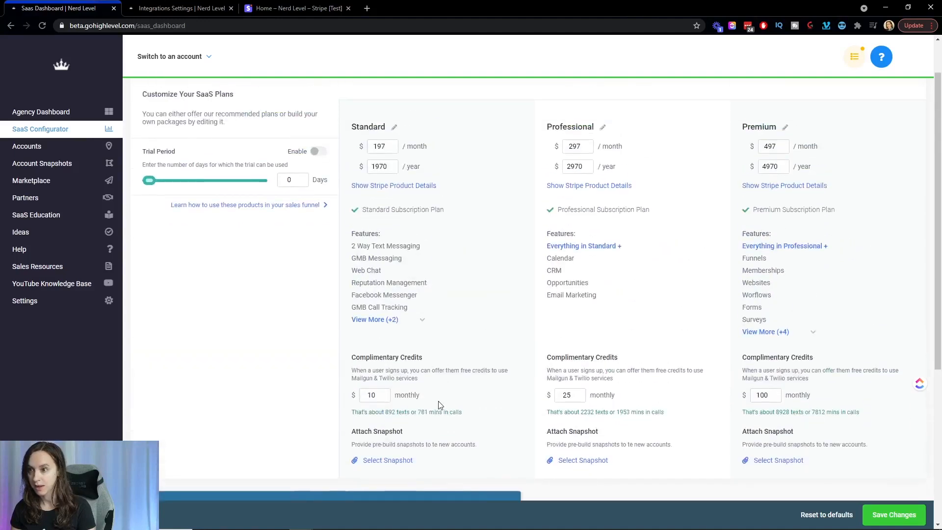
pyautogui.click(394, 127)
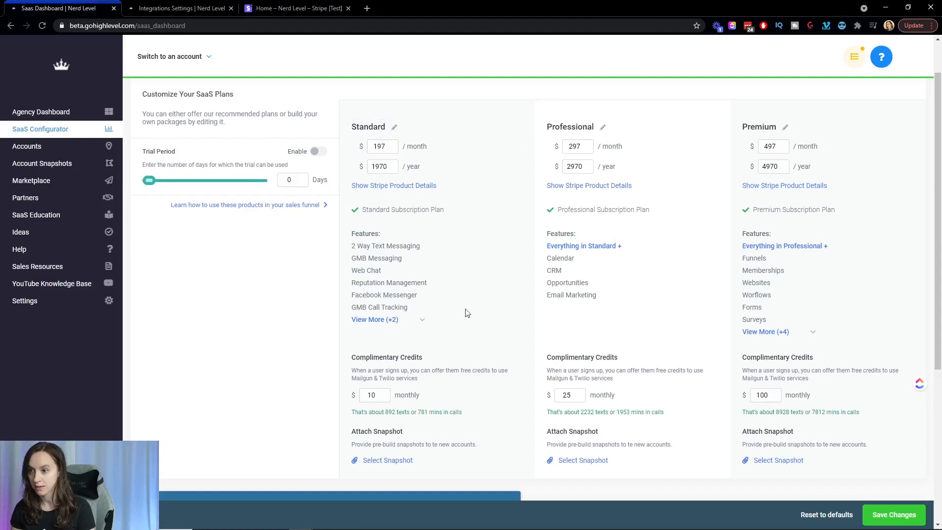
pyautogui.click(370, 394)
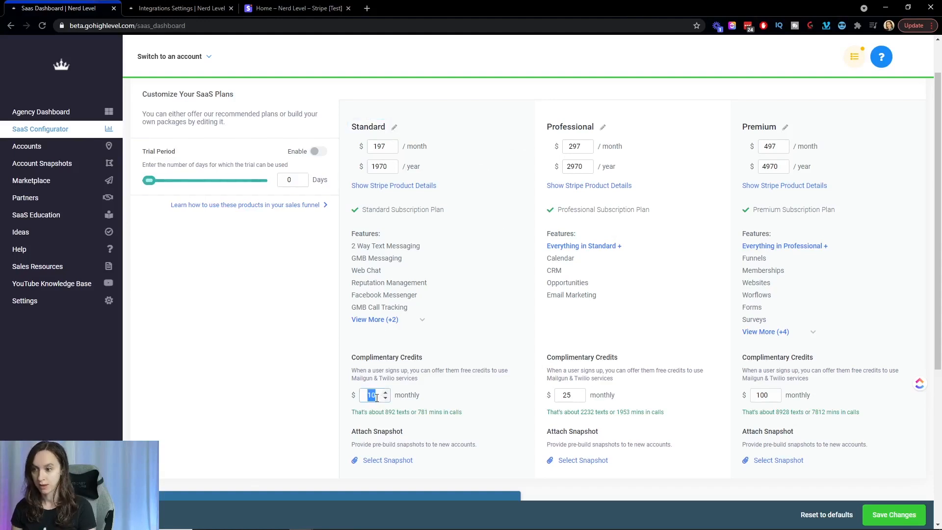
# Step: Edit the Standard plan's complimentary credits amount (entries 99999, 98, 10)
pyautogui.click(385, 397)
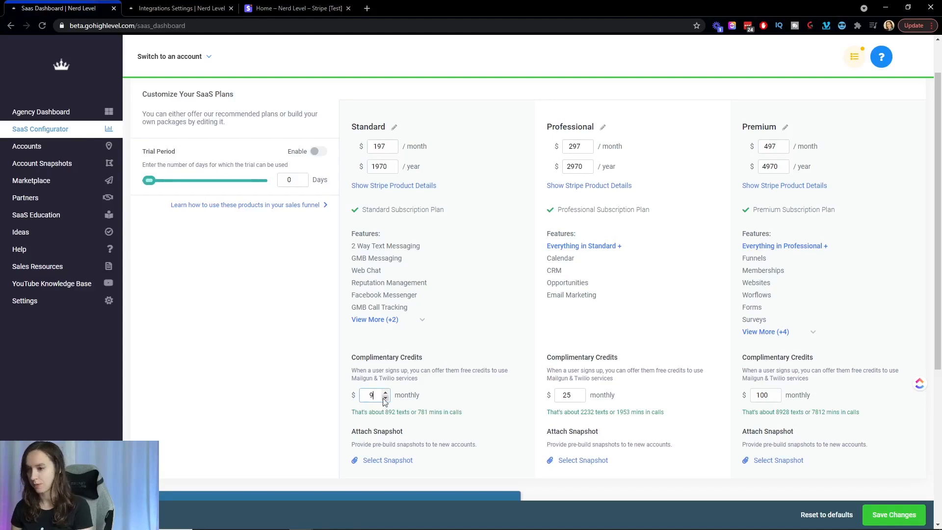
pyautogui.write('99999')
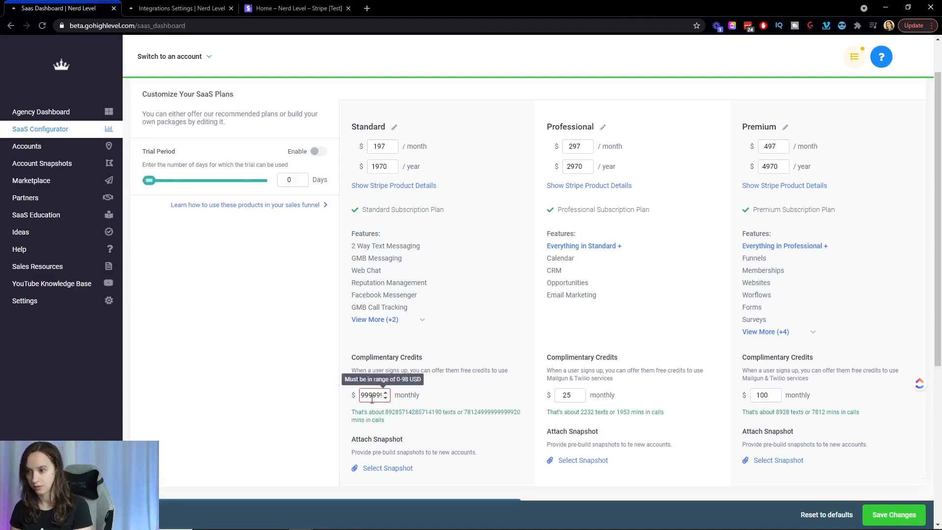
pyautogui.write('98')
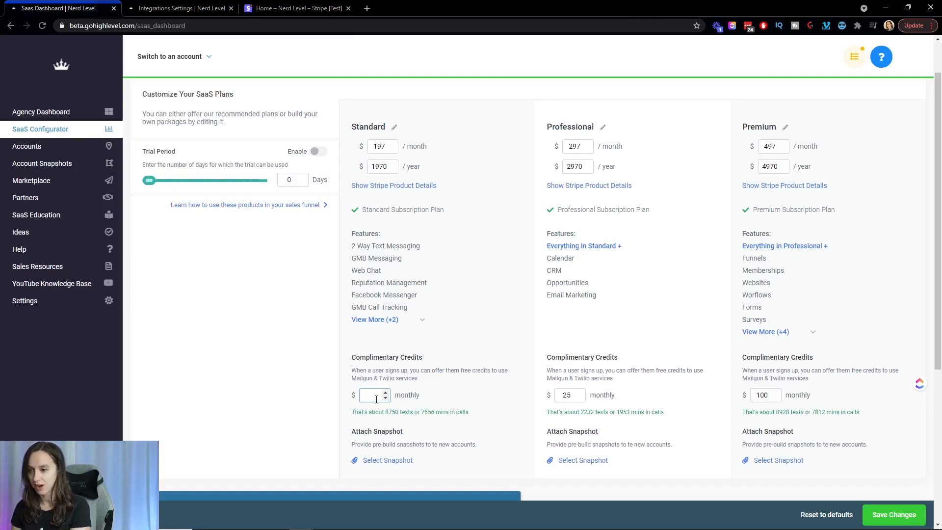
pyautogui.write('10')
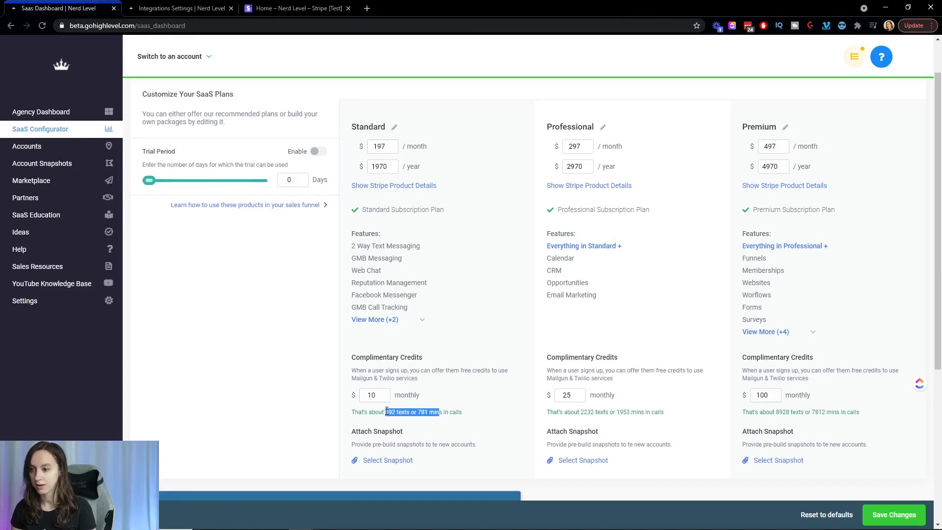
# Step: Attach the '123 agency test' snapshot to the Standard plan
pyautogui.scroll(-3)
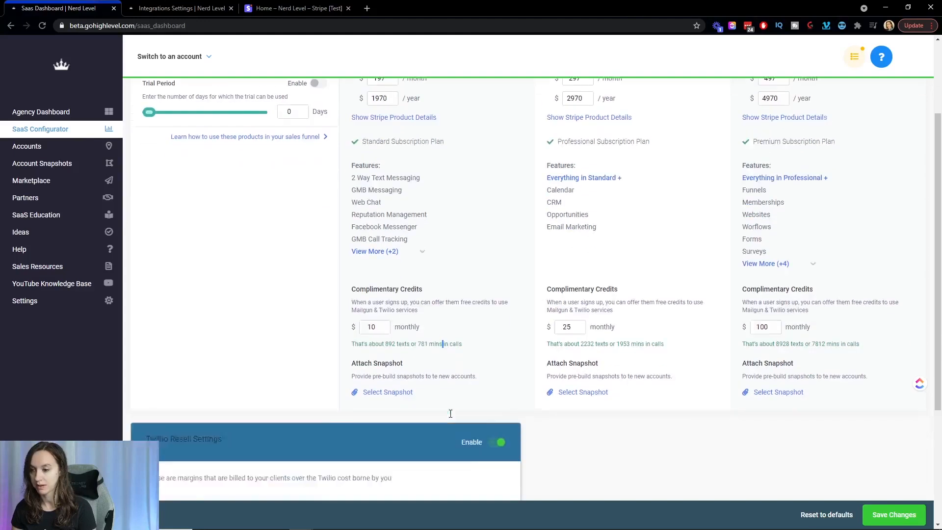
pyautogui.scroll(-3)
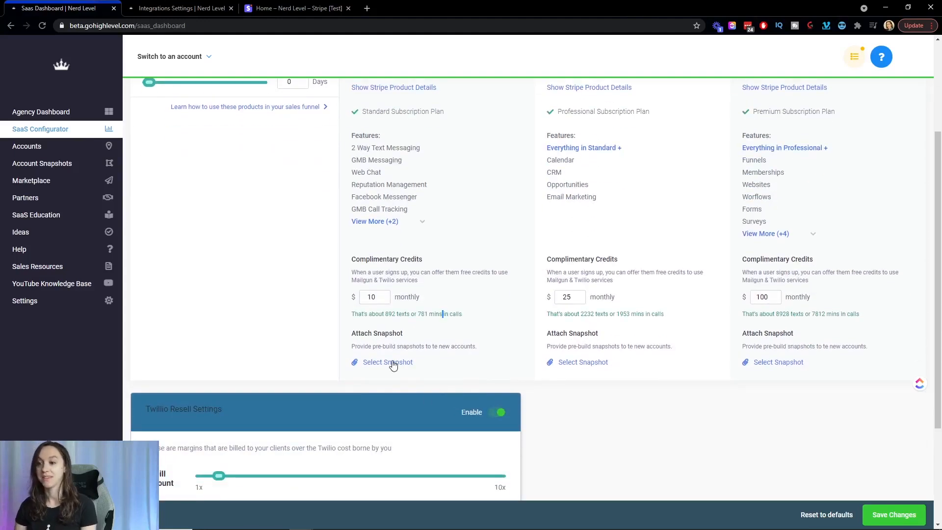
pyautogui.click(388, 362)
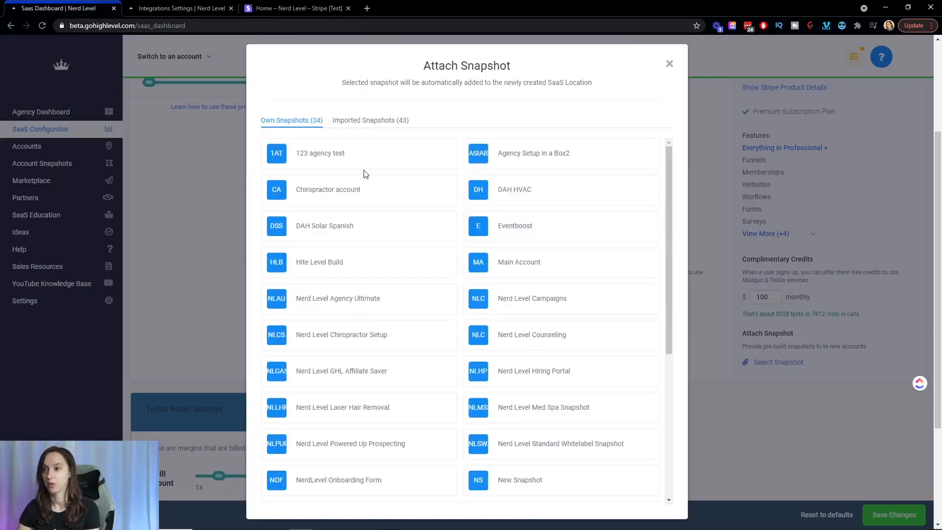
pyautogui.click(320, 153)
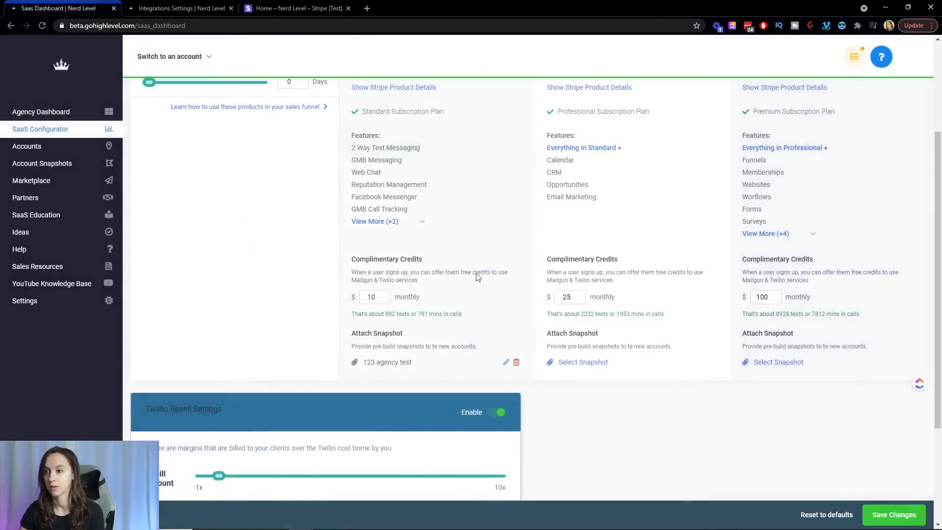
pyautogui.scroll(3)
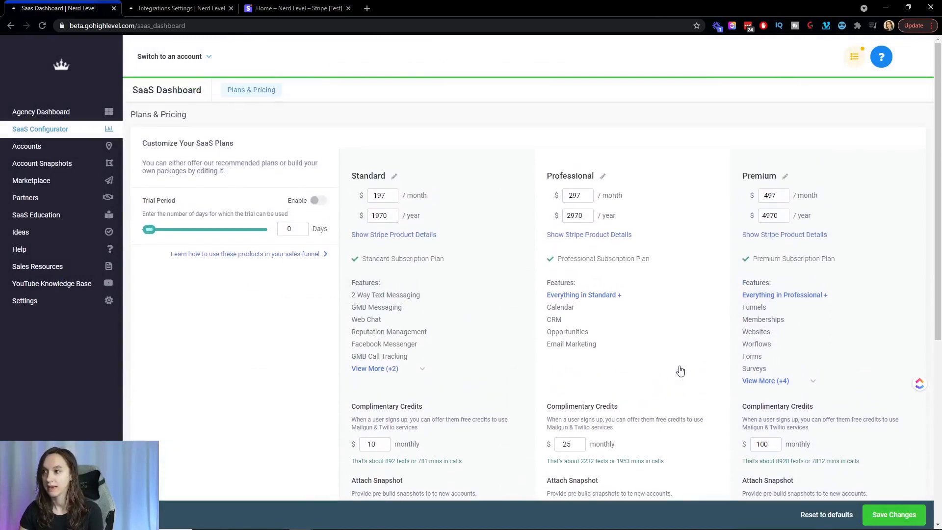
pyautogui.moveTo(708, 218)
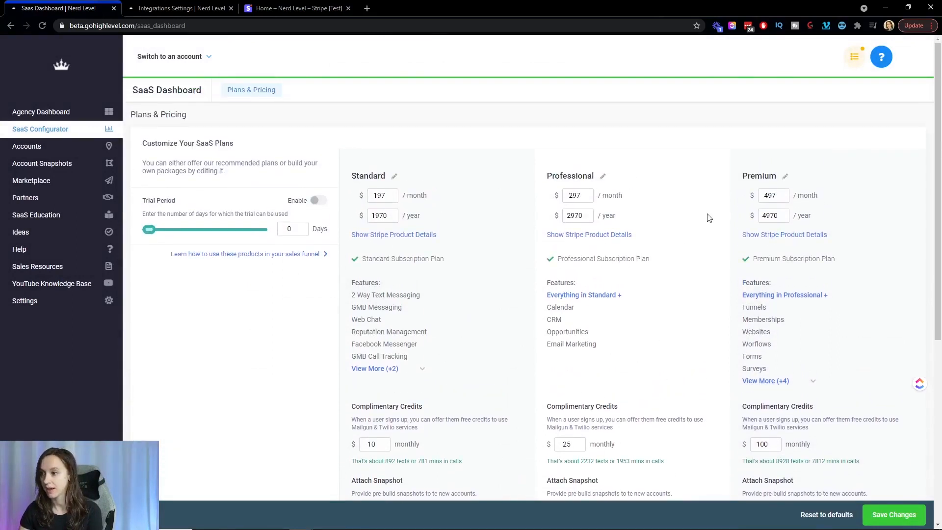
pyautogui.moveTo(775, 430)
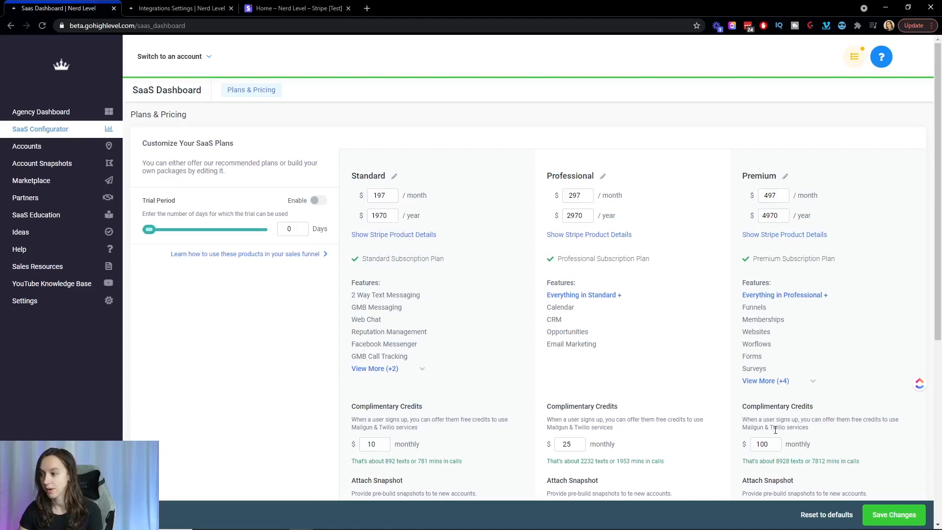
pyautogui.moveTo(682, 386)
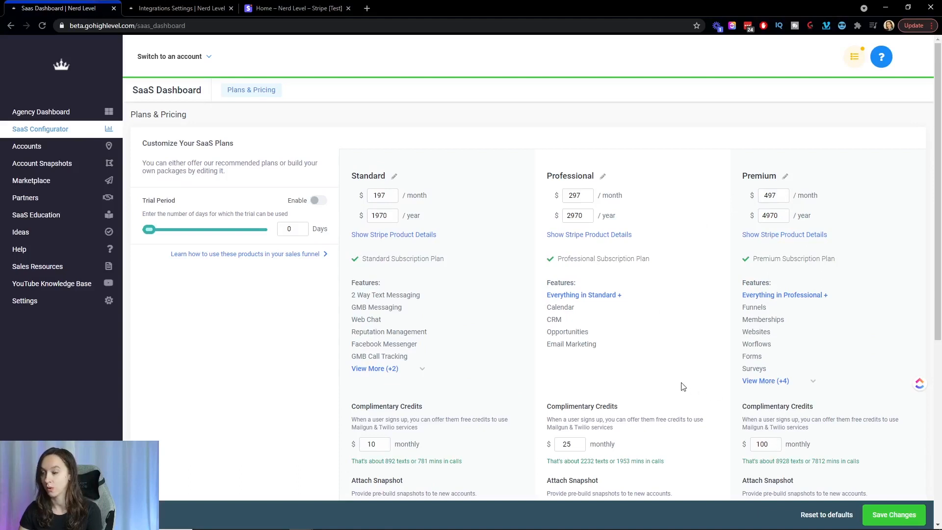
pyautogui.scroll(-3)
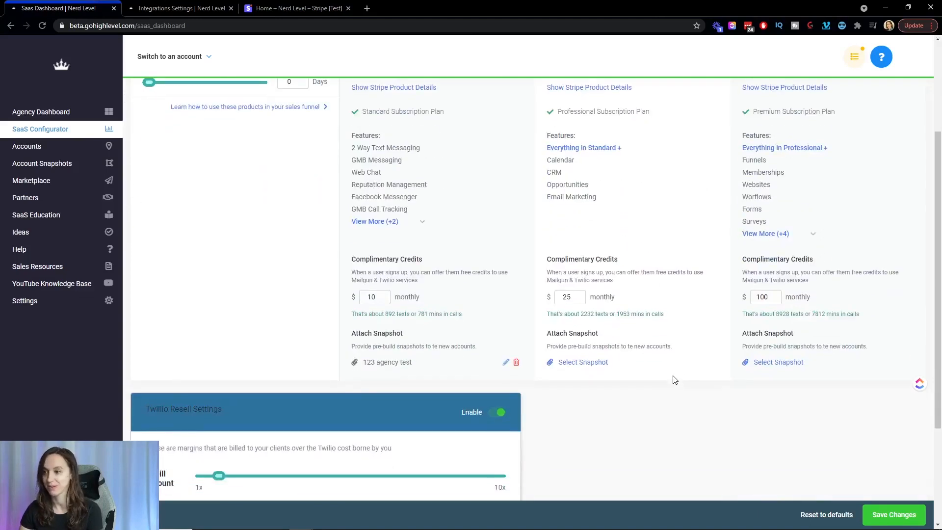
# Step: Scroll down to the Twilio Resell rebill slider at 1.05x, then back up toward Save Changes
pyautogui.scroll(-3)
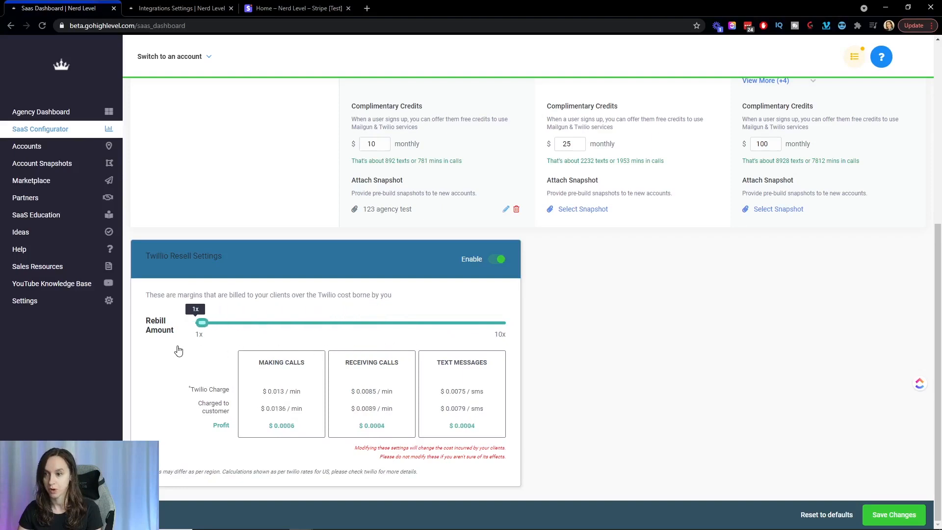
pyautogui.moveTo(167, 348)
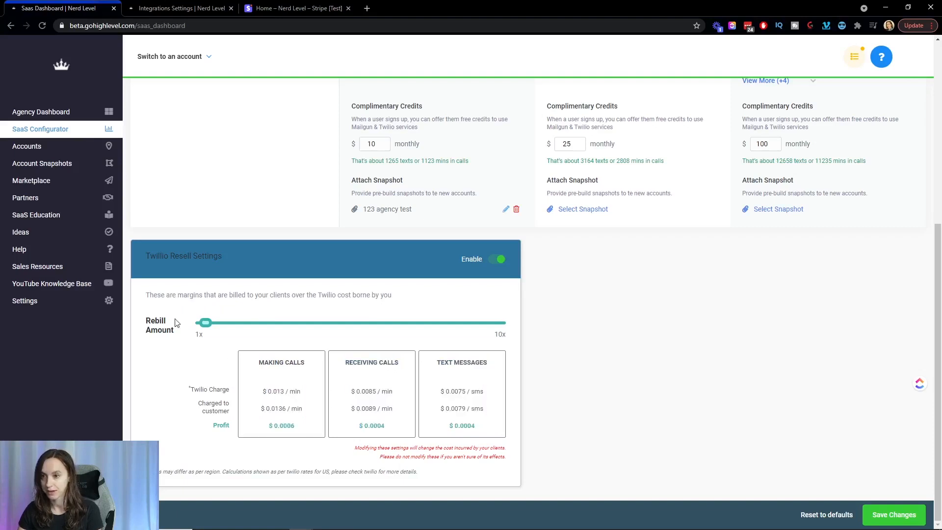
pyautogui.moveTo(203, 323)
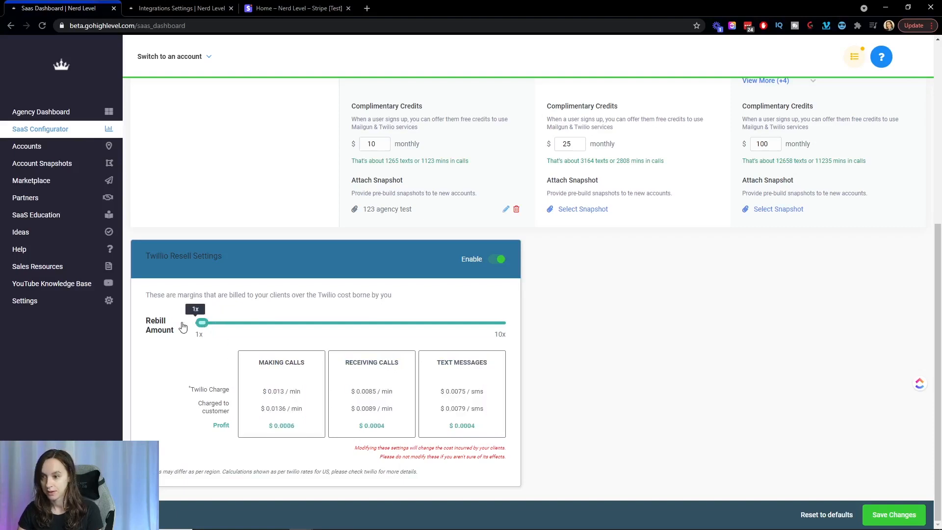
pyautogui.moveTo(186, 328)
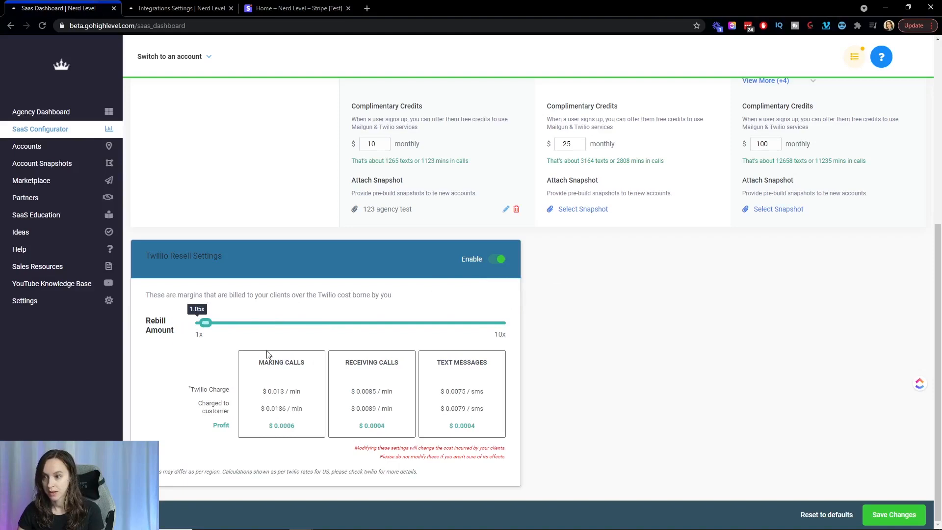
pyautogui.moveTo(659, 373)
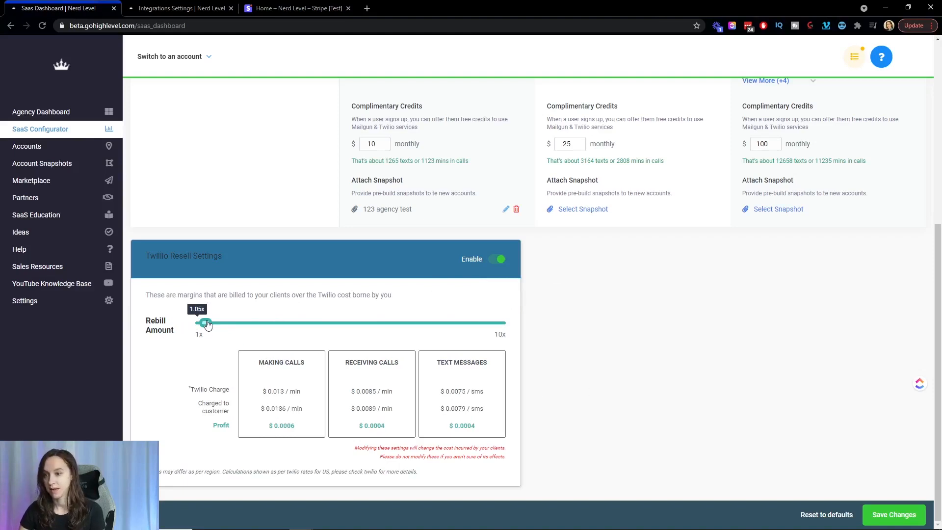
pyautogui.moveTo(506, 325)
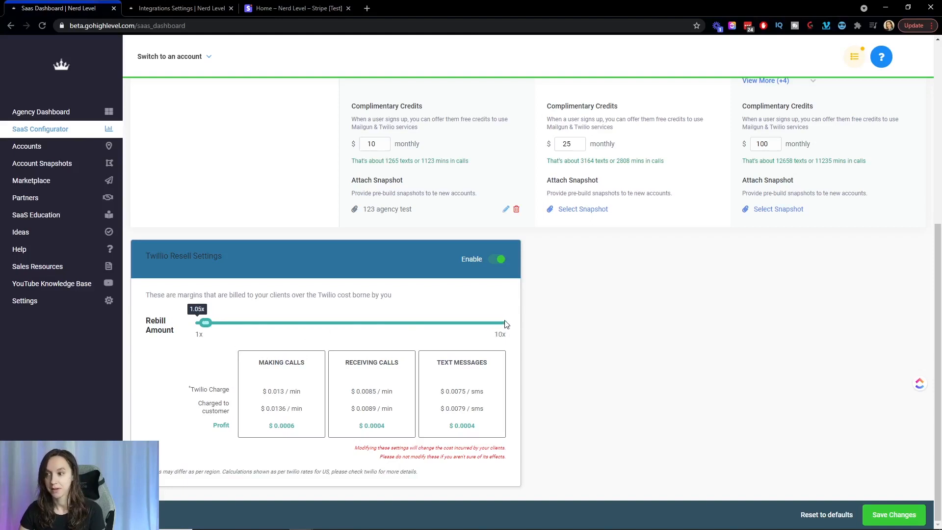
pyautogui.moveTo(560, 342)
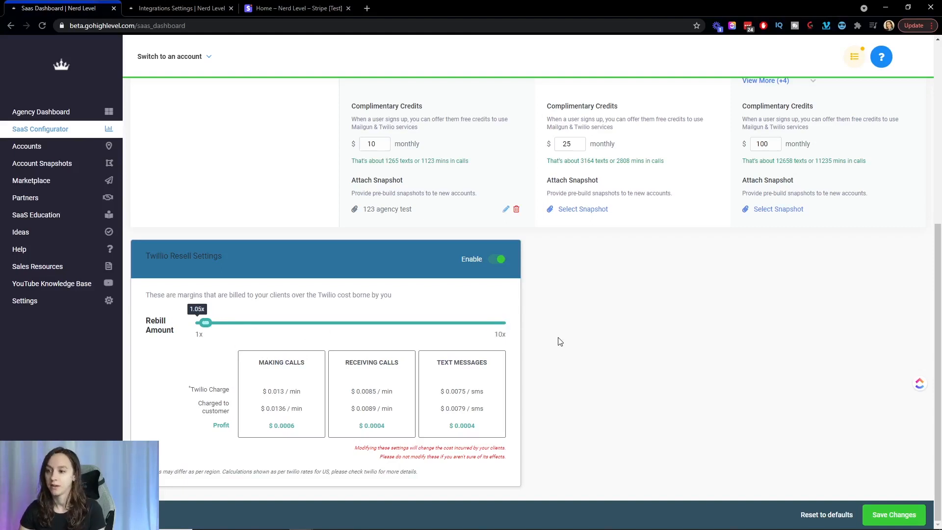
pyautogui.moveTo(742, 388)
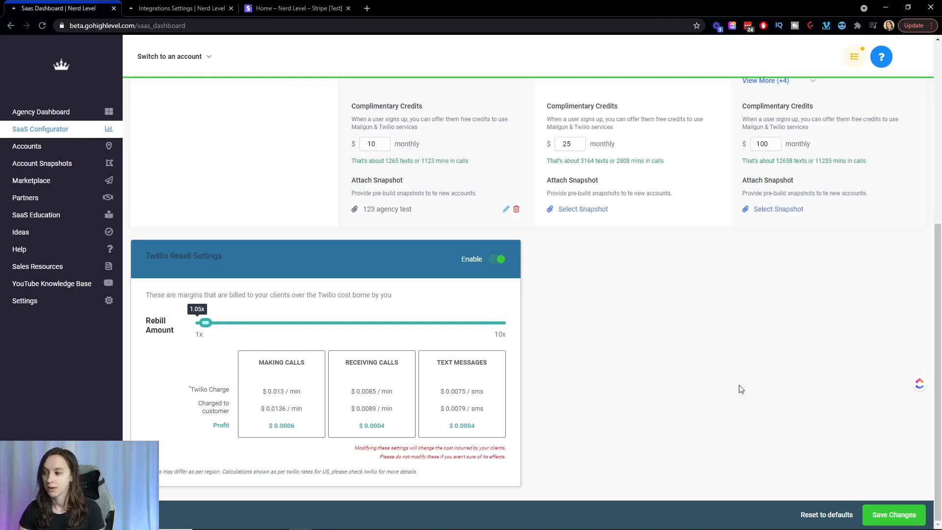
pyautogui.scroll(3)
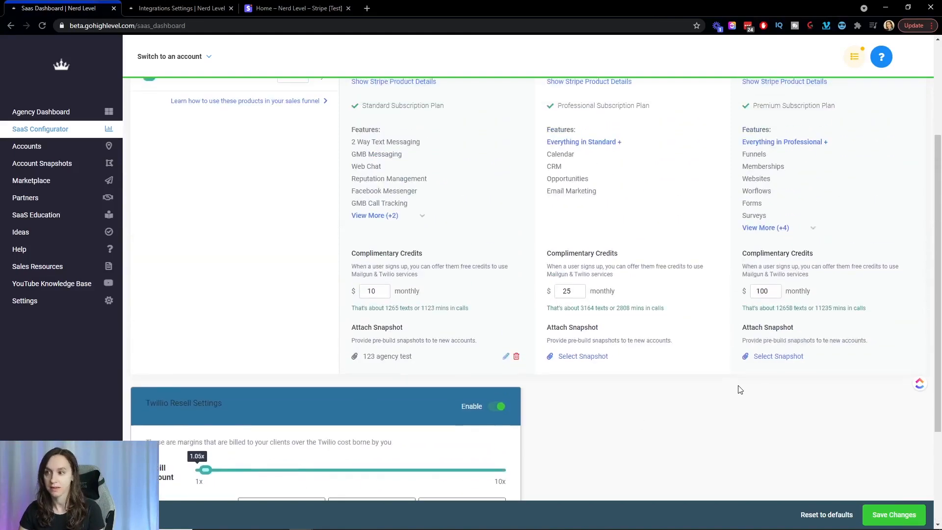
pyautogui.scroll(3)
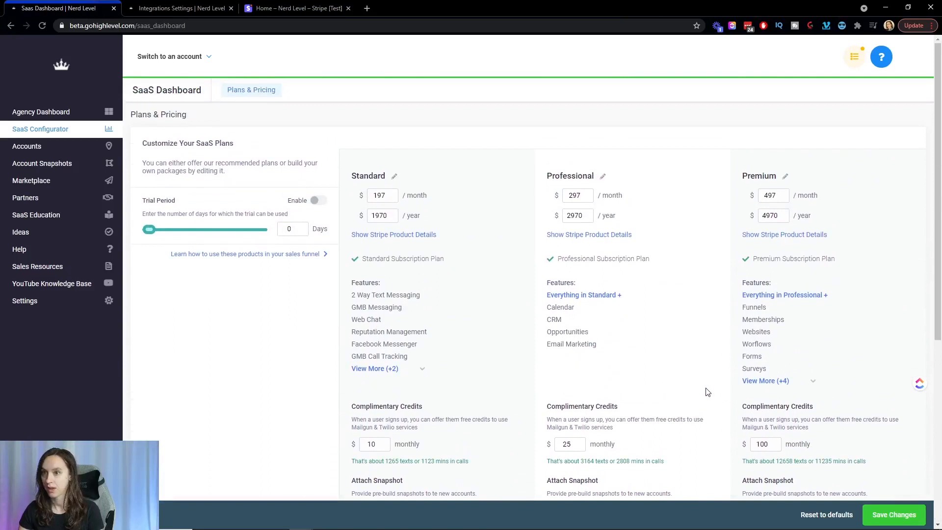
pyautogui.moveTo(201, 423)
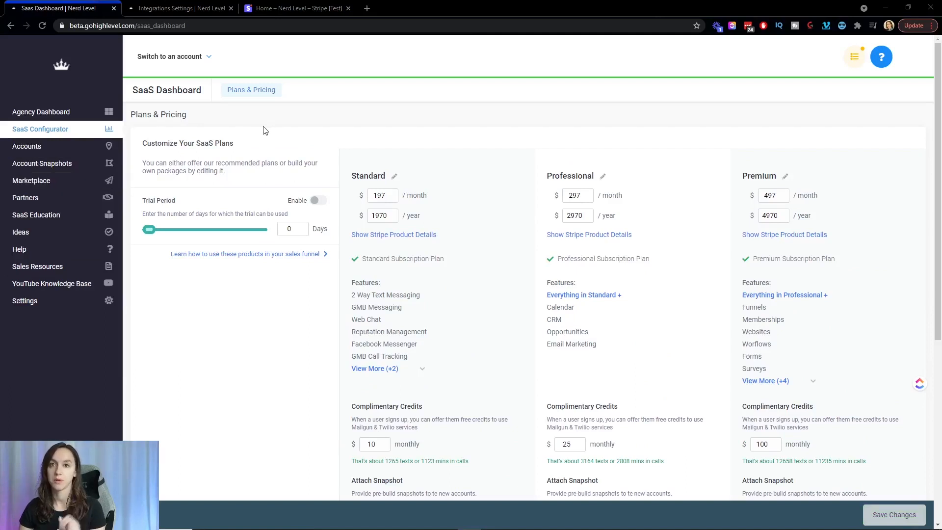
pyautogui.moveTo(344, 155)
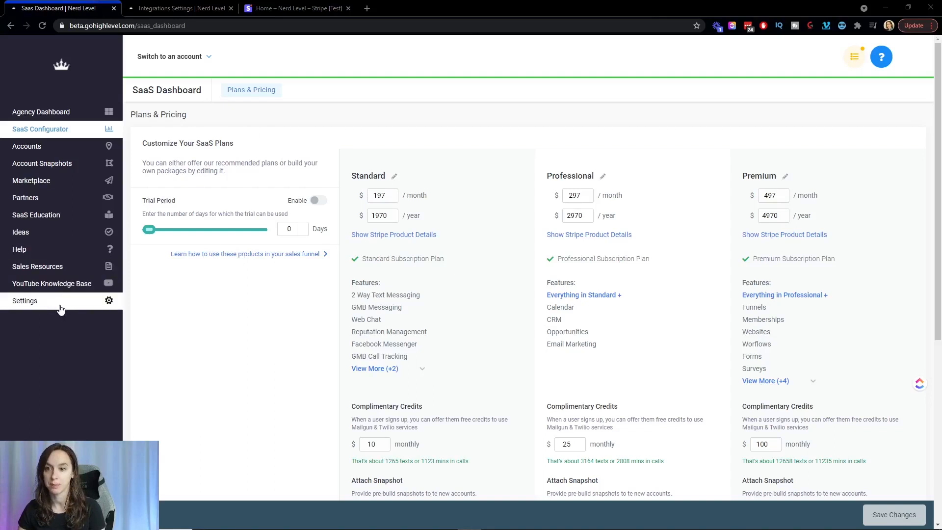
# Step: Go to agency Settings and view the Stripe Integration with the verified Nerd Level account
pyautogui.click(24, 300)
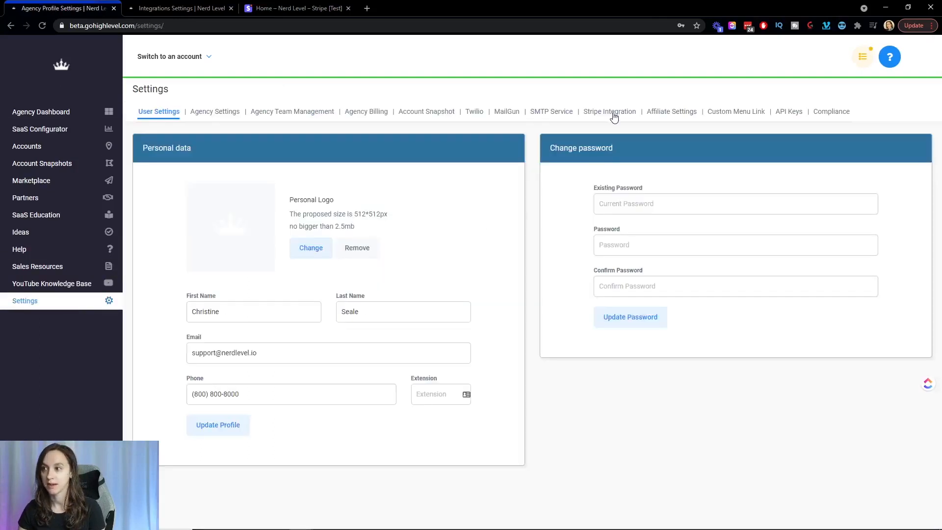
pyautogui.click(608, 111)
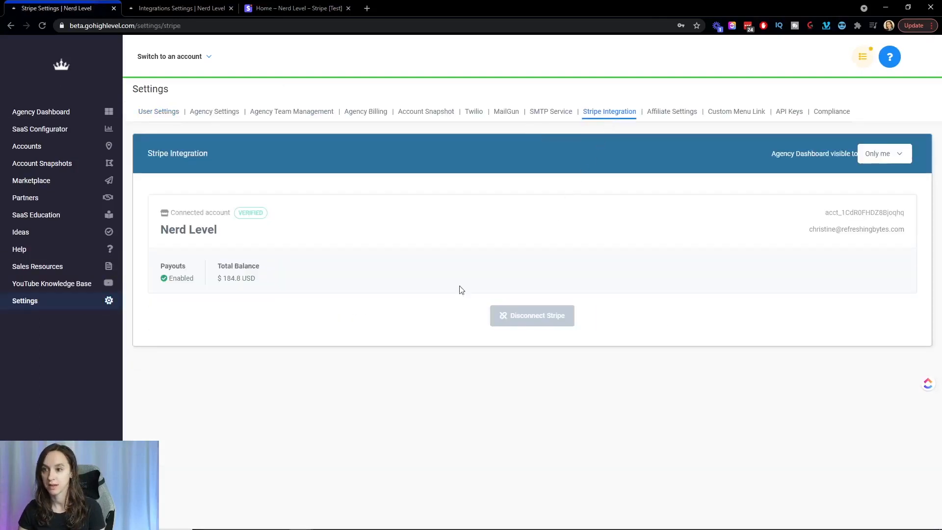
pyautogui.moveTo(279, 208)
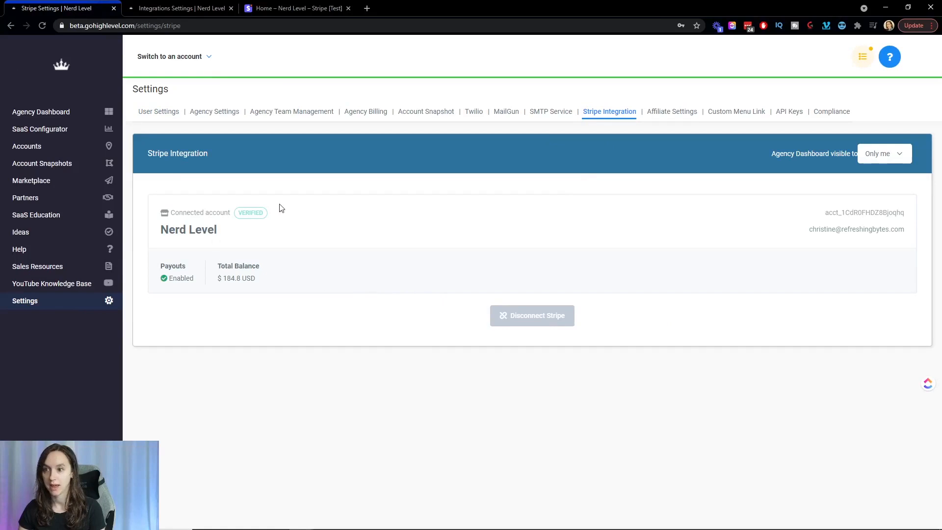
pyautogui.moveTo(416, 271)
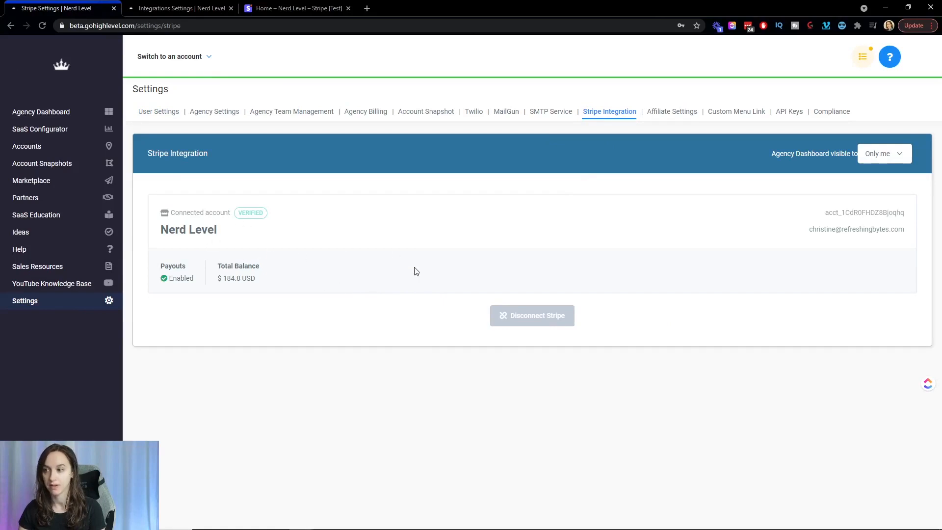
pyautogui.moveTo(448, 274)
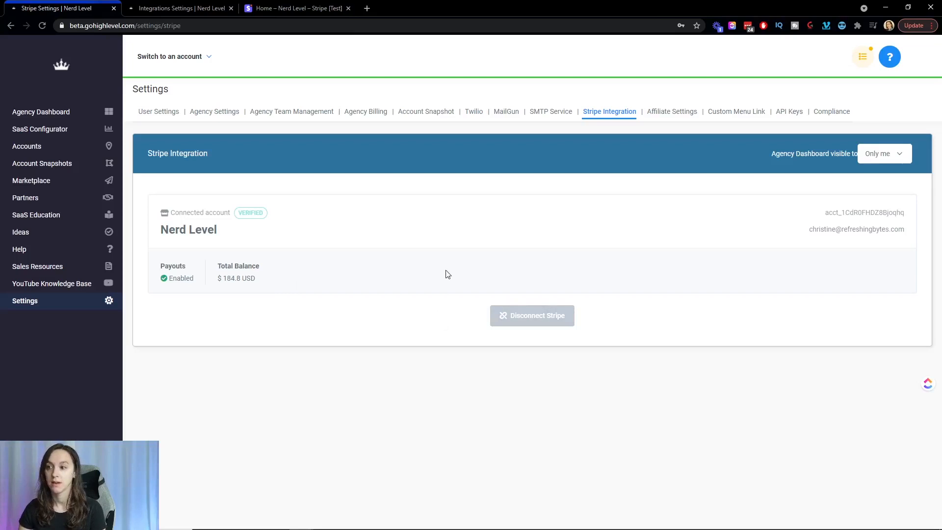
pyautogui.moveTo(569, 349)
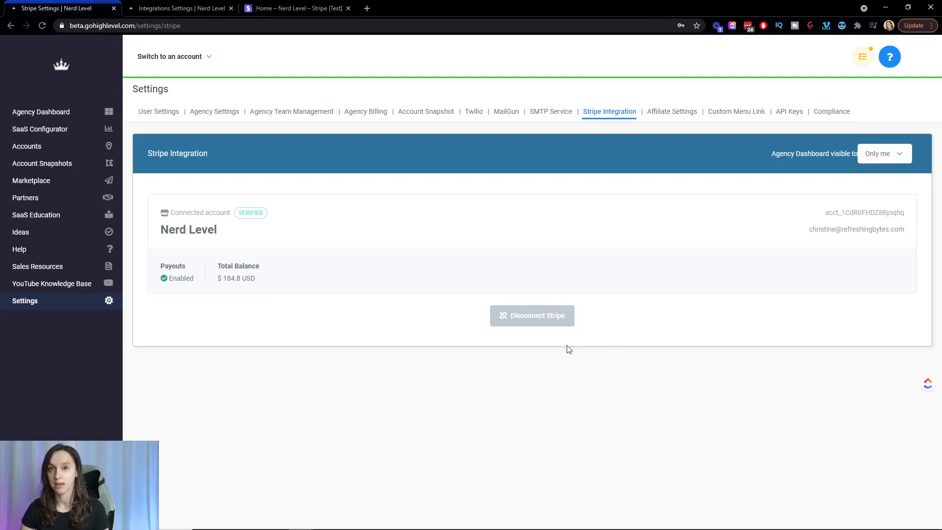
pyautogui.moveTo(453, 303)
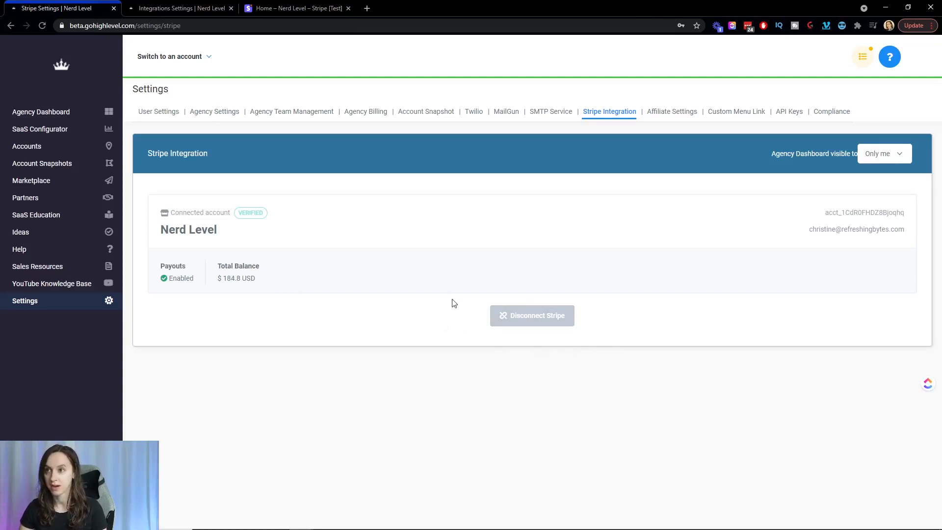
pyautogui.moveTo(450, 293)
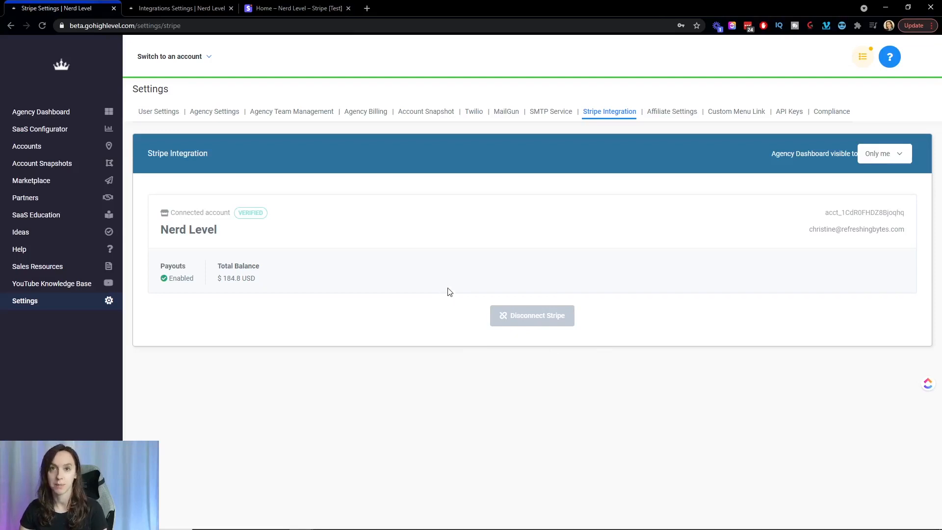
pyautogui.moveTo(422, 289)
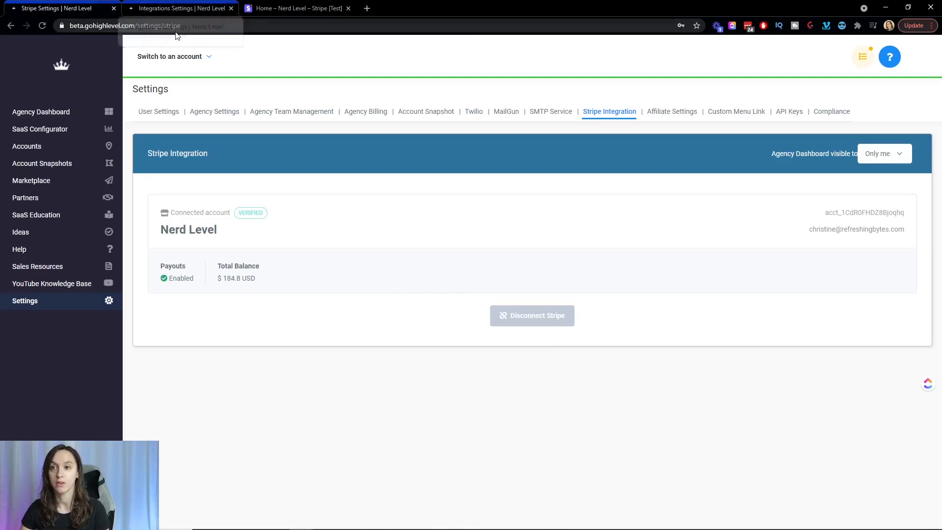
pyautogui.moveTo(162, 66)
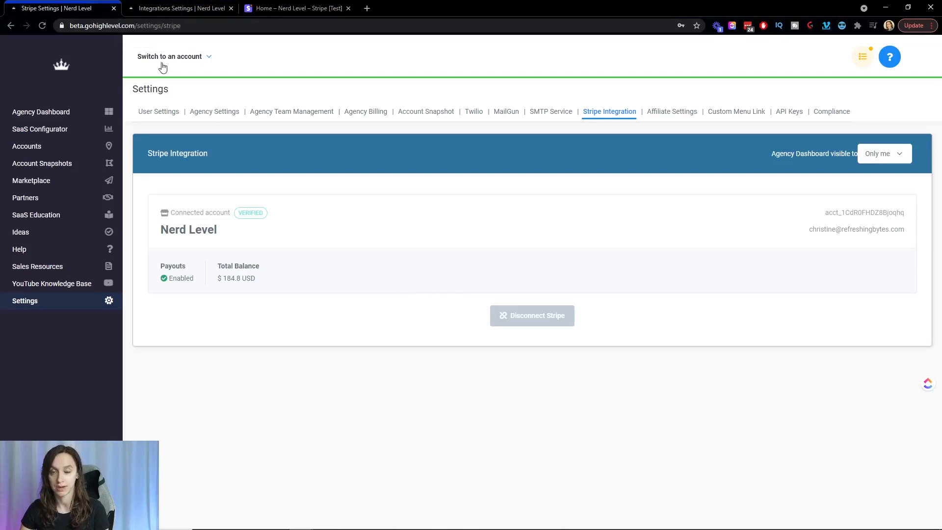
# Step: Switch to the location's Integrations settings showing the Stripe key fields
pyautogui.click(181, 8)
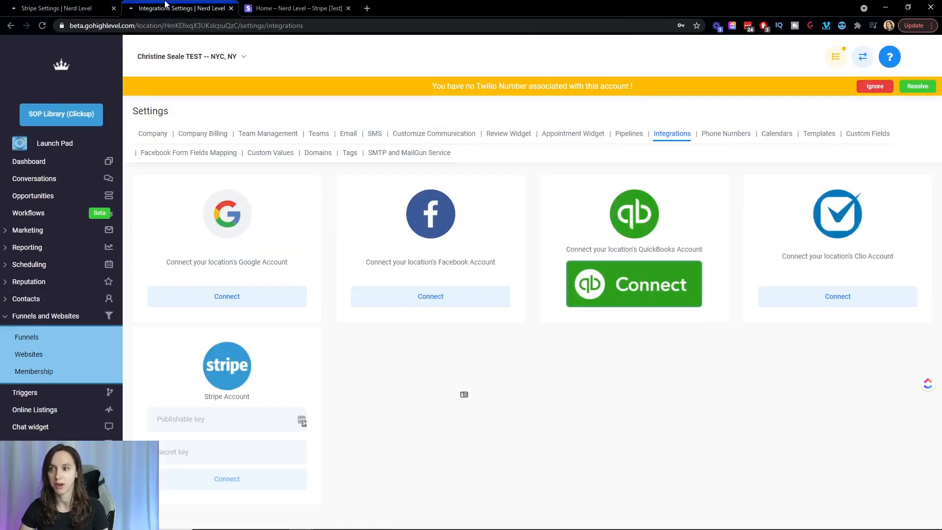
pyautogui.moveTo(277, 397)
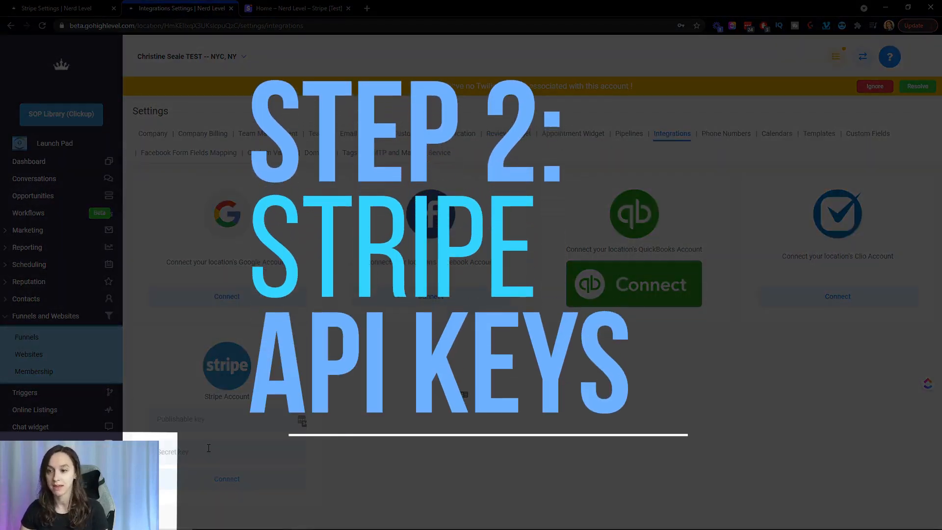
pyautogui.moveTo(294, 9)
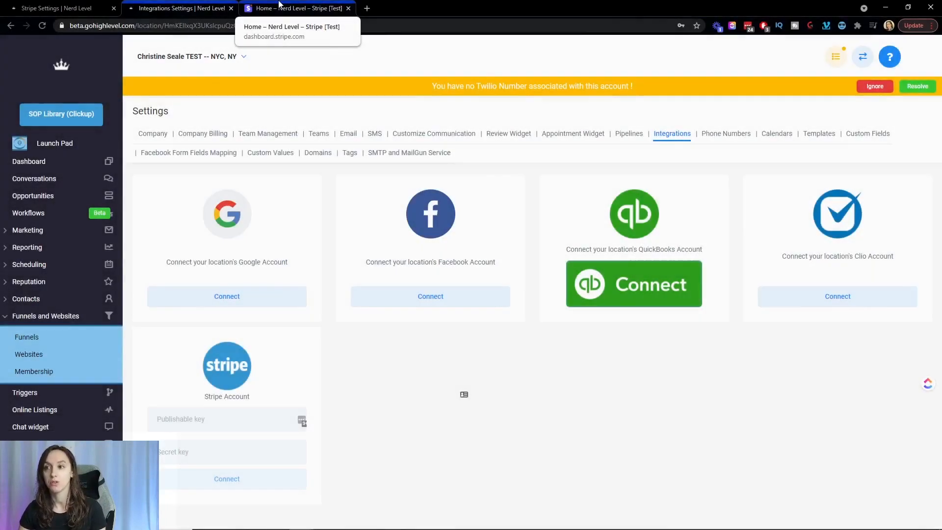
# Step: Copy the Stripe test publishable key from Developers > API keys into HighLevel
pyautogui.click(297, 8)
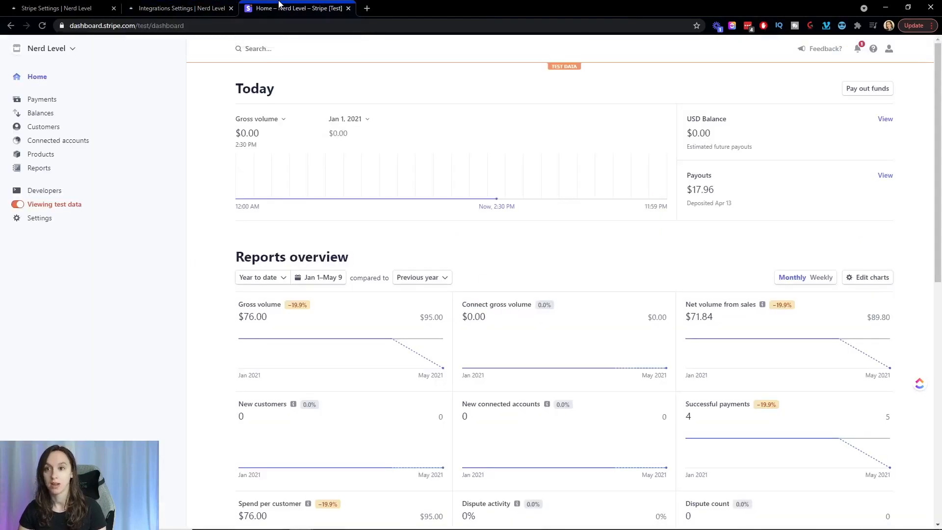
pyautogui.moveTo(17, 210)
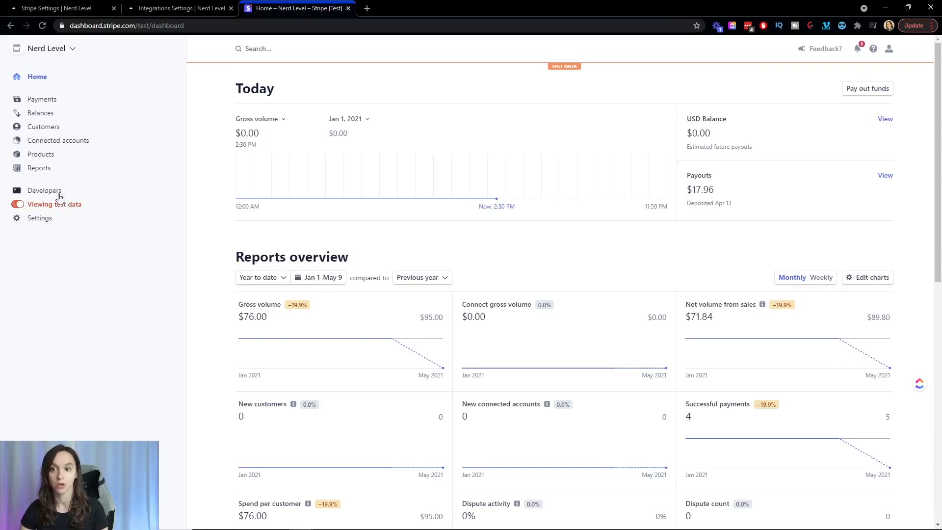
pyautogui.click(44, 191)
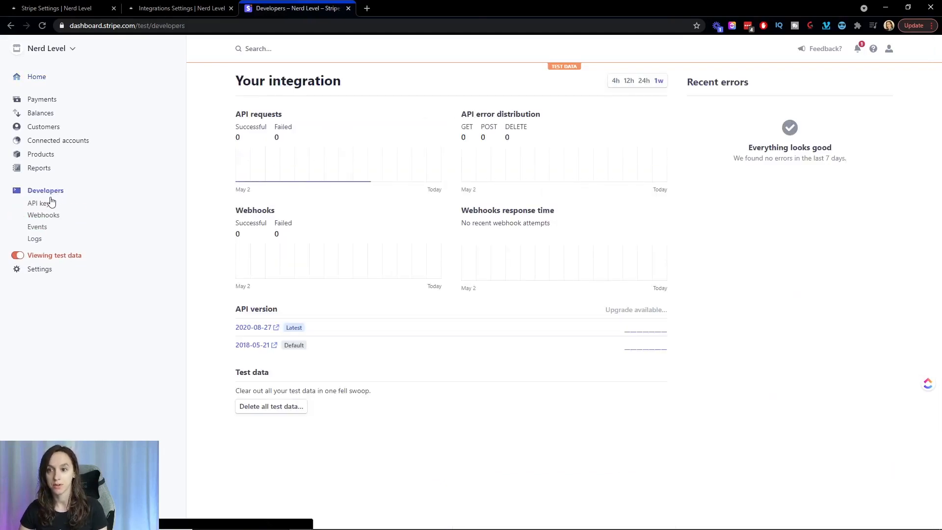
pyautogui.click(41, 203)
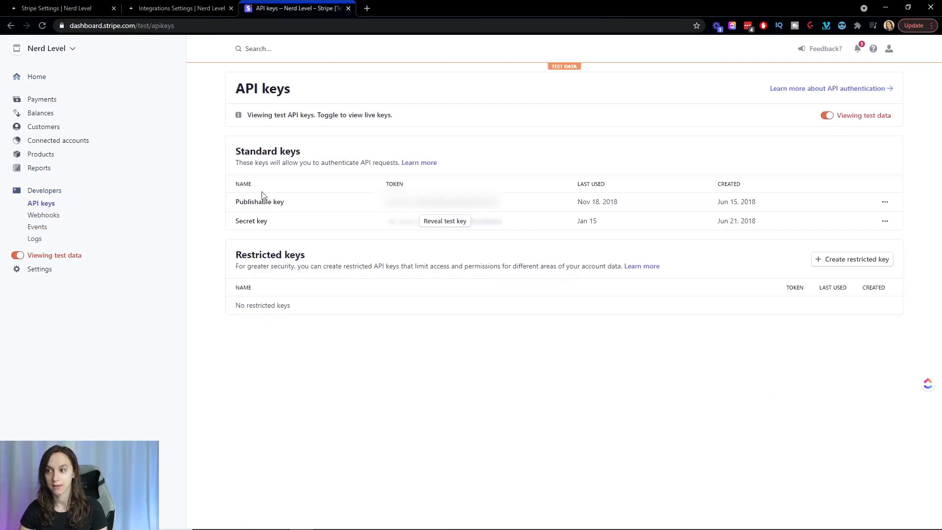
pyautogui.click(442, 201)
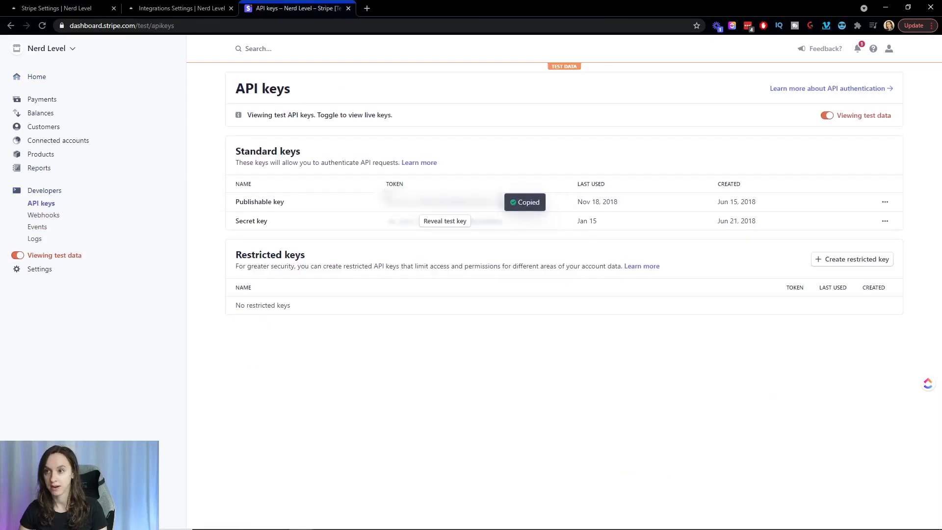
pyautogui.click(179, 8)
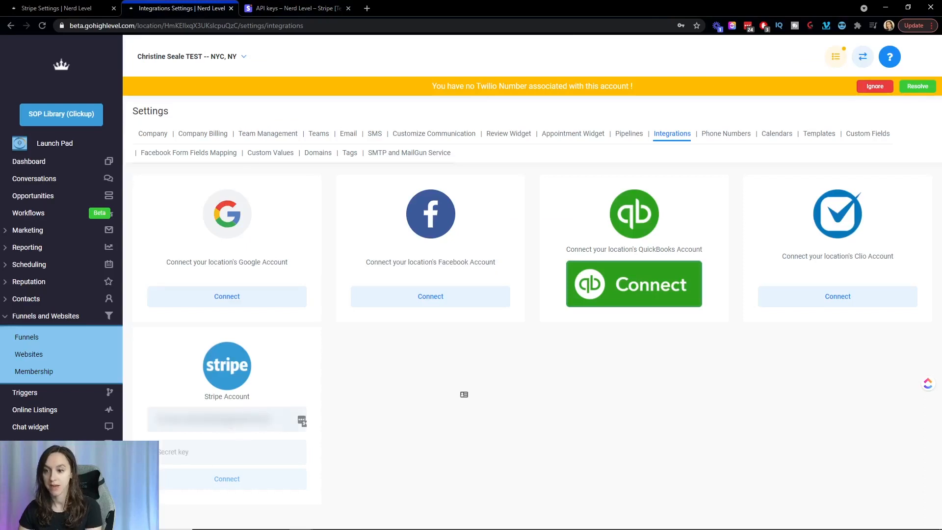
# Step: Reveal and copy the Stripe test secret key, bringing it into HighLevel's Secret key field
pyautogui.click(294, 8)
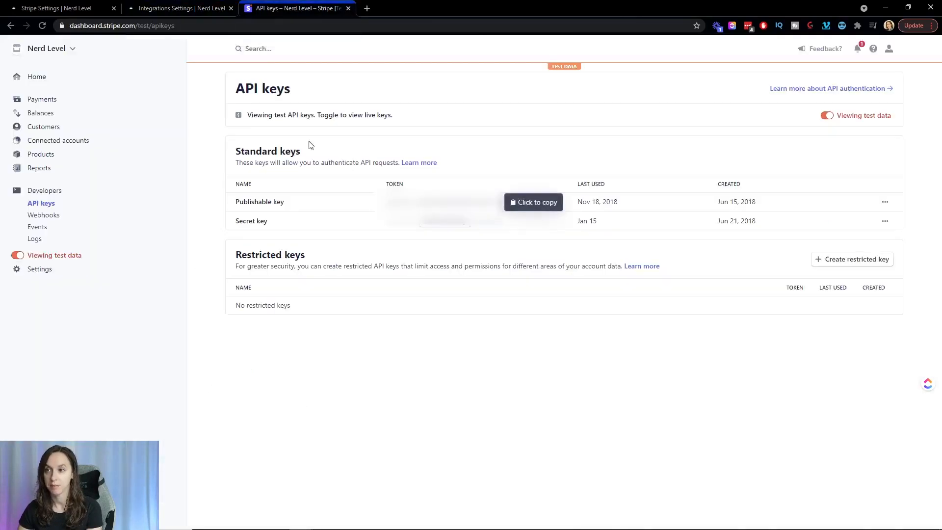
pyautogui.click(443, 221)
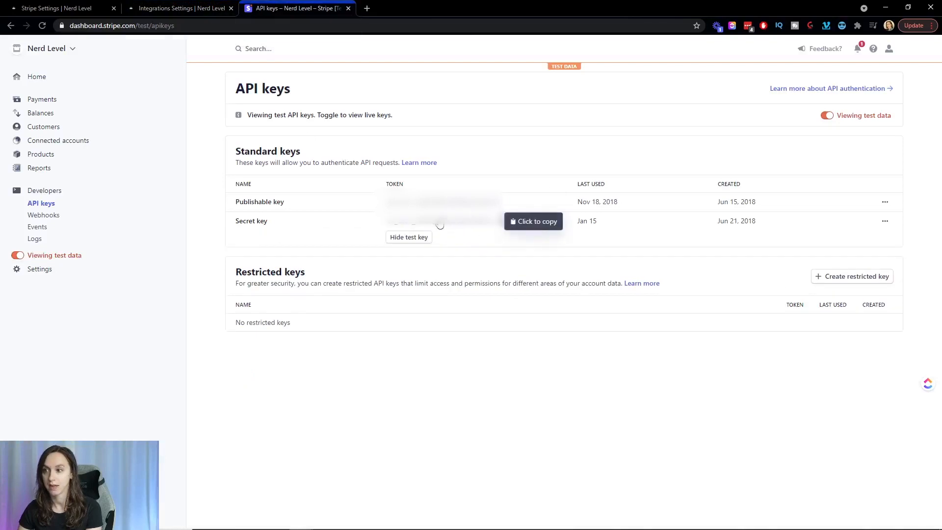
pyautogui.click(180, 8)
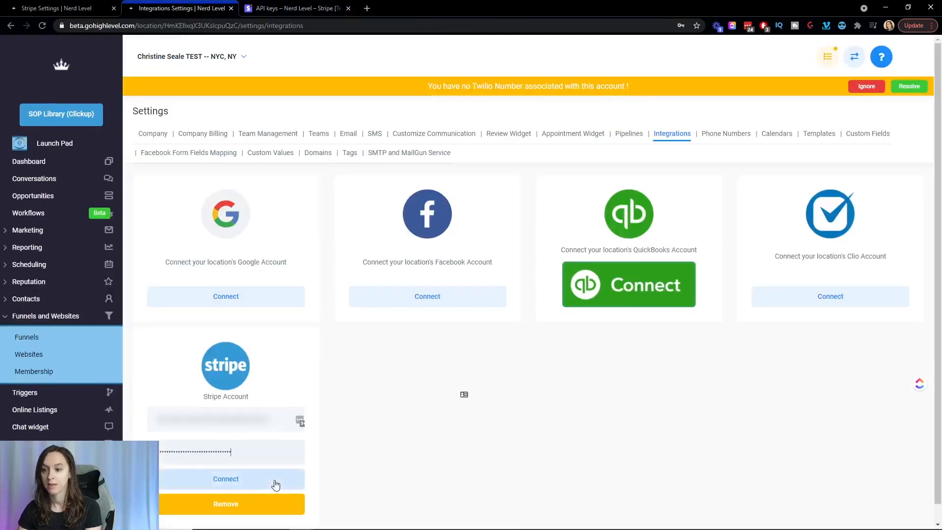
# Step: Connect the Stripe account, then go to the Saas funnel's Pricing step
pyautogui.click(226, 479)
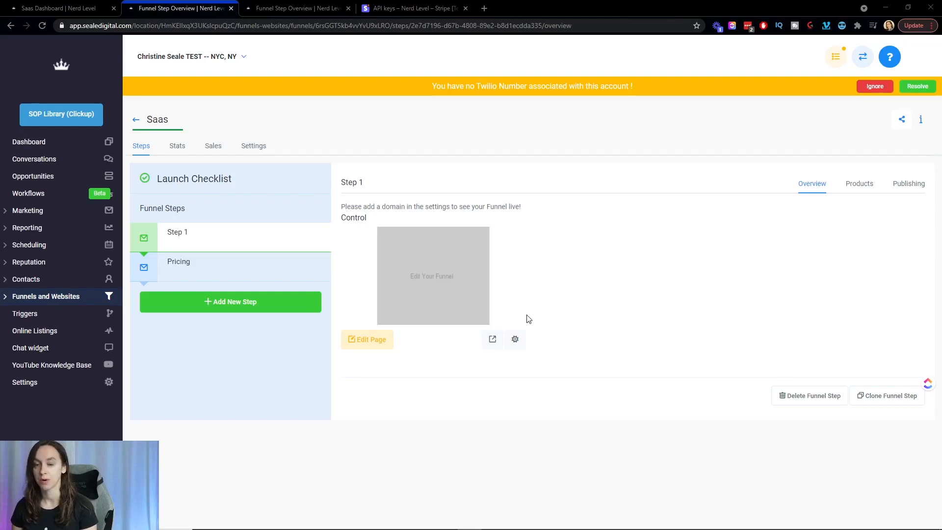
pyautogui.moveTo(525, 318)
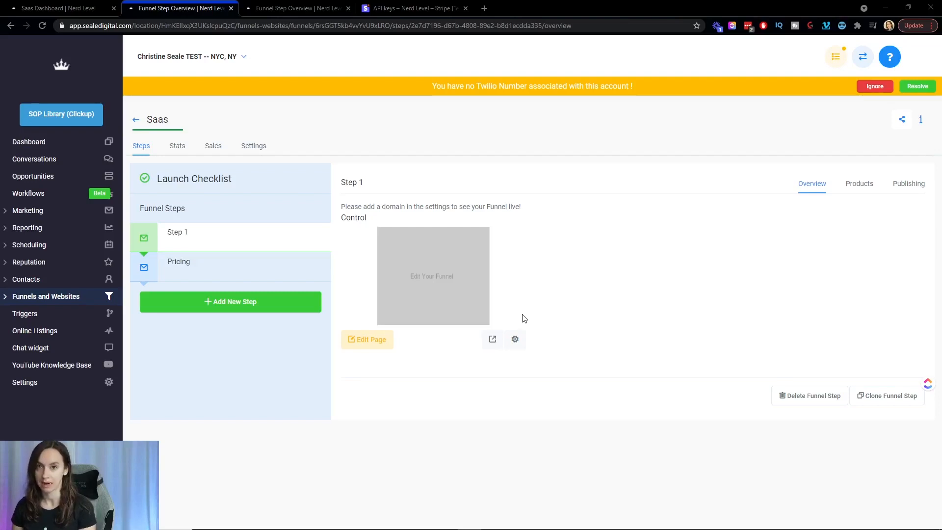
pyautogui.moveTo(528, 295)
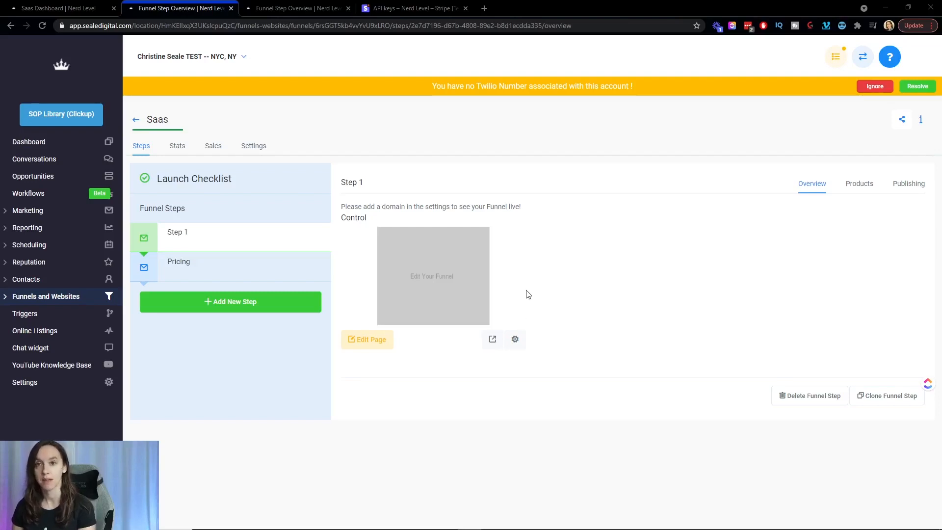
pyautogui.moveTo(404, 315)
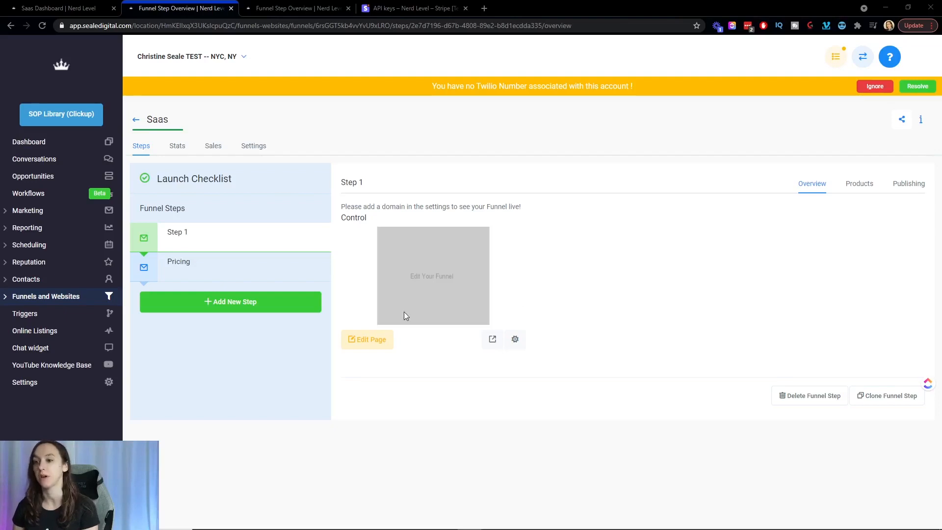
pyautogui.click(179, 261)
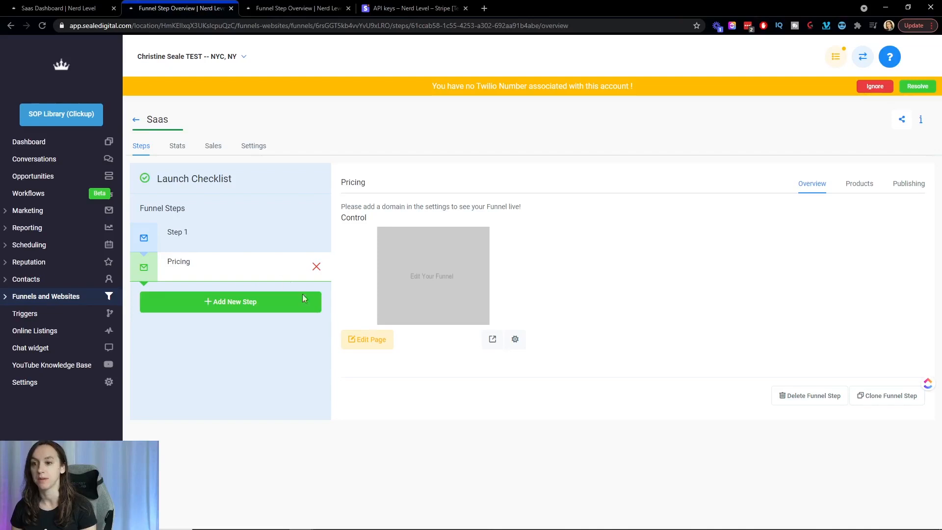
pyautogui.moveTo(379, 353)
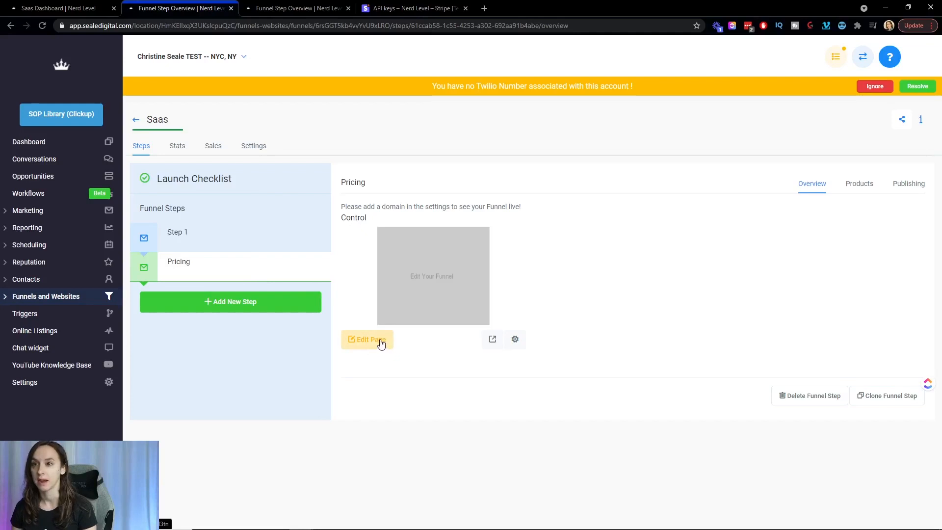
# Step: Add a three-column row to the Pricing page with headlines Plan 1, Plan 2 and Plan 3
pyautogui.click(366, 338)
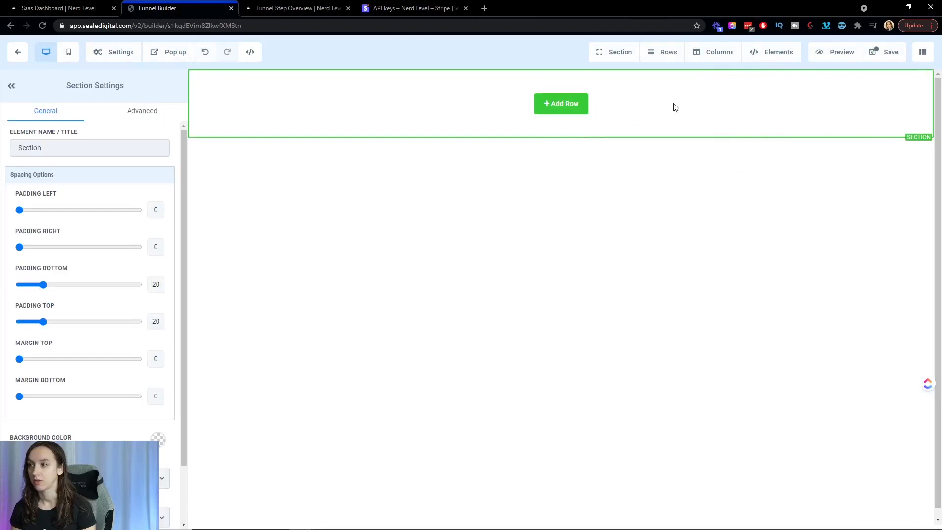
pyautogui.click(560, 103)
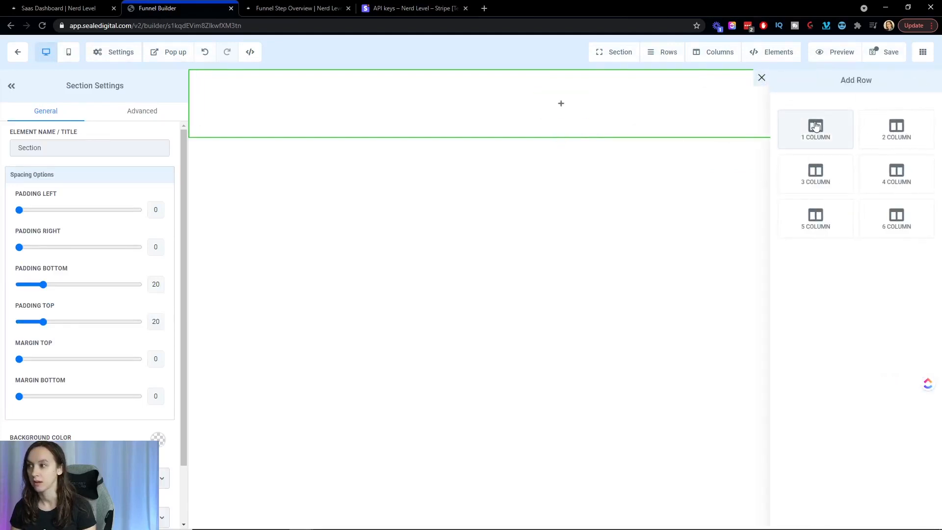
pyautogui.click(815, 174)
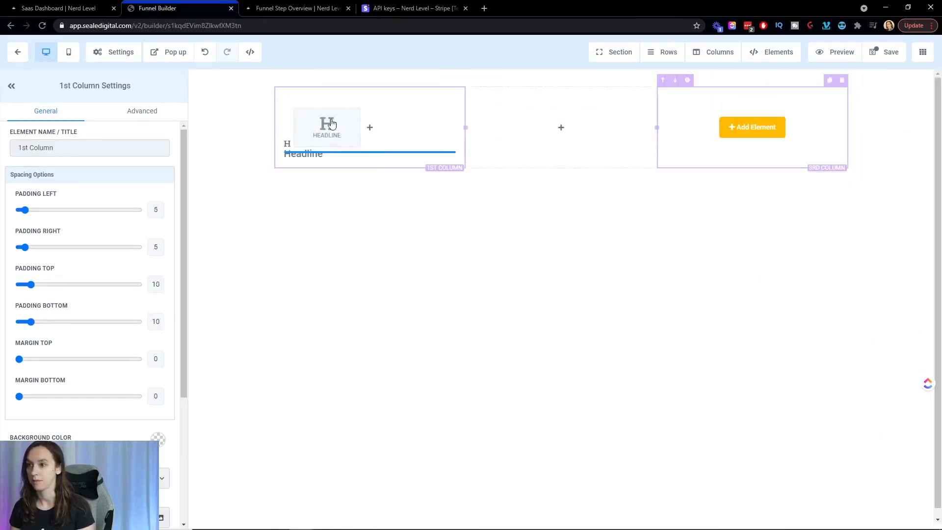
pyautogui.click(560, 116)
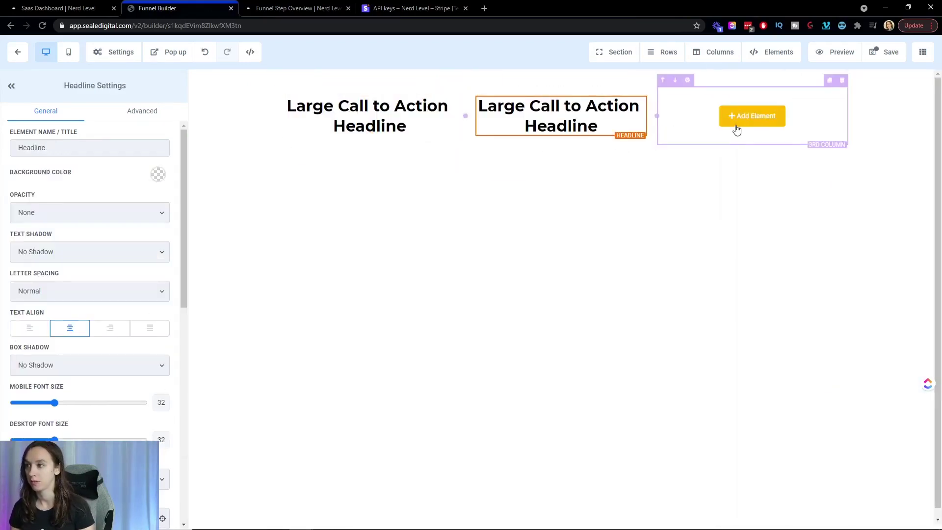
pyautogui.click(751, 115)
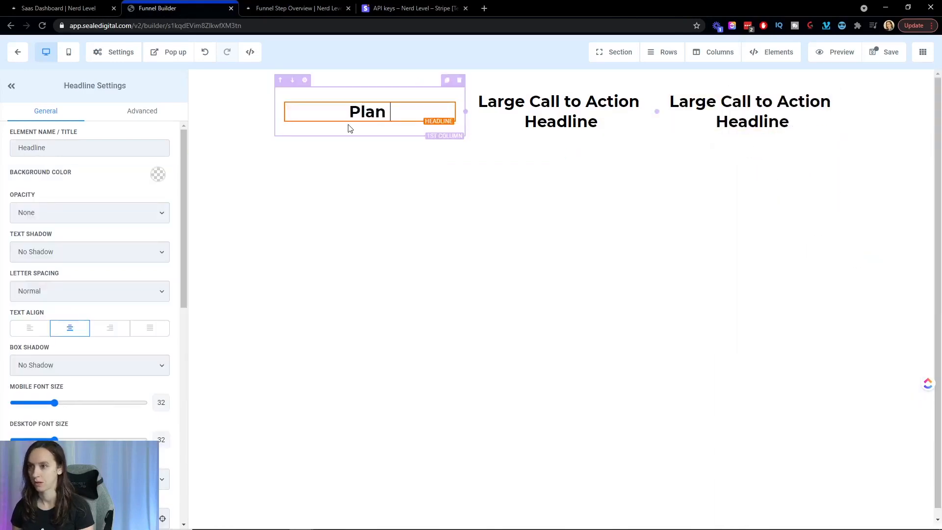
pyautogui.write('1')
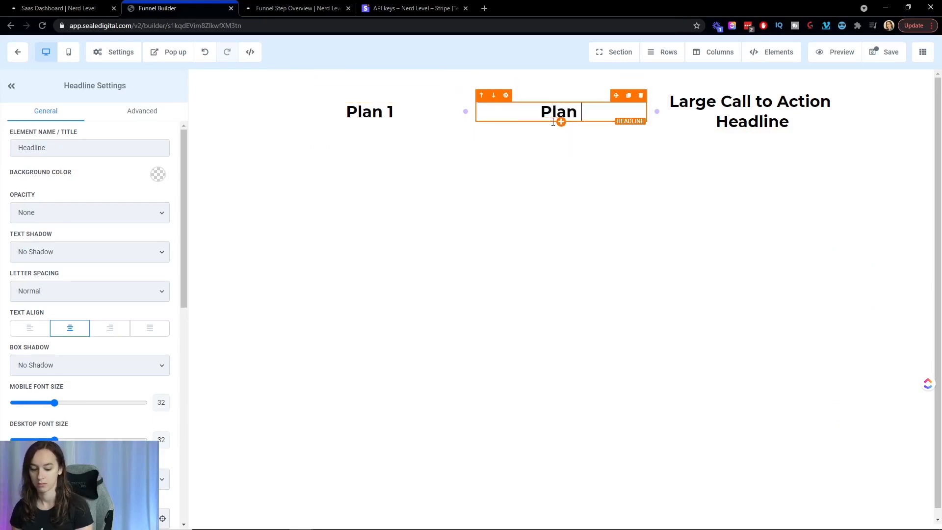
pyautogui.doubleClick(751, 111)
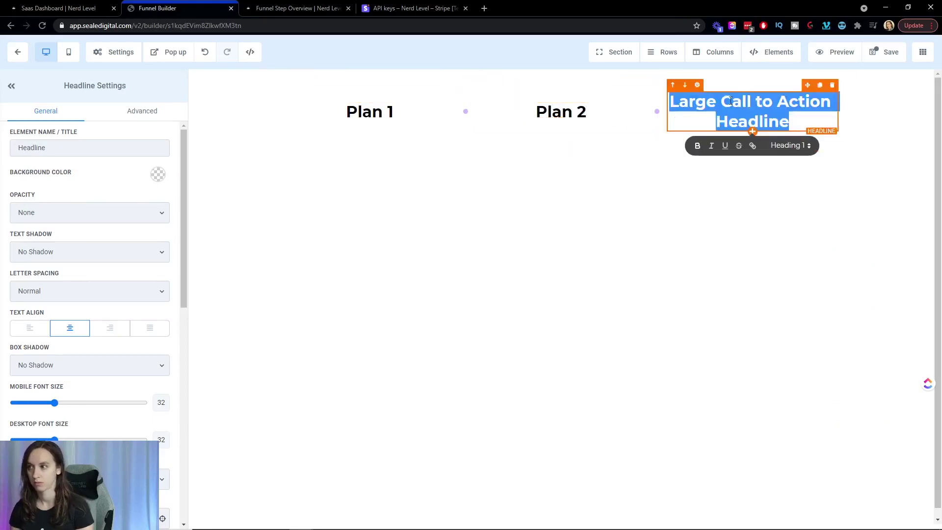
pyautogui.write('Plan 3')
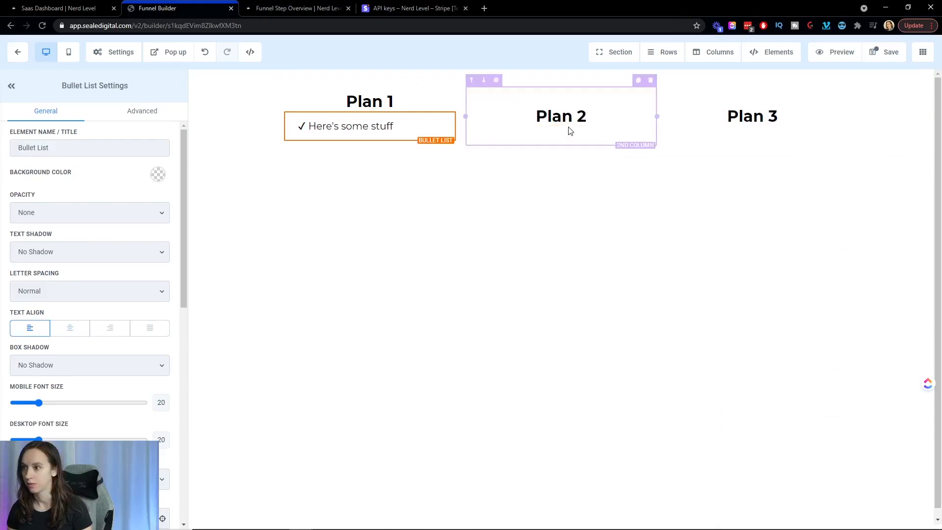
# Step: Add a bullet list and a sign-up button under each of the three plans
pyautogui.click(778, 52)
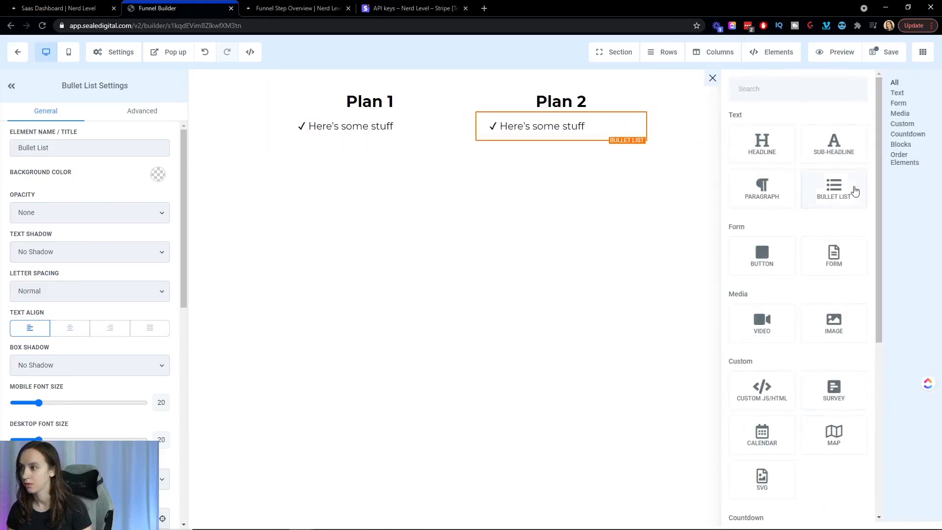
pyautogui.click(712, 78)
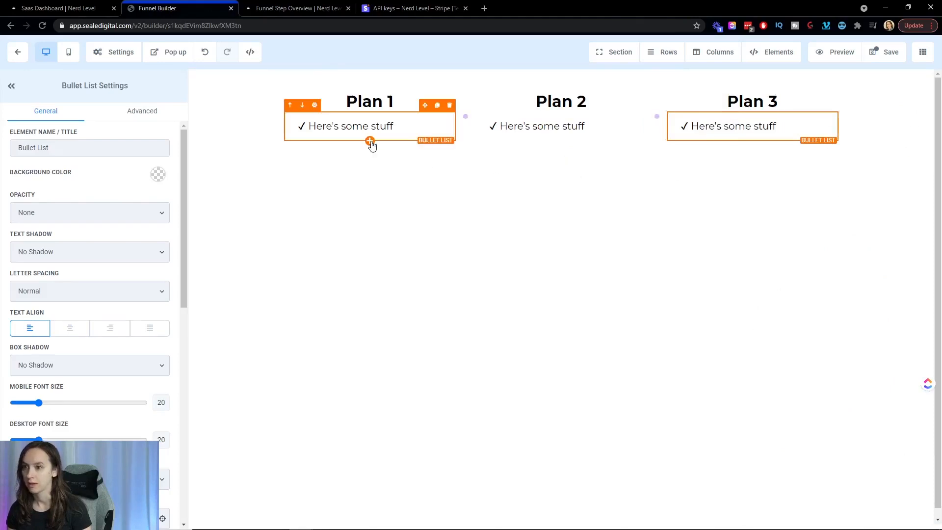
pyautogui.click(370, 142)
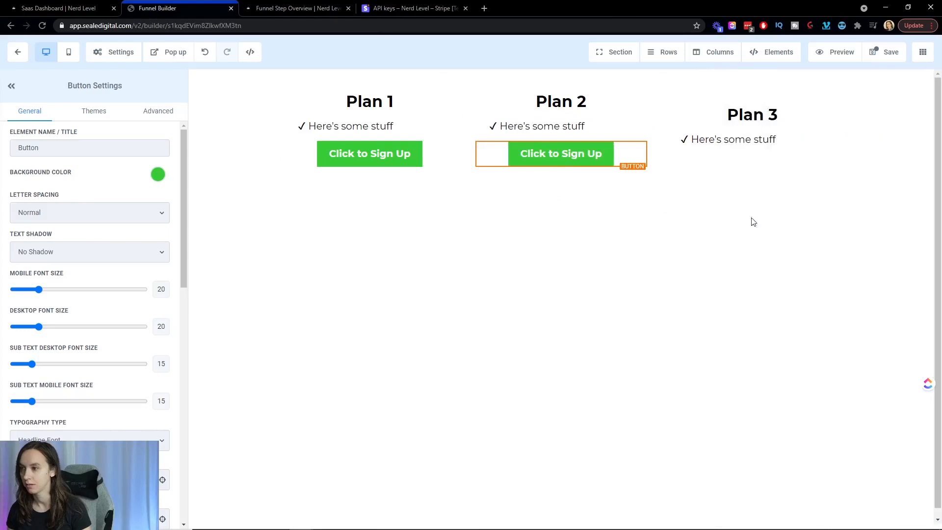
pyautogui.click(778, 52)
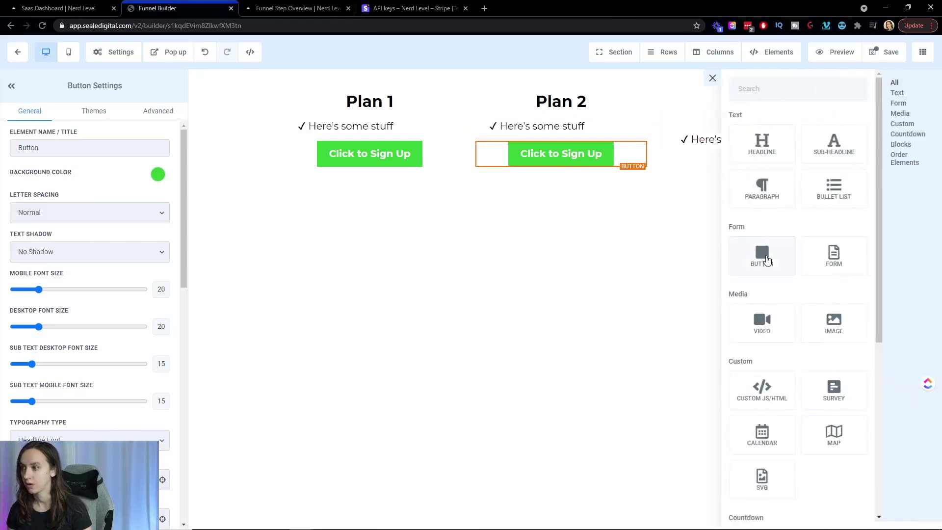
pyautogui.click(712, 78)
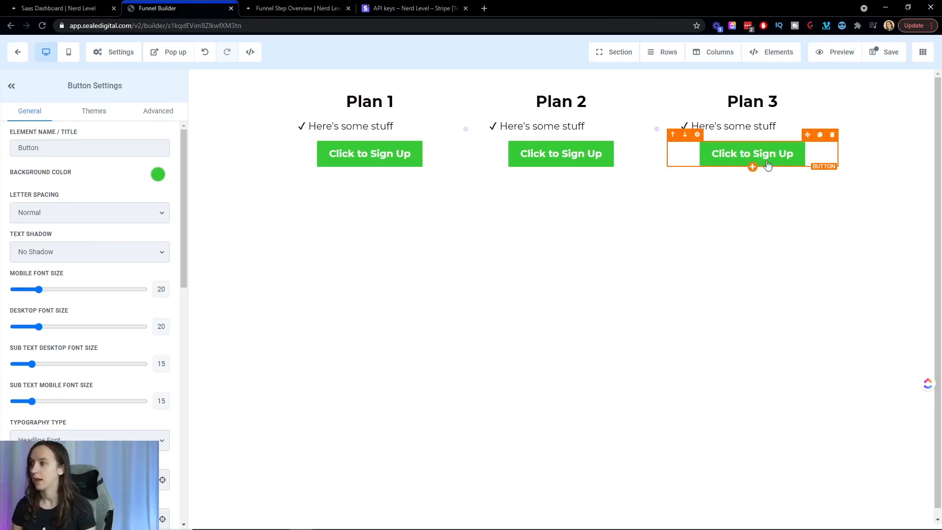
pyautogui.moveTo(152, 48)
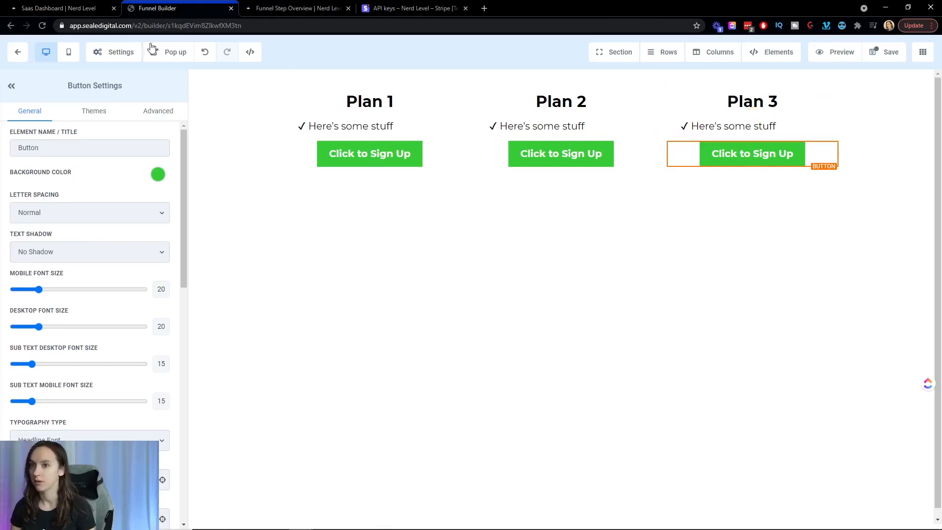
# Step: Place a two-step order form inside the Pricing page's popup
pyautogui.click(174, 52)
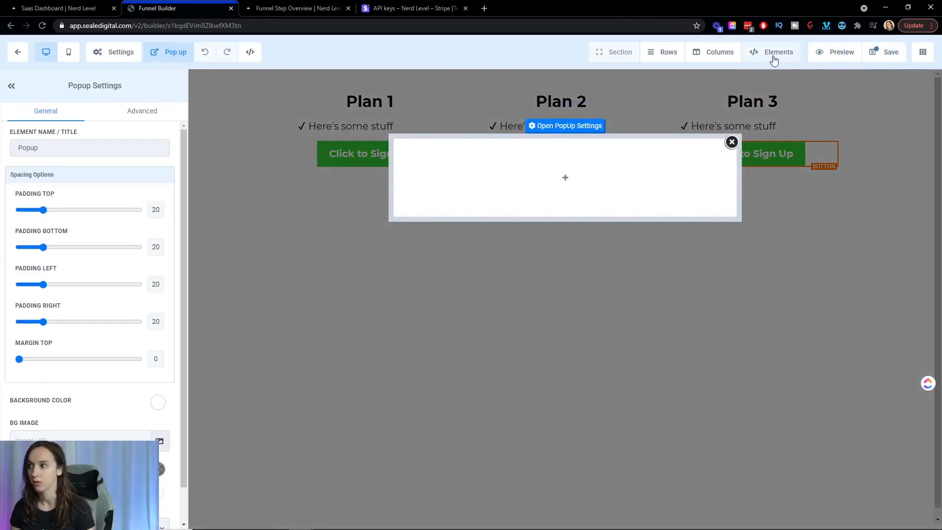
pyautogui.click(778, 52)
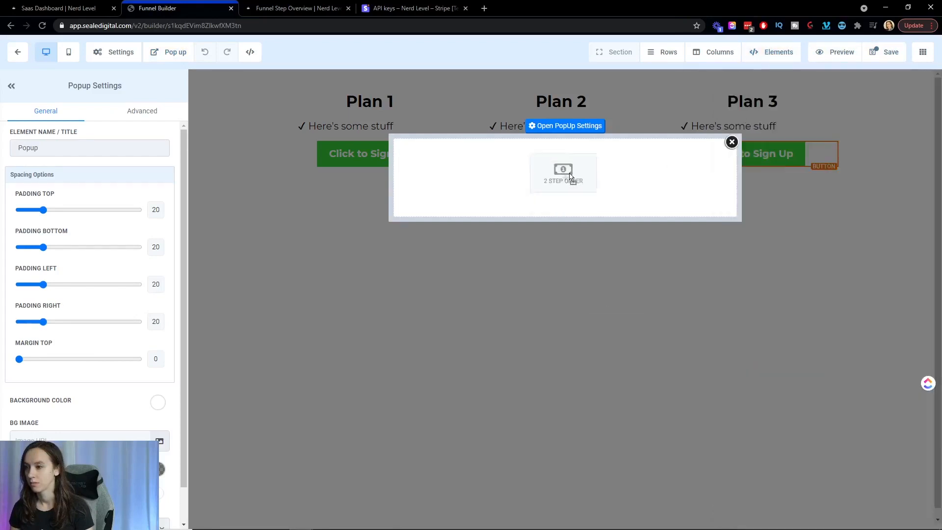
pyautogui.moveTo(564, 173)
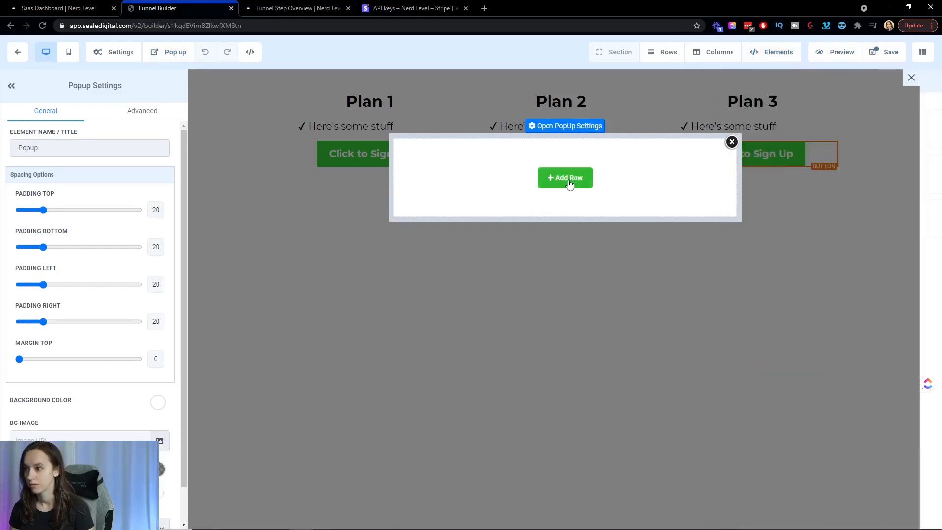
pyautogui.click(565, 186)
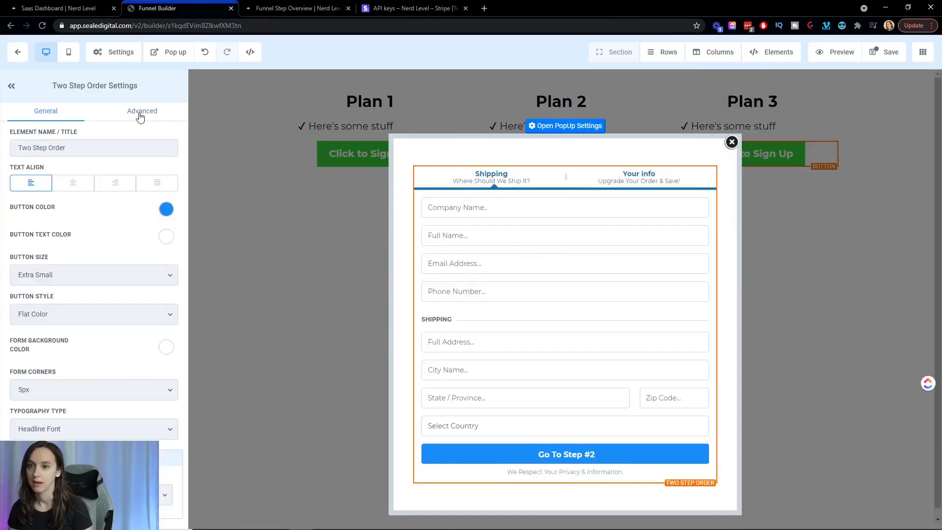
# Step: Hide shipping on step 1, set step 2's back link to 'Edit Step 1', and save the page
pyautogui.click(141, 111)
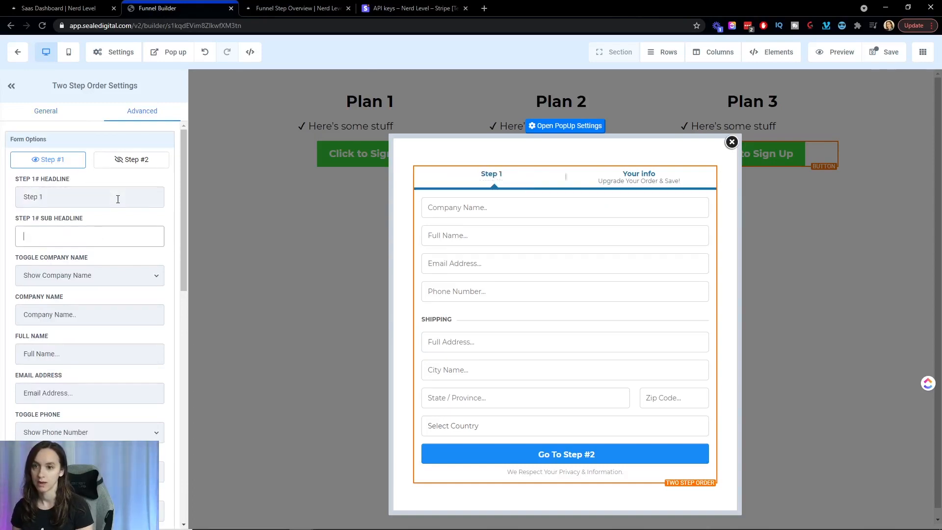
pyautogui.scroll(-3)
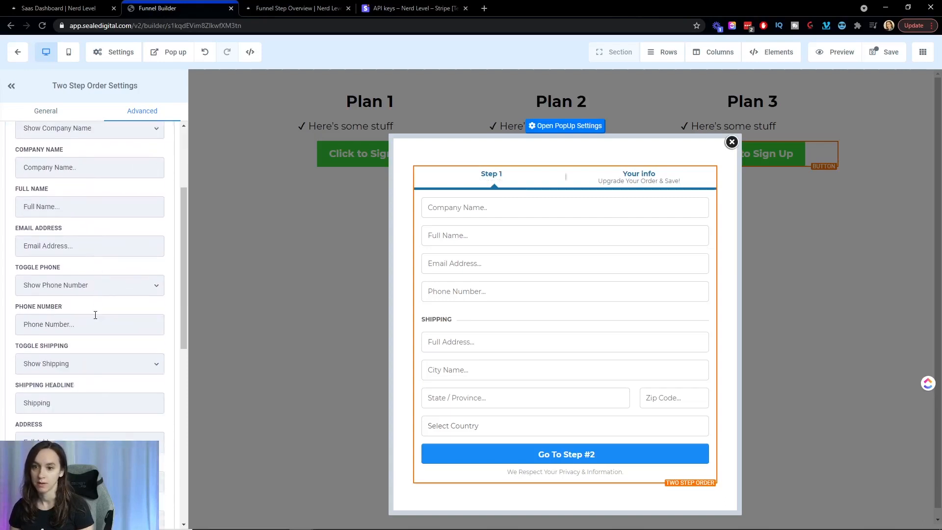
pyautogui.click(90, 363)
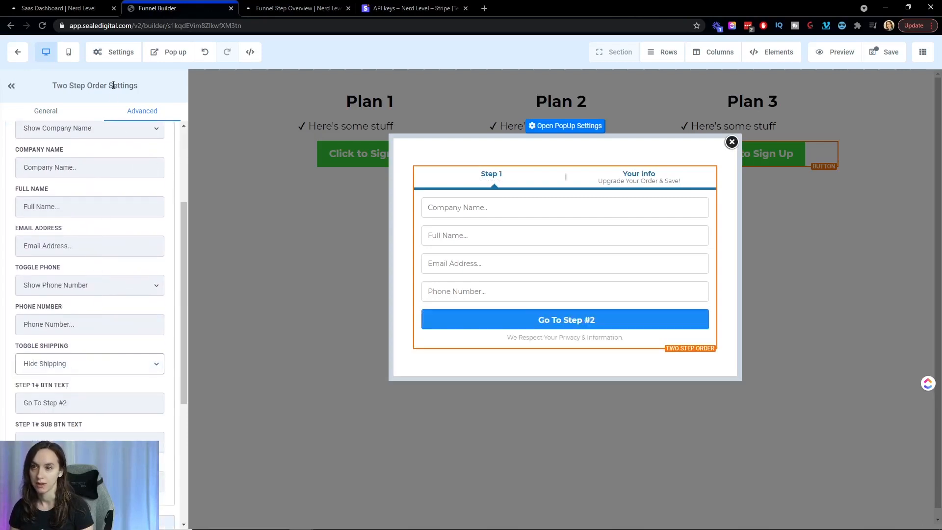
pyautogui.click(137, 159)
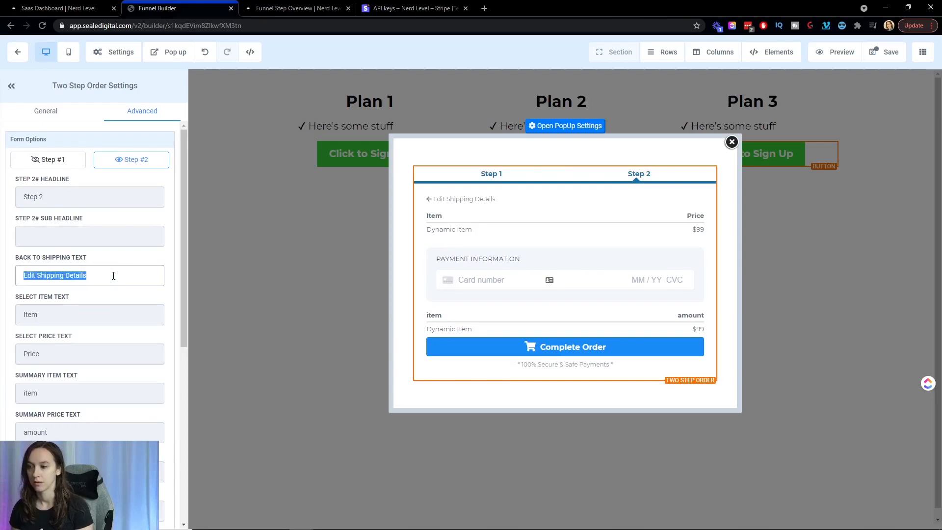
pyautogui.write('Edit Step 1')
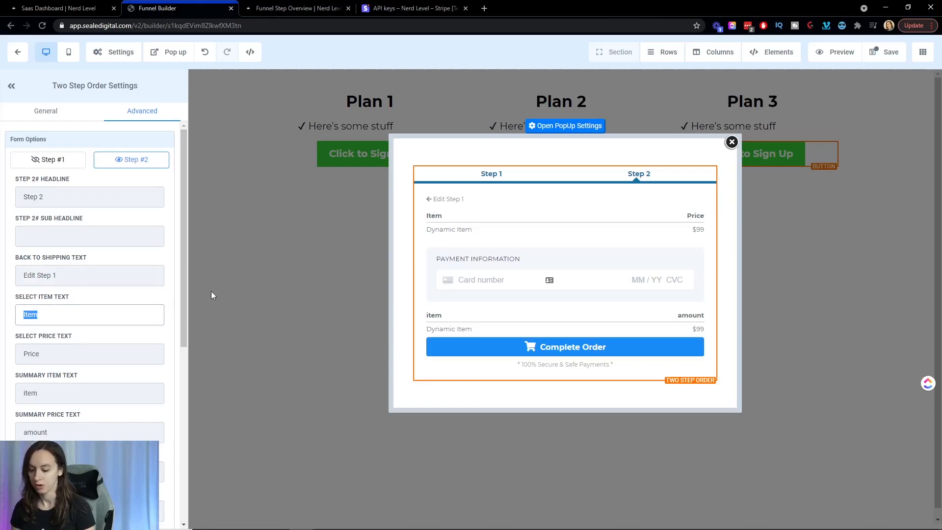
pyautogui.click(891, 52)
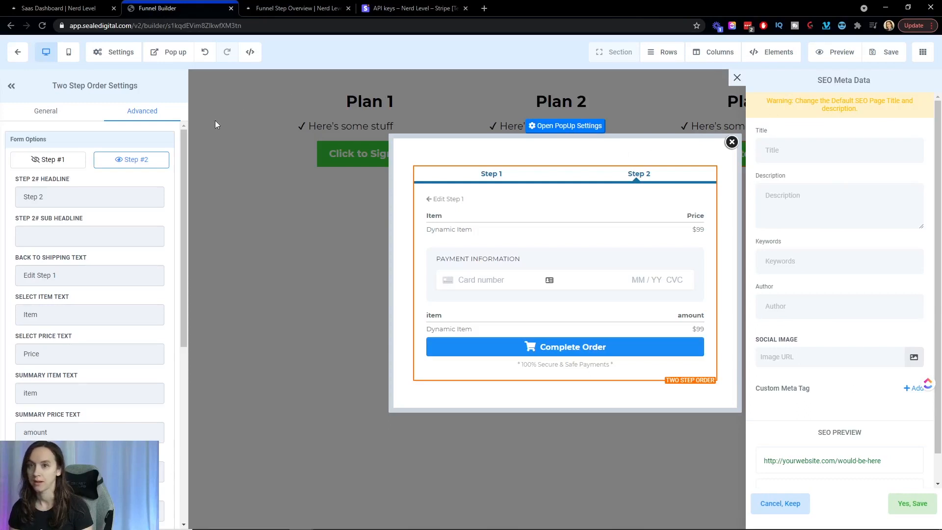
pyautogui.moveTo(207, 133)
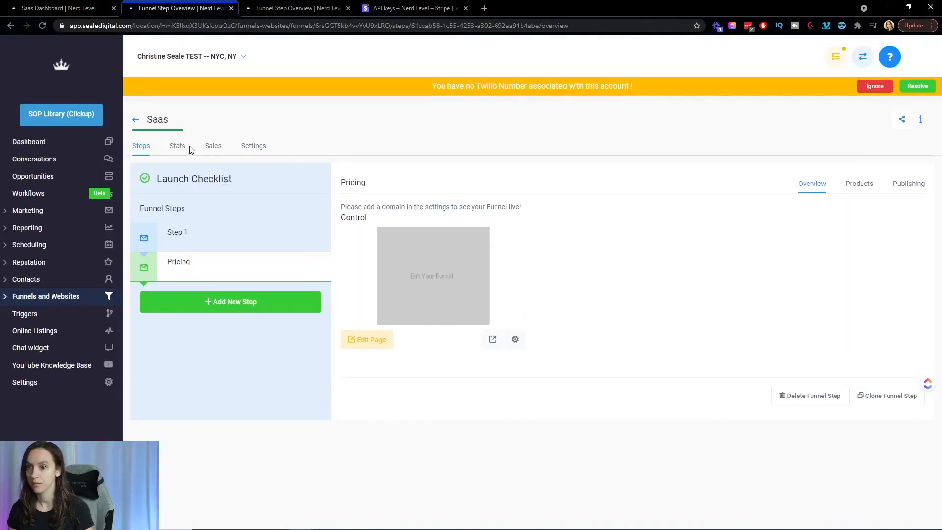
# Step: Go to the Pricing step's Products and start a new product named Plan 1
pyautogui.click(860, 184)
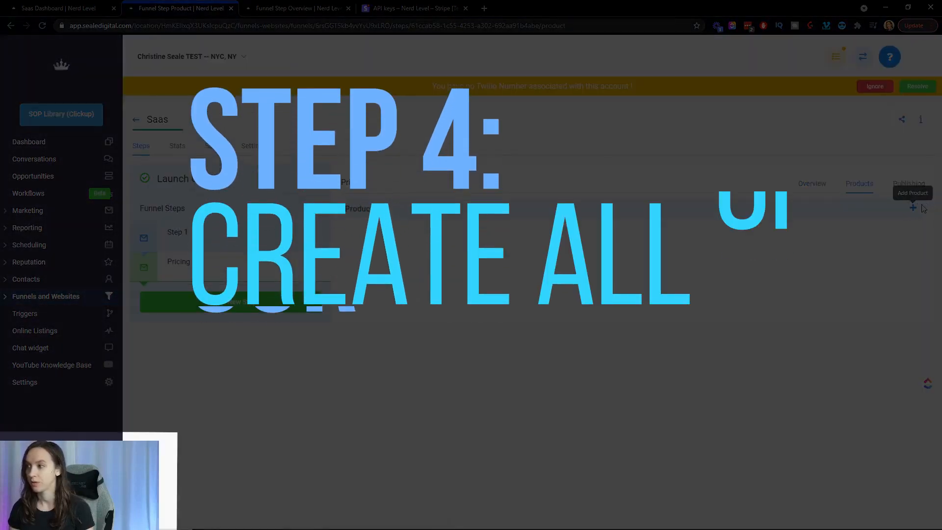
pyautogui.click(911, 207)
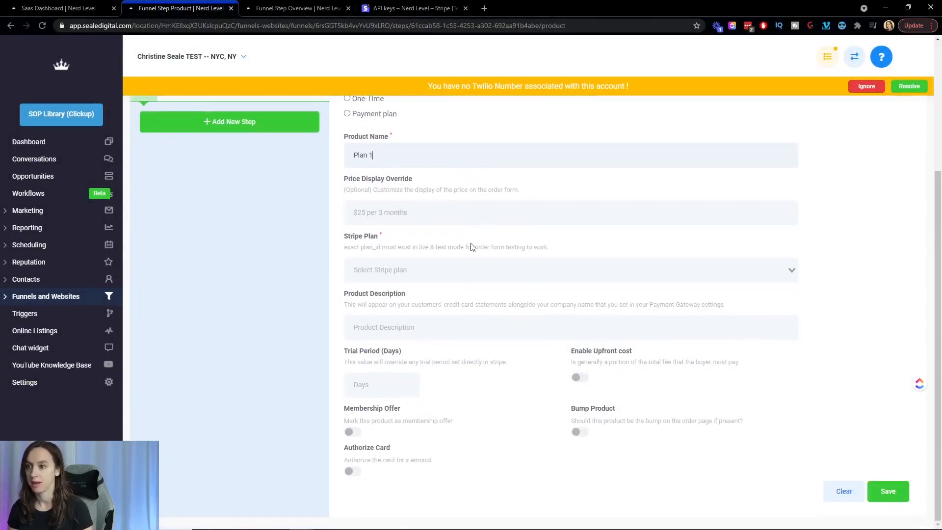
pyautogui.moveTo(433, 266)
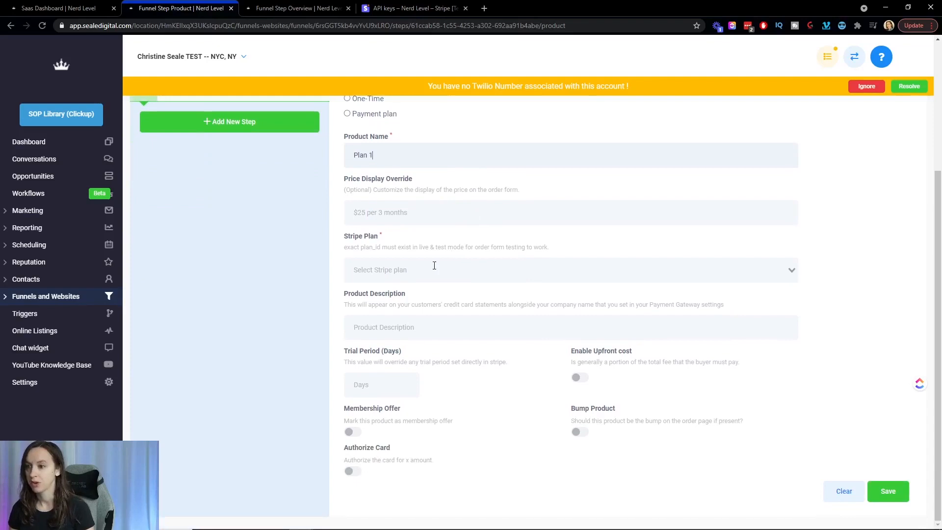
# Step: Show the Standard plan's Stripe product details and copy its $197/month plan id
pyautogui.click(60, 8)
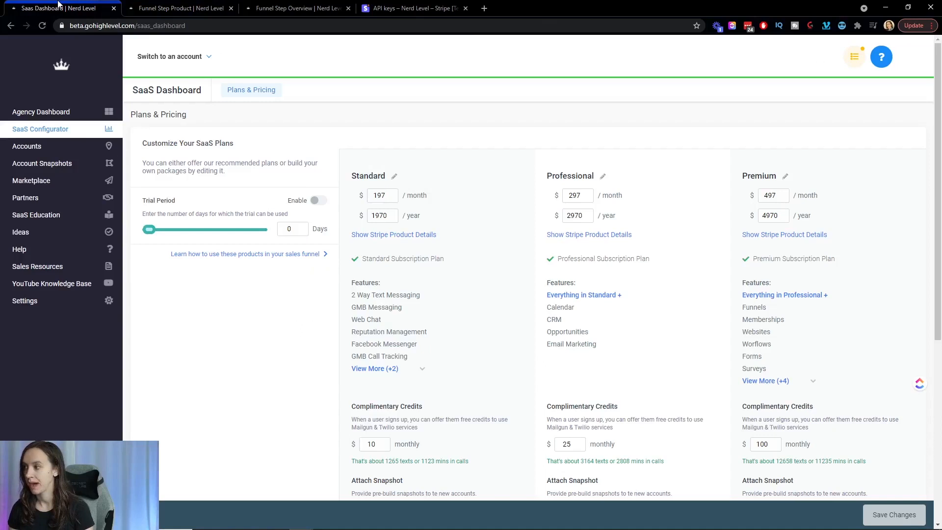
pyautogui.moveTo(355, 216)
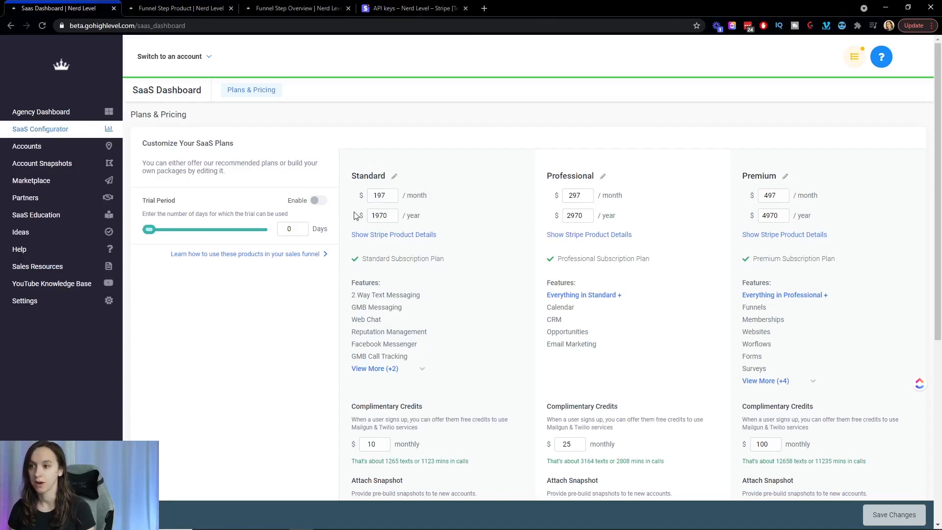
pyautogui.click(394, 235)
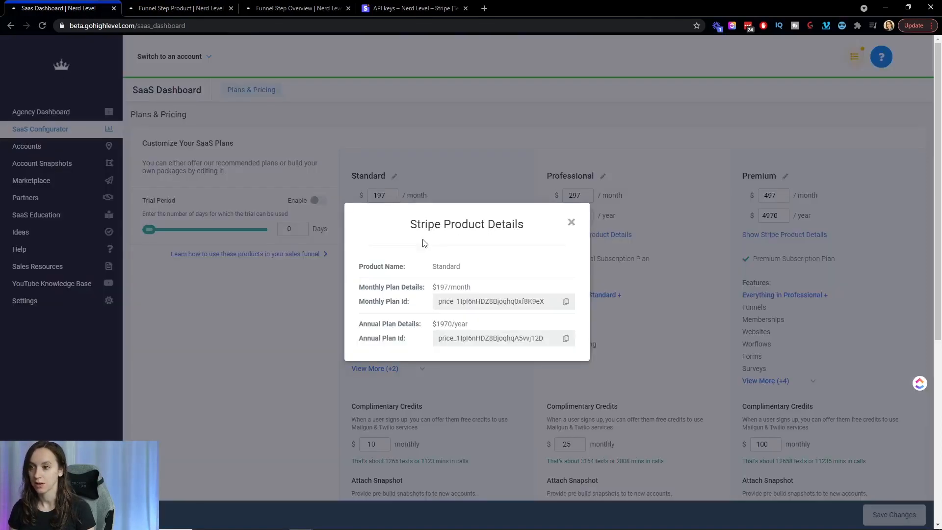
pyautogui.moveTo(534, 305)
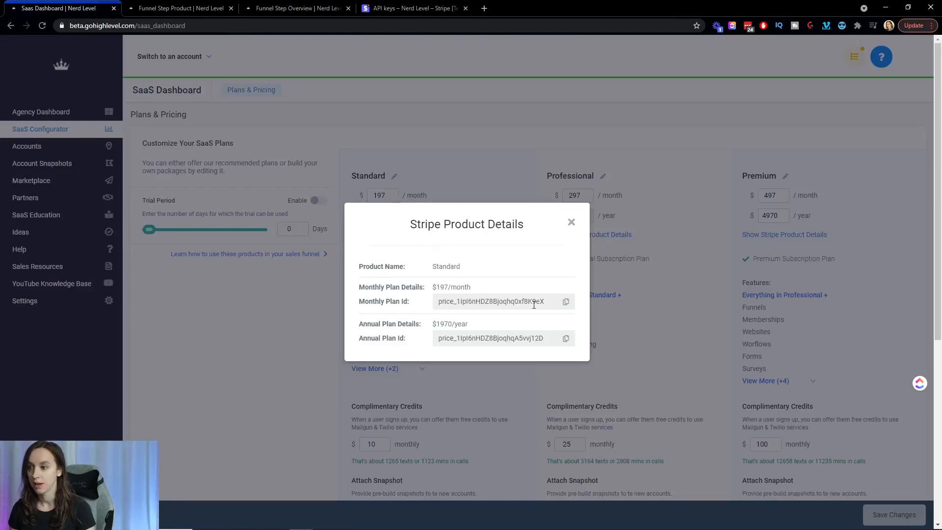
pyautogui.moveTo(499, 310)
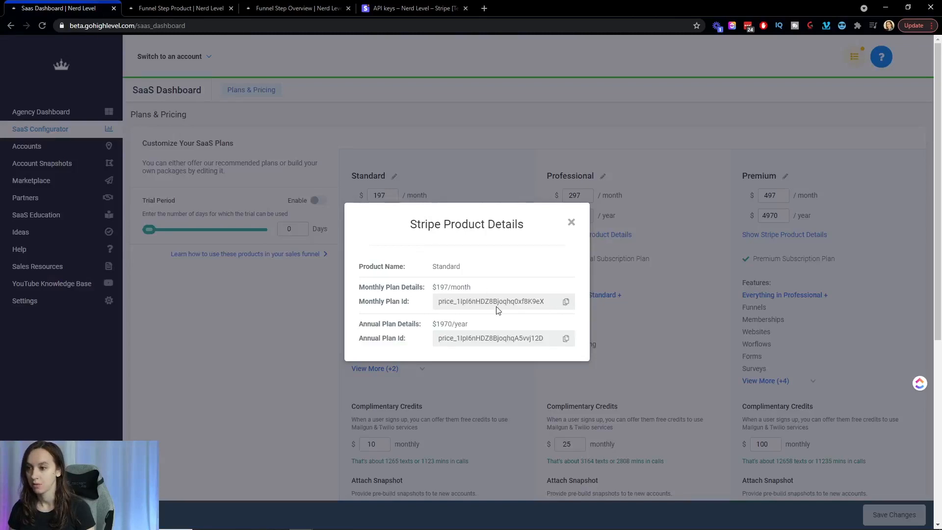
pyautogui.click(180, 8)
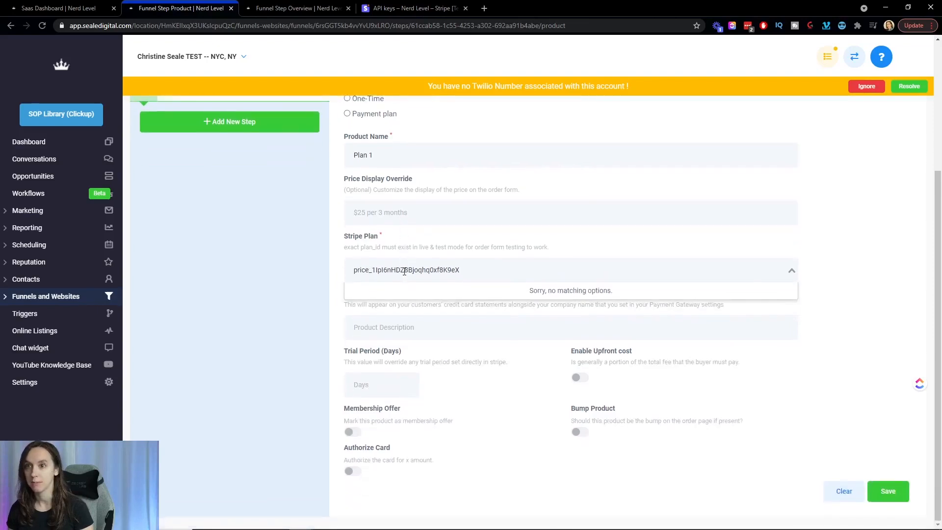
pyautogui.moveTo(286, 274)
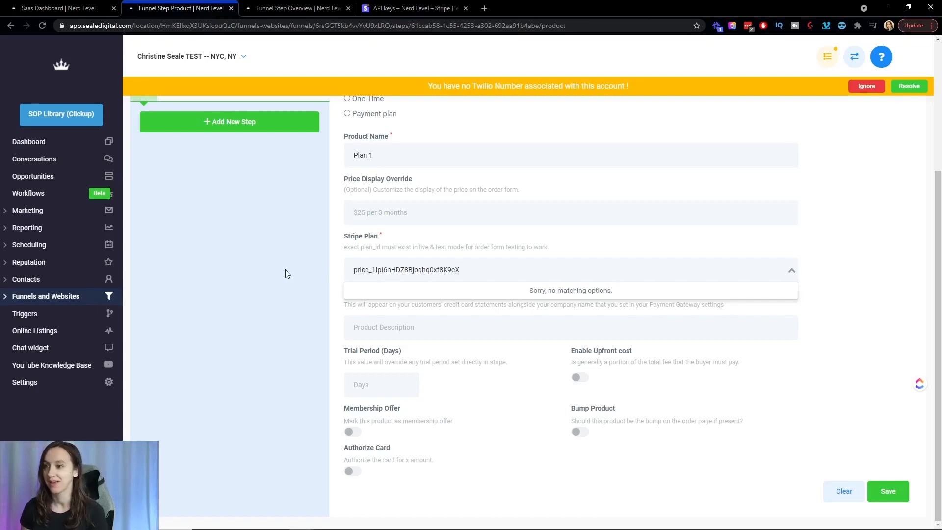
pyautogui.moveTo(525, 270)
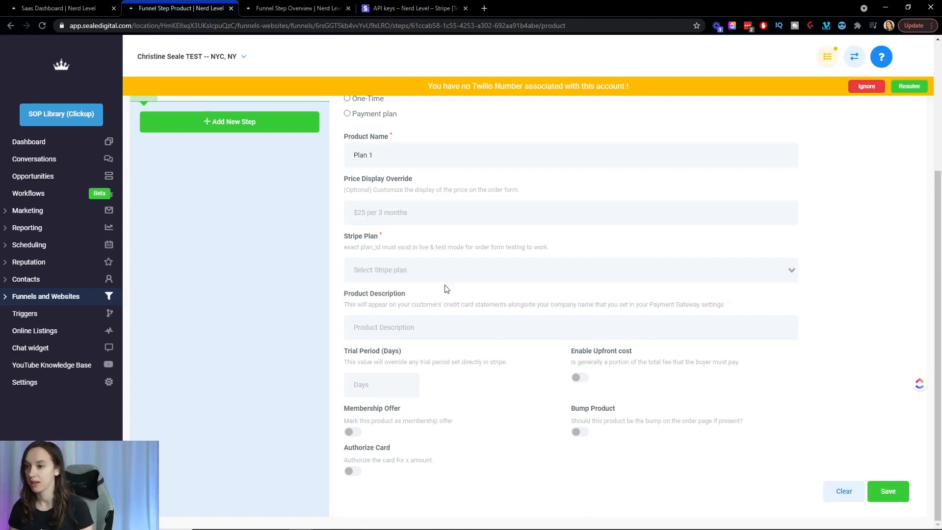
pyautogui.moveTo(478, 357)
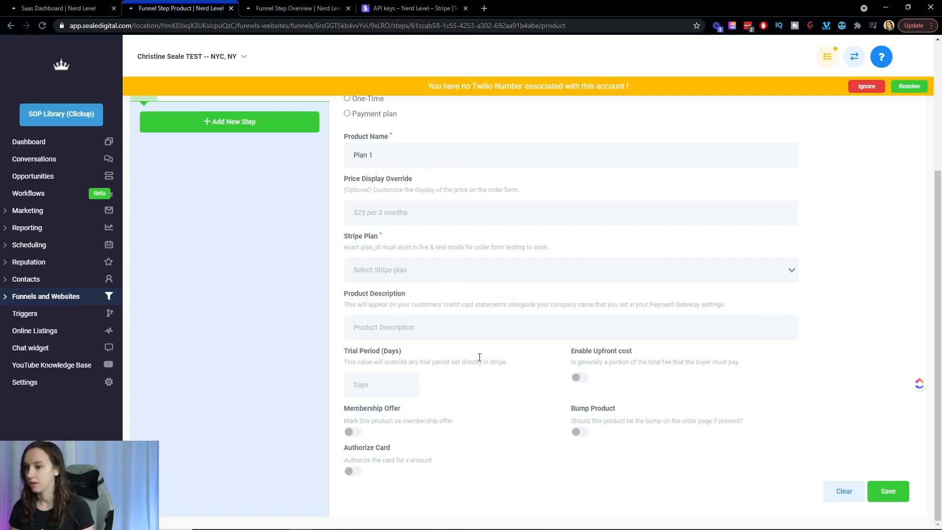
# Step: Enter '$197/month Plan' as Product Description and '$197/month' as Price Display Override
pyautogui.click(476, 327)
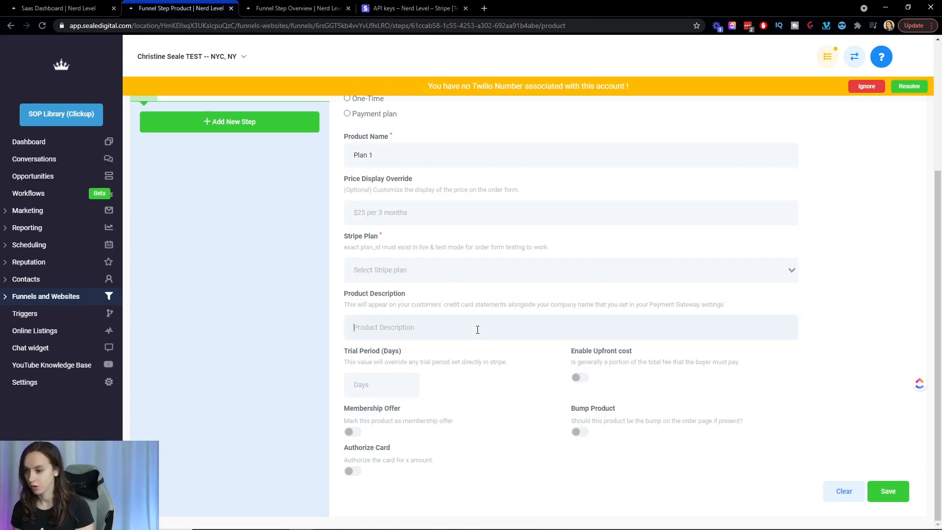
pyautogui.write('$10')
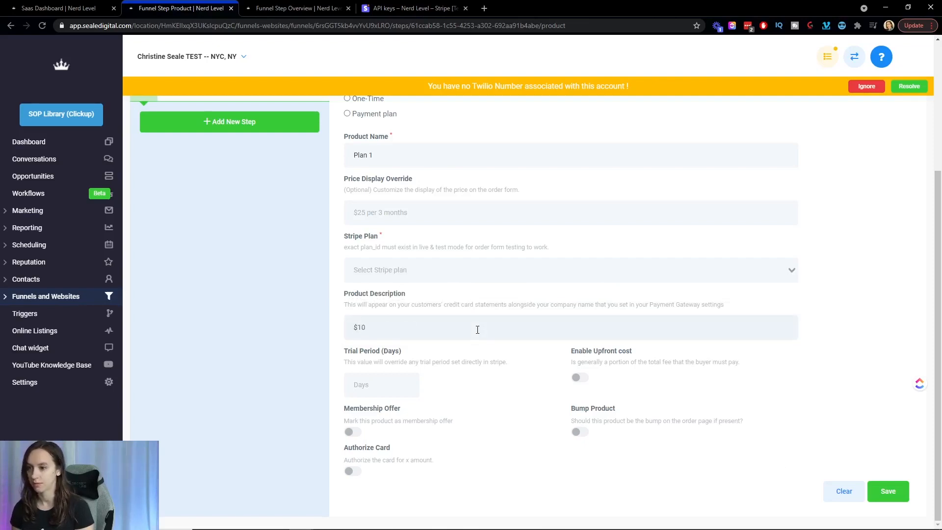
pyautogui.write('$197/month')
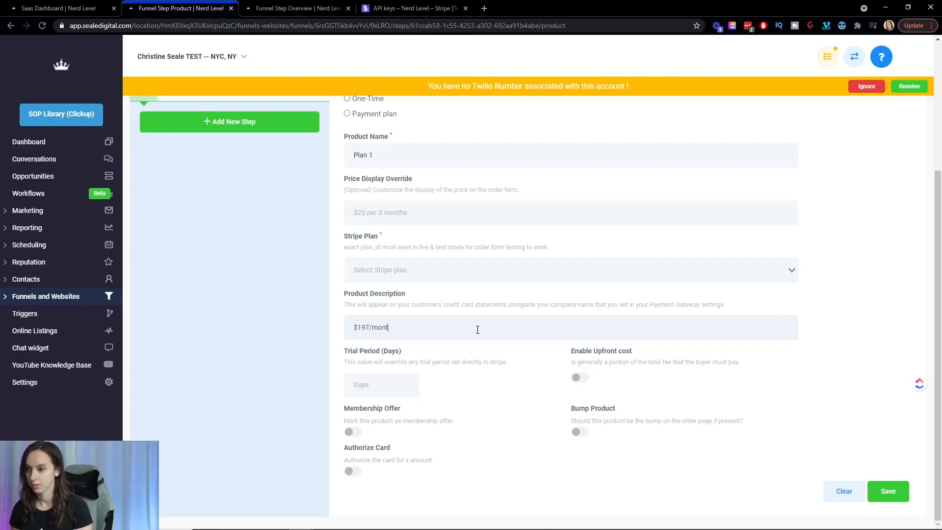
pyautogui.write('h P')
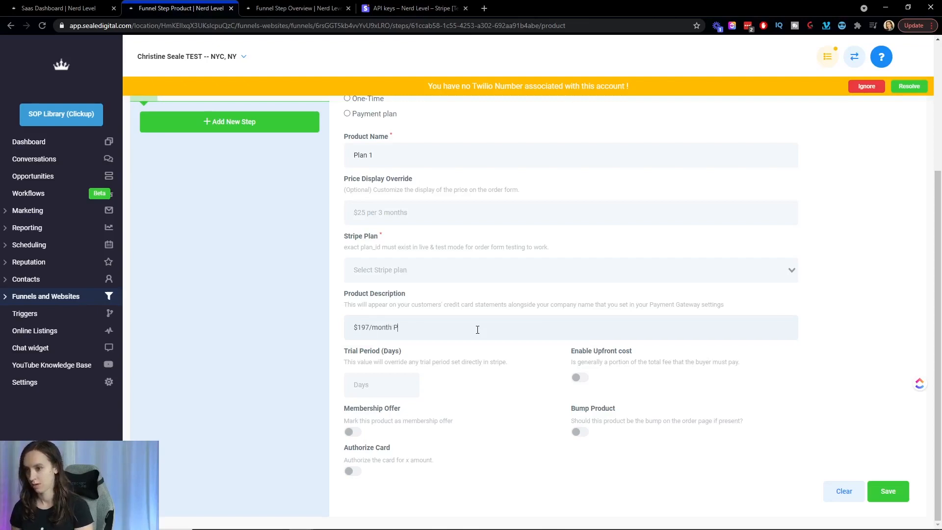
pyautogui.write('lan')
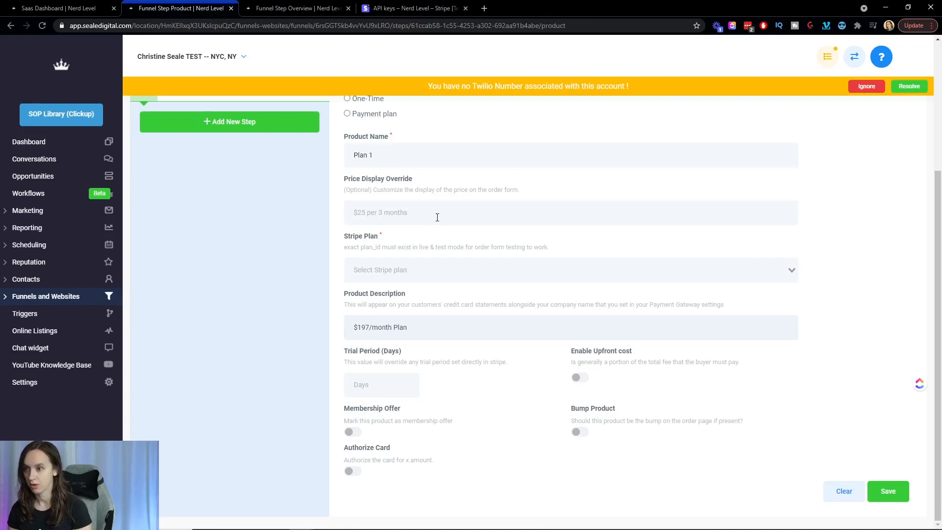
pyautogui.write('$197')
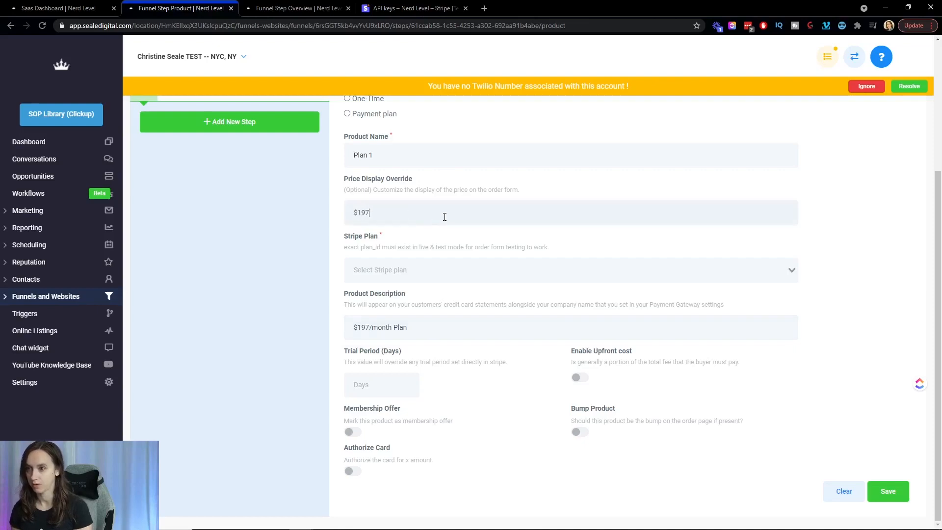
pyautogui.write('/month')
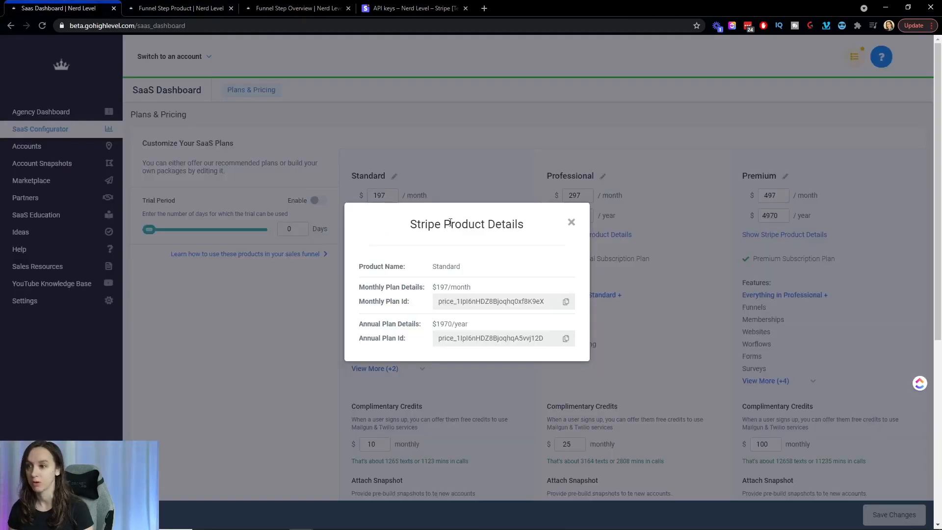
# Step: Leave the Stripe product details and return to the Saas funnel's Pricing step overview
pyautogui.click(570, 222)
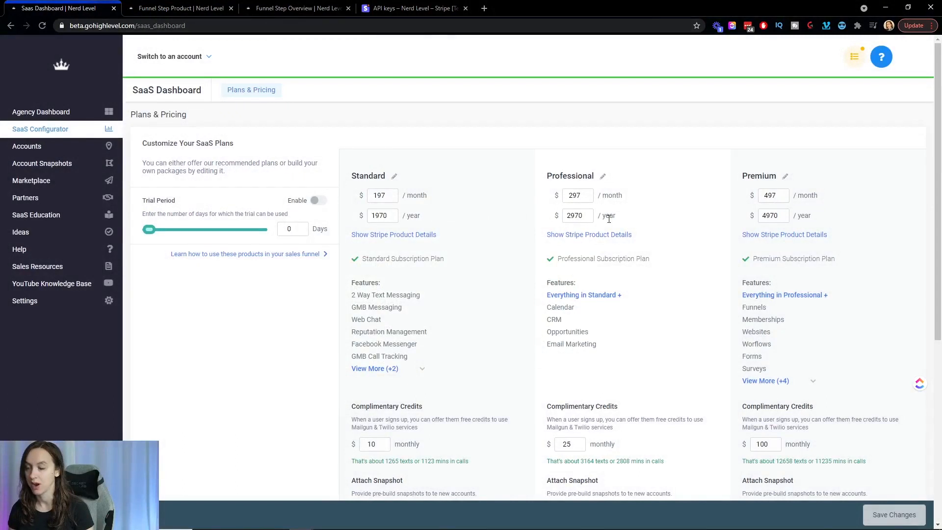
pyautogui.moveTo(429, 223)
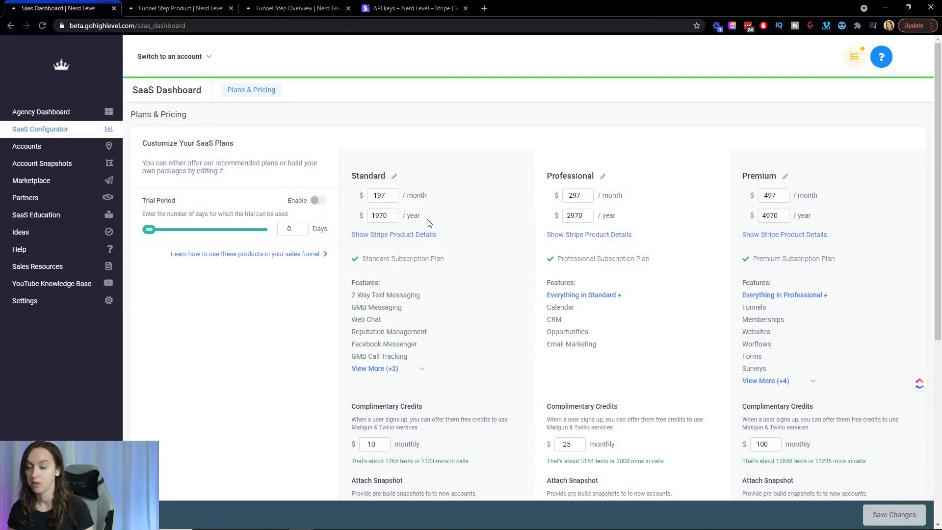
pyautogui.moveTo(441, 198)
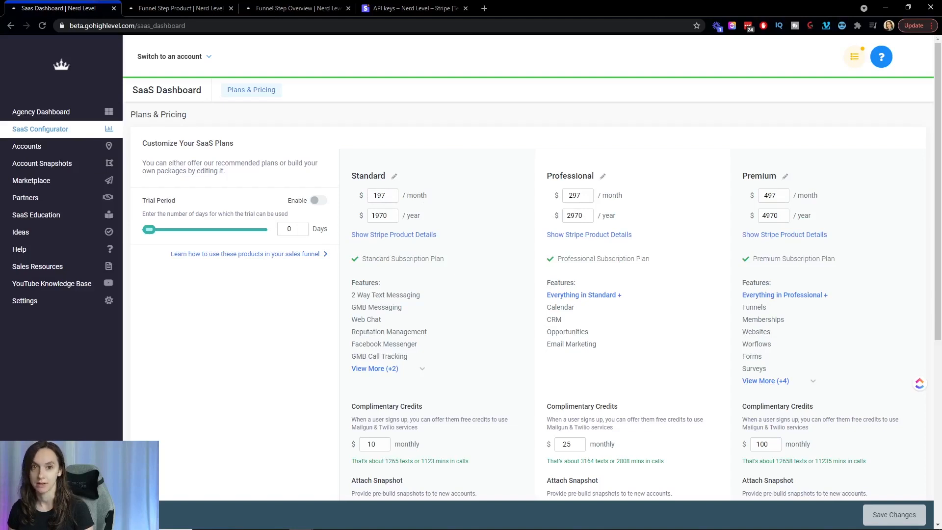
pyautogui.click(294, 8)
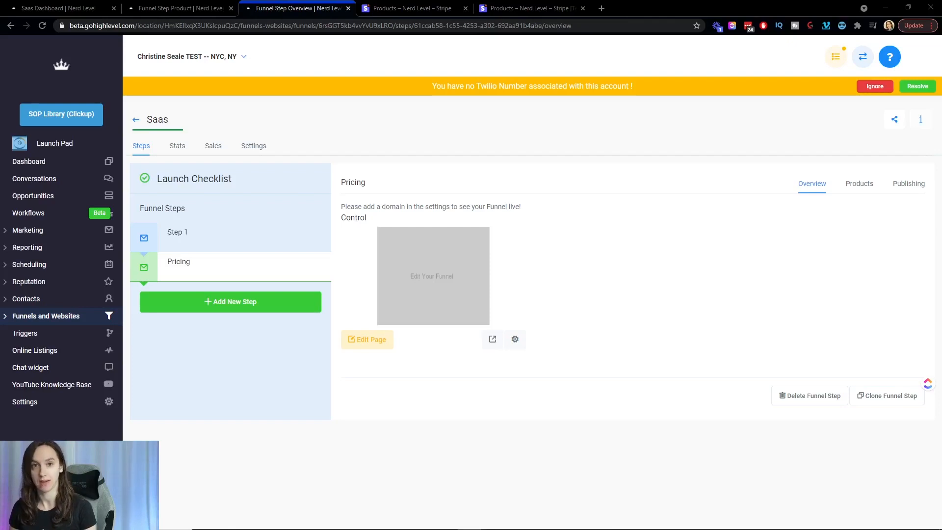
pyautogui.moveTo(433, 79)
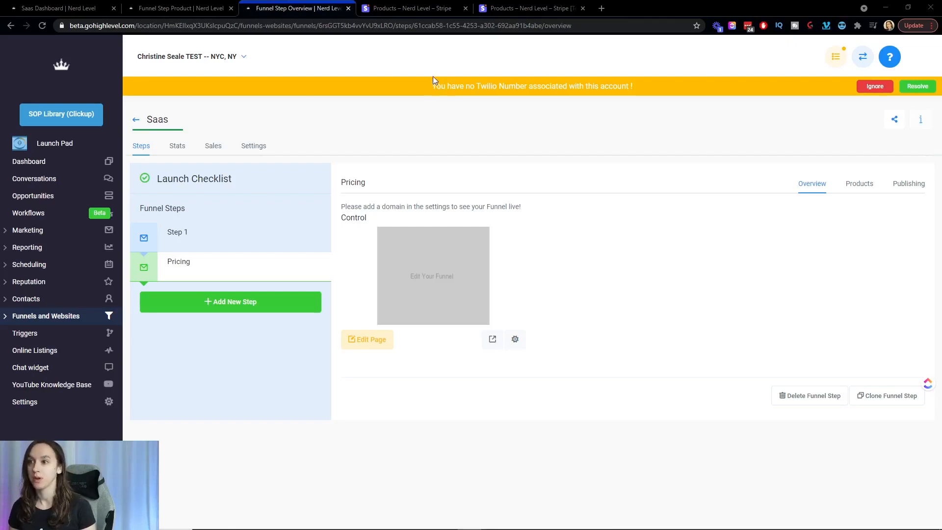
# Step: Copy the API ID of the live Standard product's $197.00 USD/month price
pyautogui.click(410, 8)
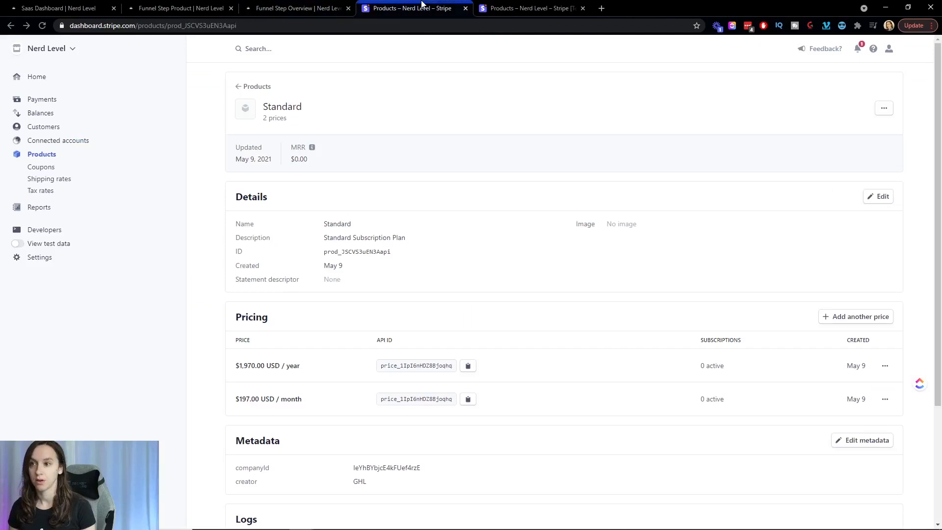
pyautogui.moveTo(33, 156)
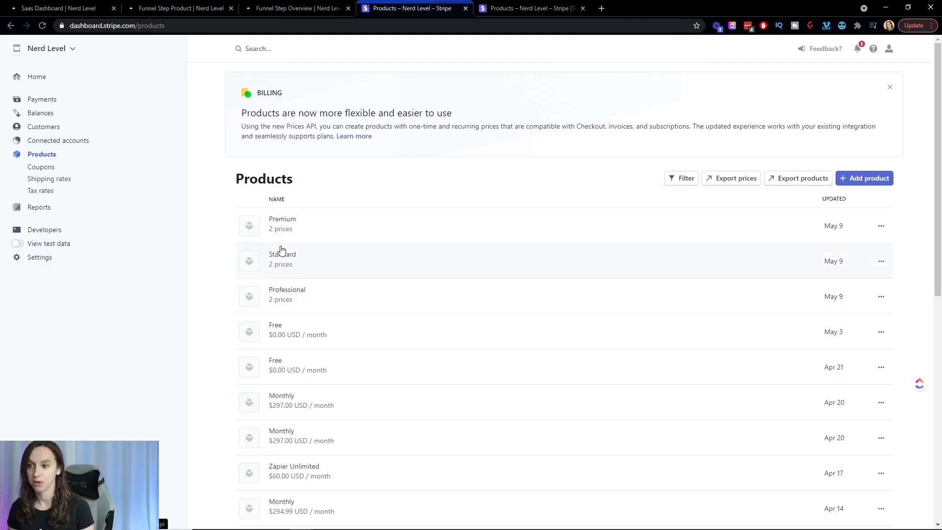
pyautogui.click(283, 261)
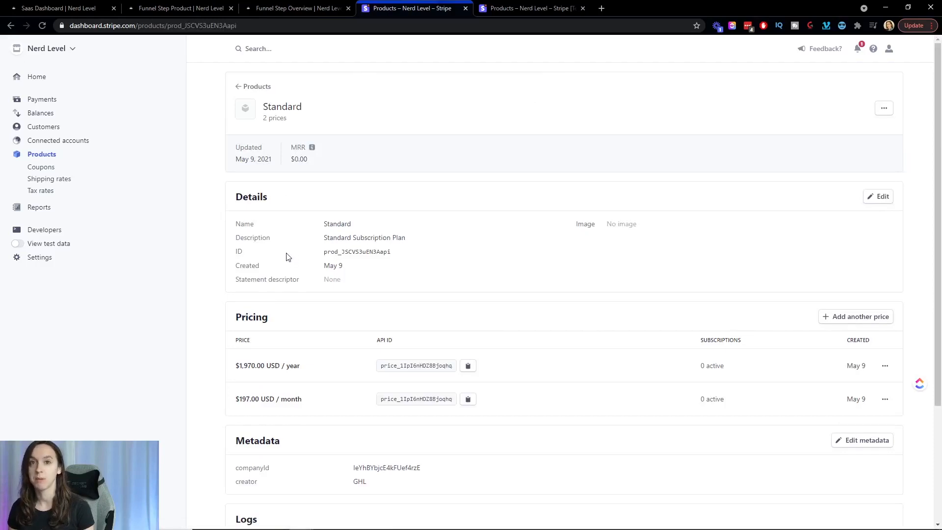
pyautogui.moveTo(288, 234)
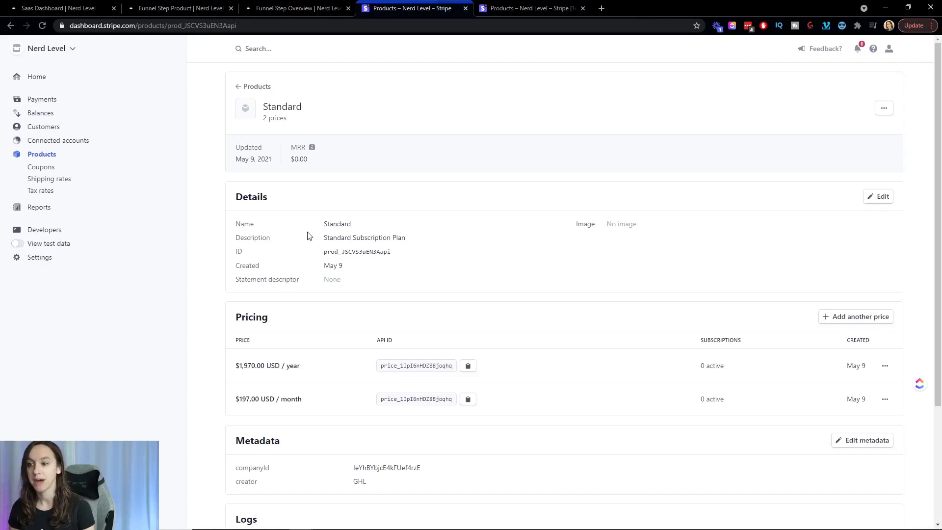
pyautogui.moveTo(318, 259)
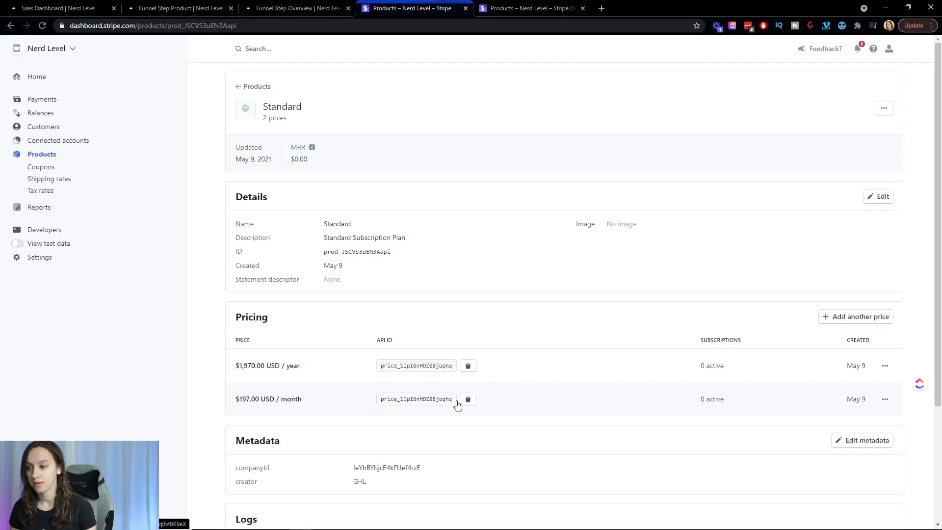
pyautogui.click(467, 399)
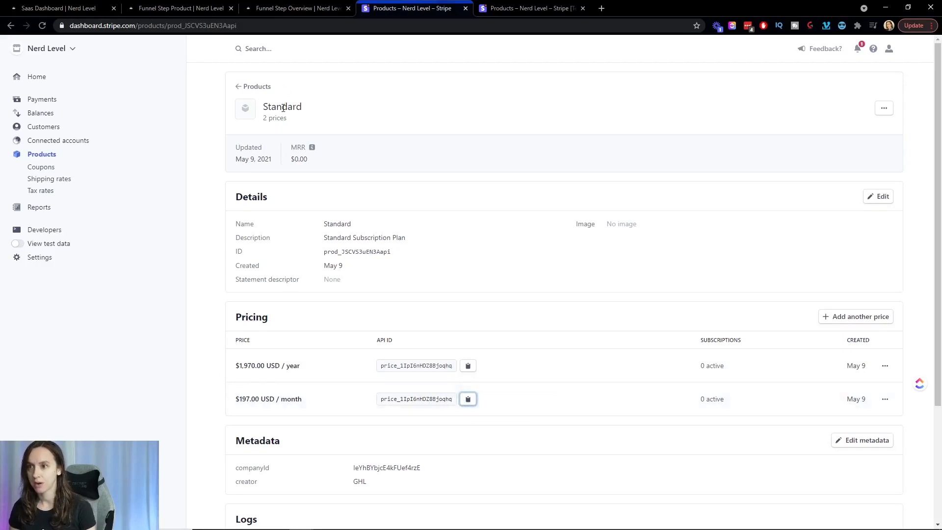
pyautogui.moveTo(531, 8)
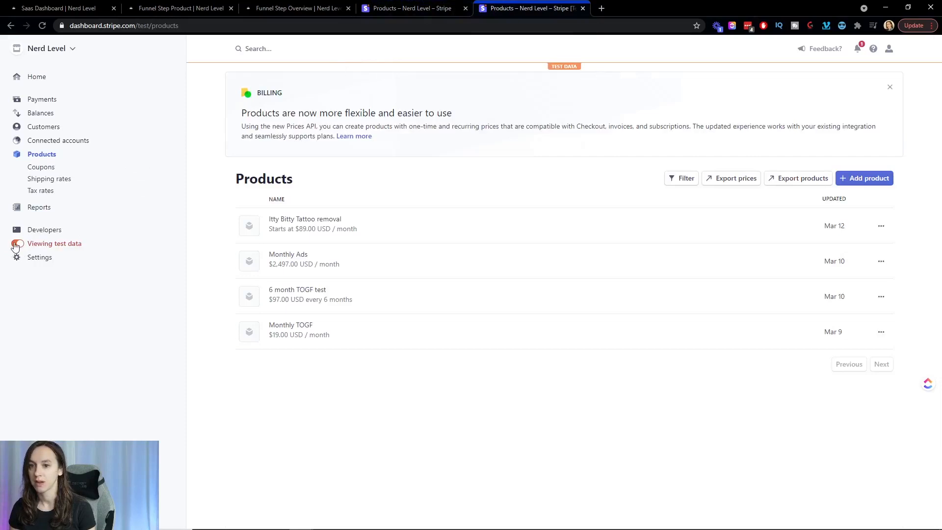
pyautogui.moveTo(617, 165)
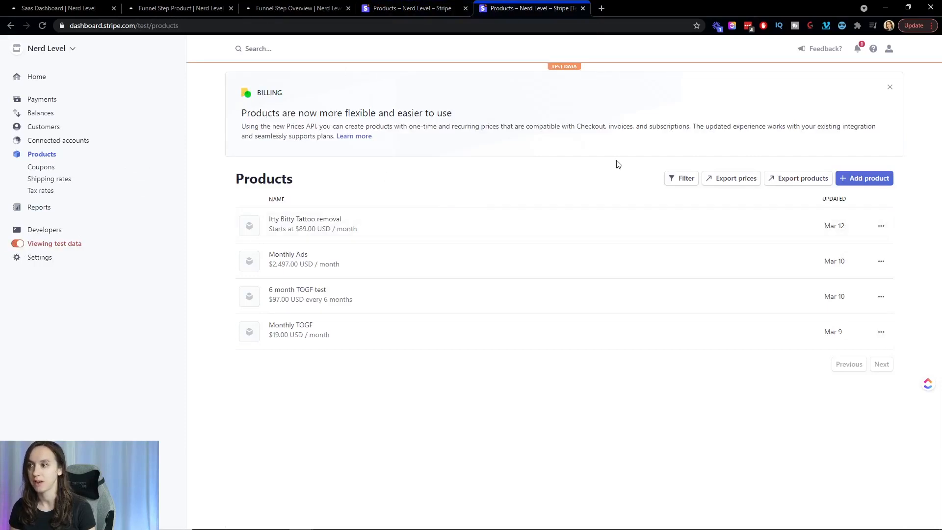
pyautogui.moveTo(865, 178)
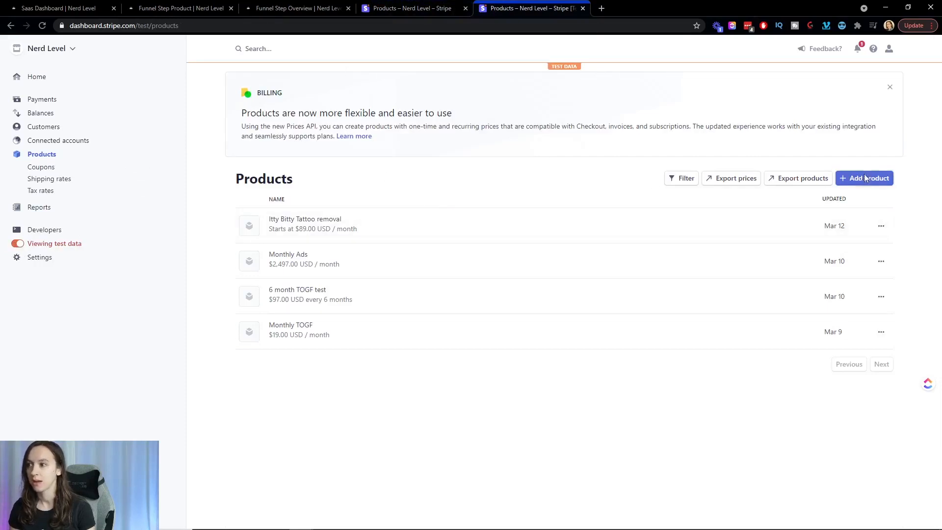
# Step: Add a test-mode Standard product priced 197.00 monthly with the copied price ID and save it
pyautogui.click(863, 178)
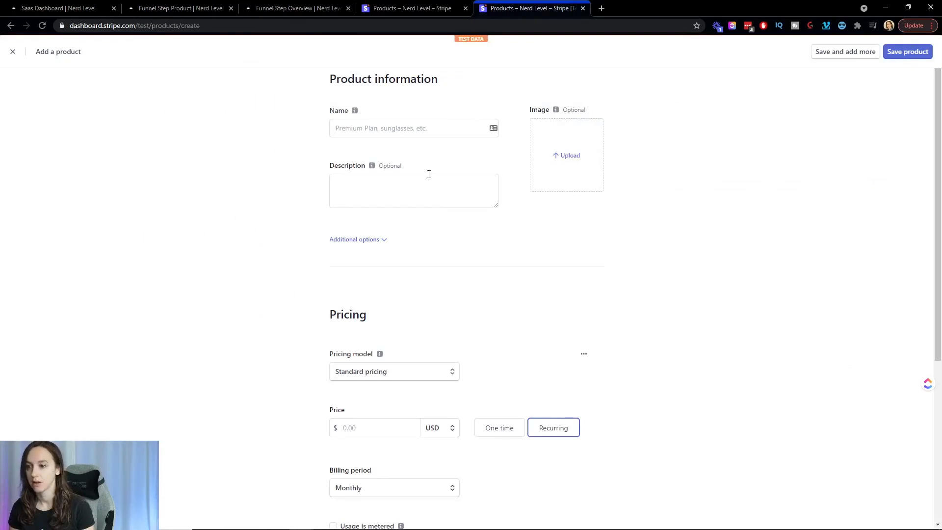
pyautogui.write('Stan')
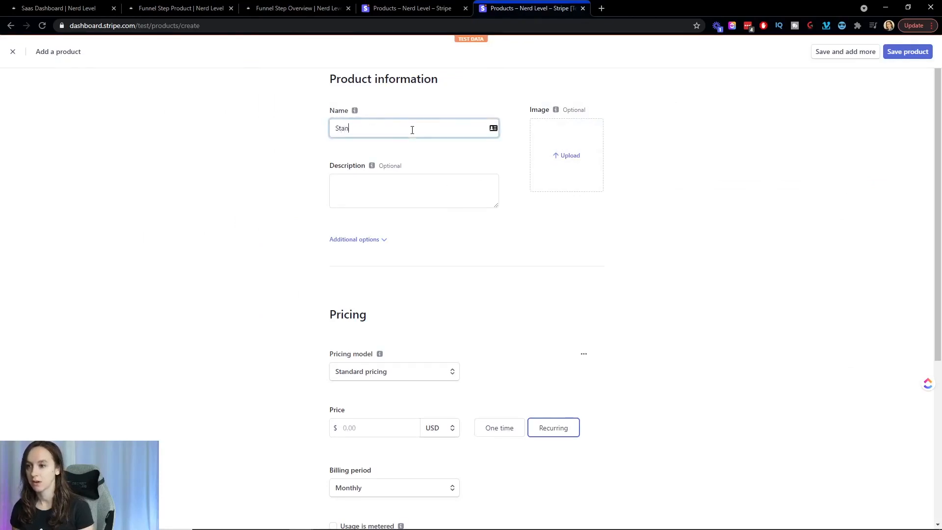
pyautogui.write('dard')
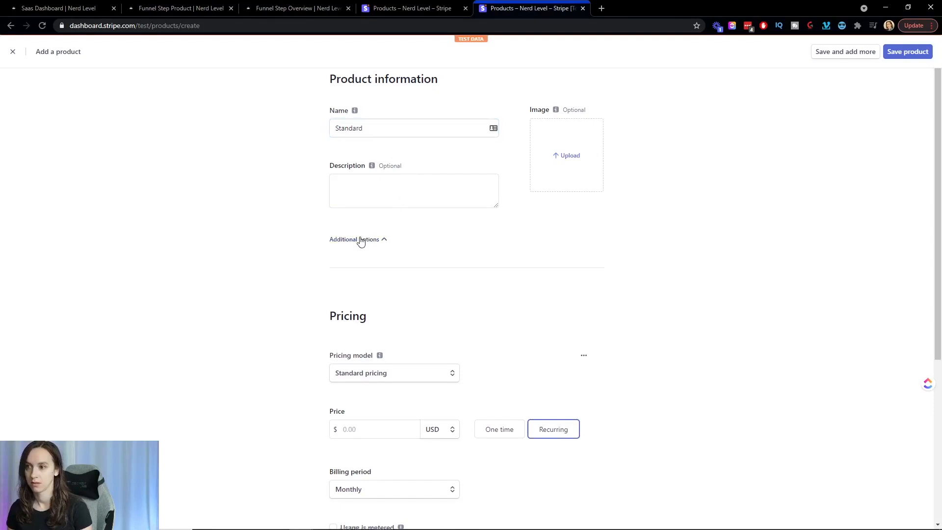
pyautogui.scroll(-3)
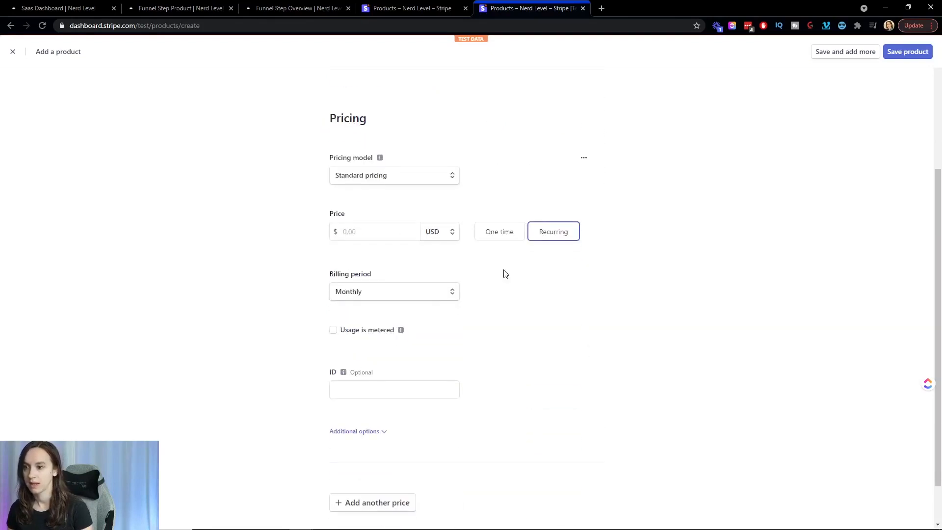
pyautogui.write('19')
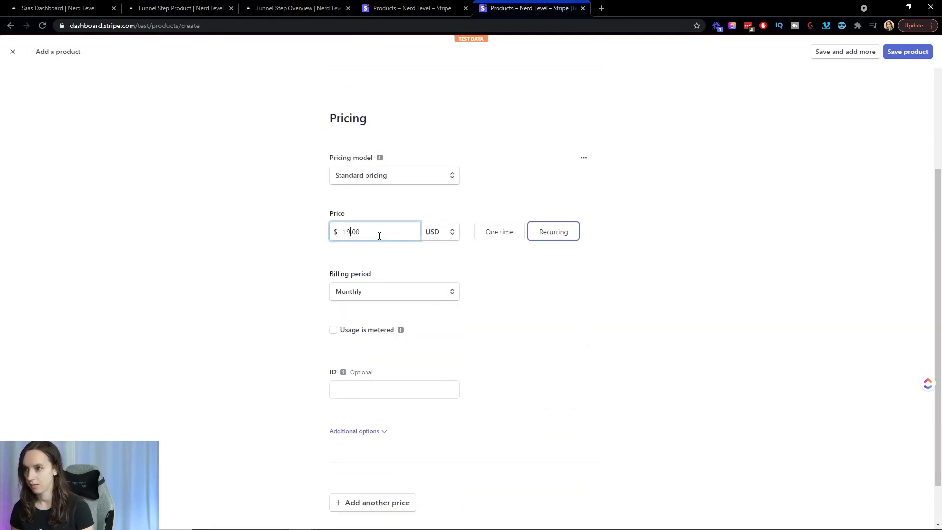
pyautogui.write('197.00')
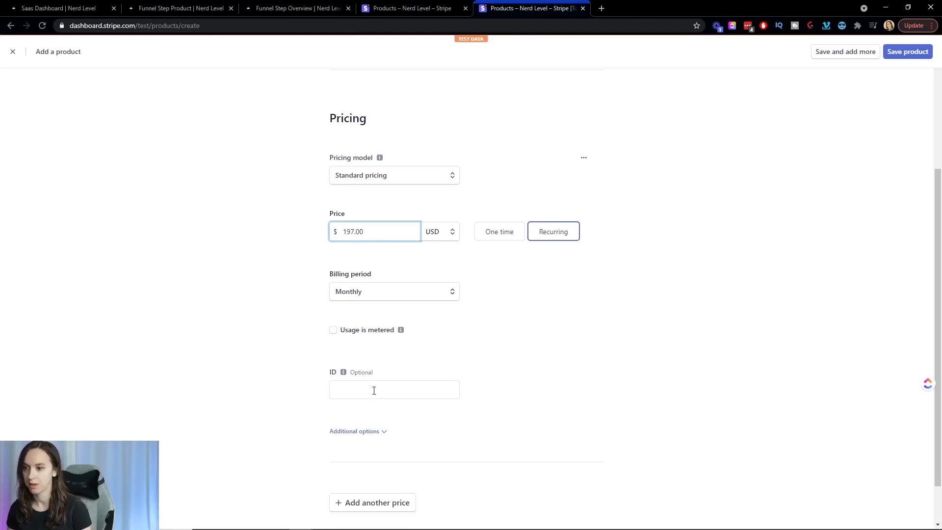
pyautogui.moveTo(343, 371)
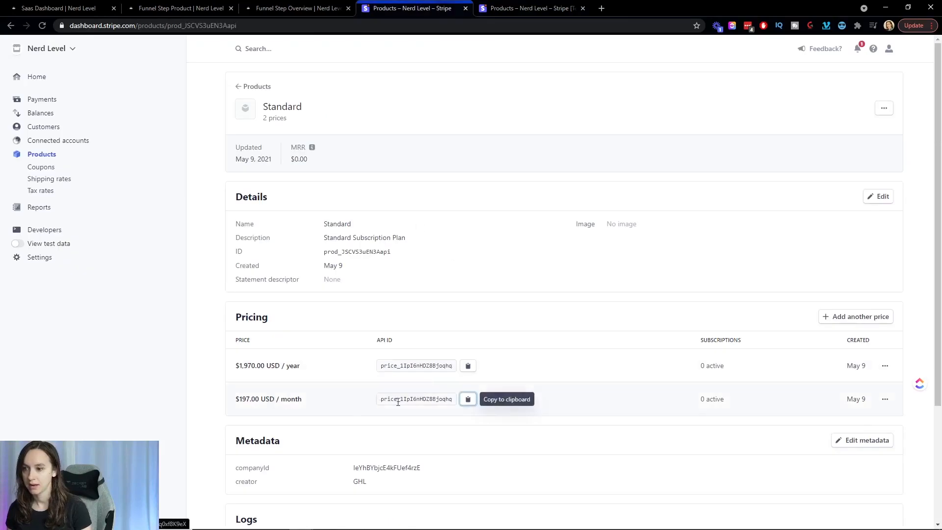
pyautogui.click(531, 8)
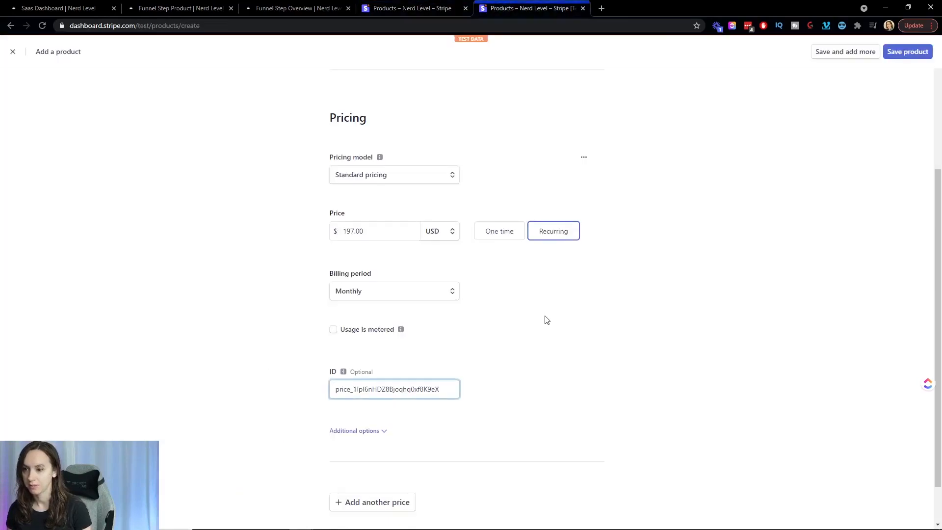
pyautogui.scroll(3)
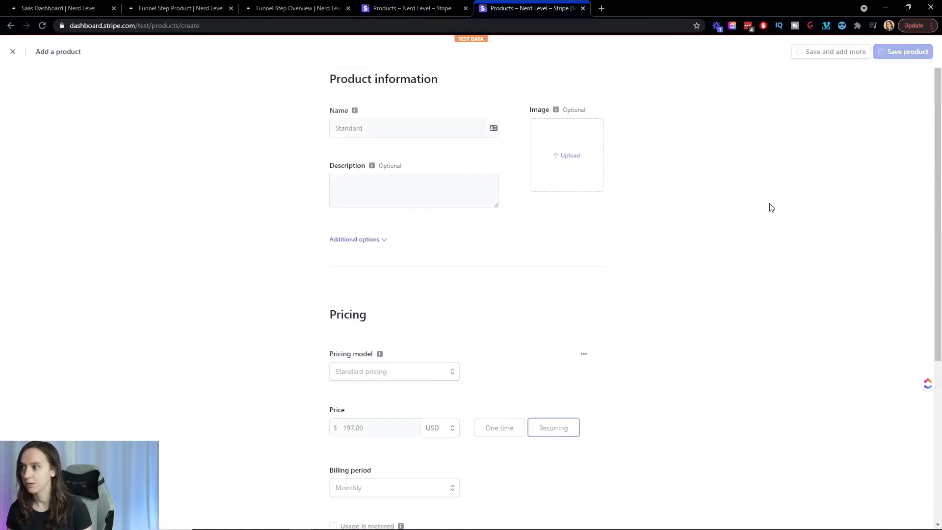
pyautogui.click(903, 51)
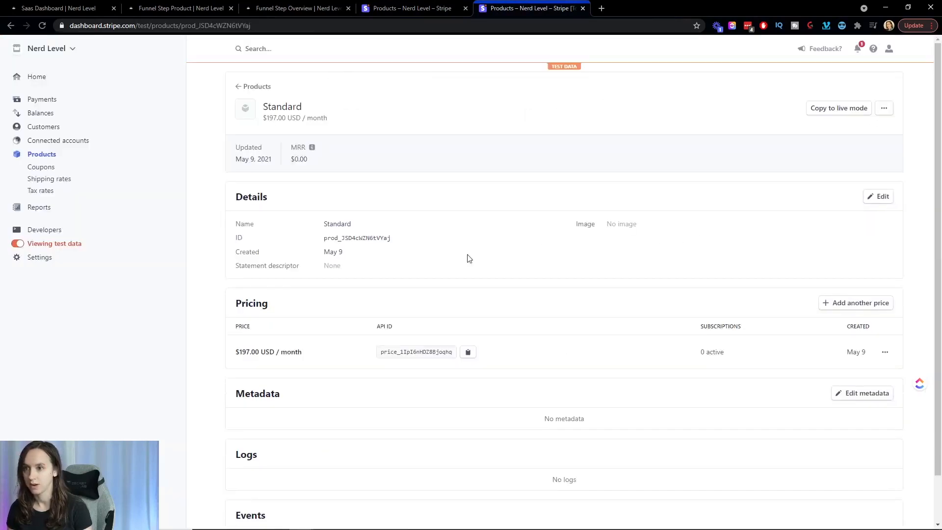
pyautogui.moveTo(414, 229)
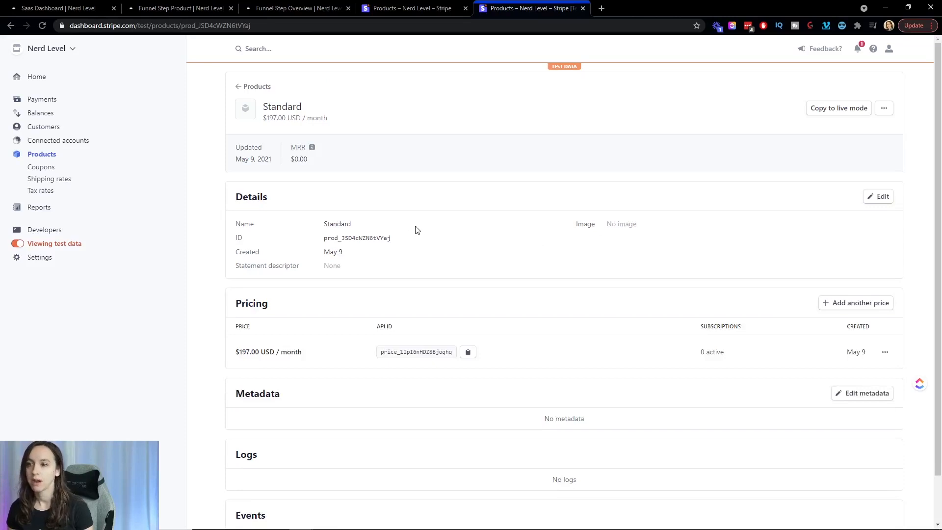
# Step: Add a product named Plan 1 to the Pricing step, linked to the Standard $197/month Stripe plan
pyautogui.click(296, 8)
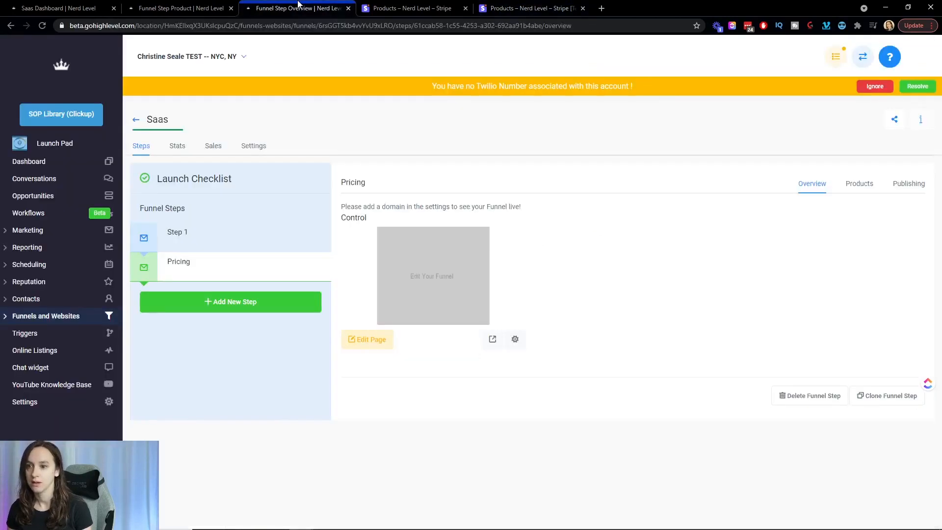
pyautogui.moveTo(797, 209)
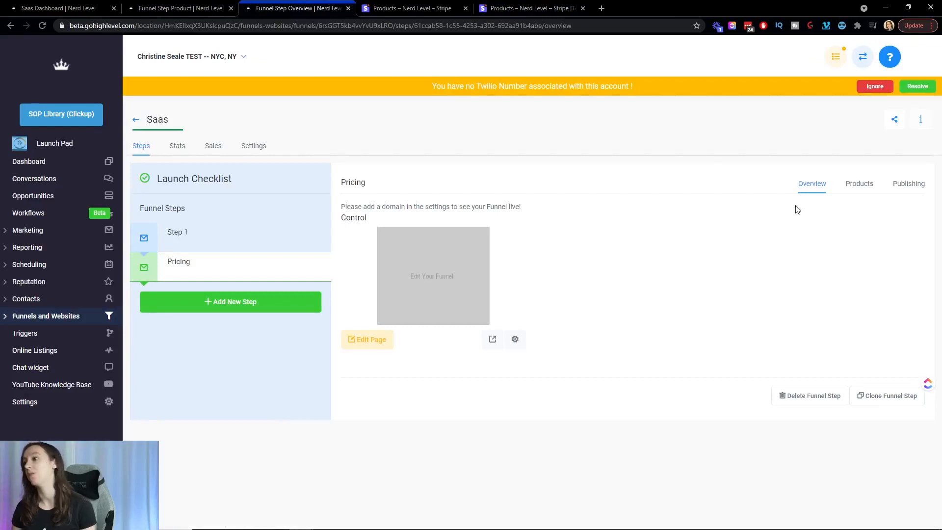
pyautogui.click(859, 183)
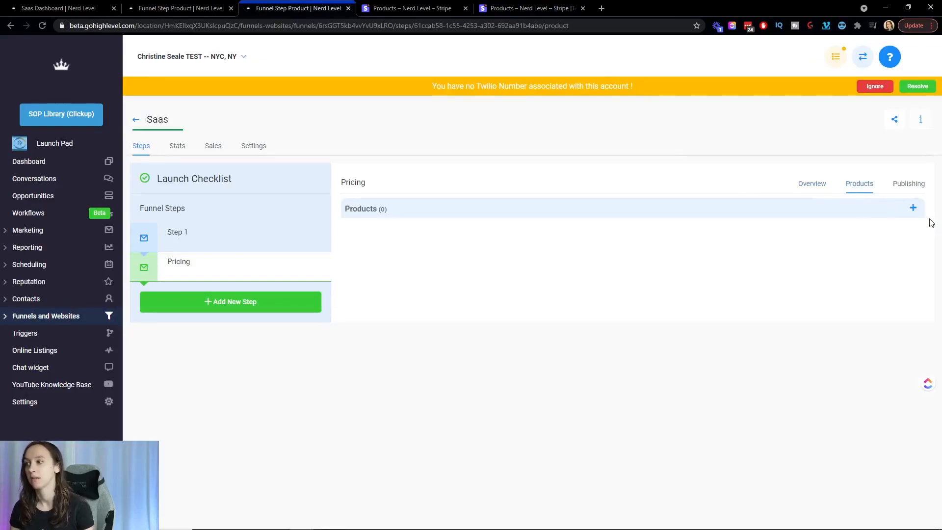
pyautogui.click(913, 208)
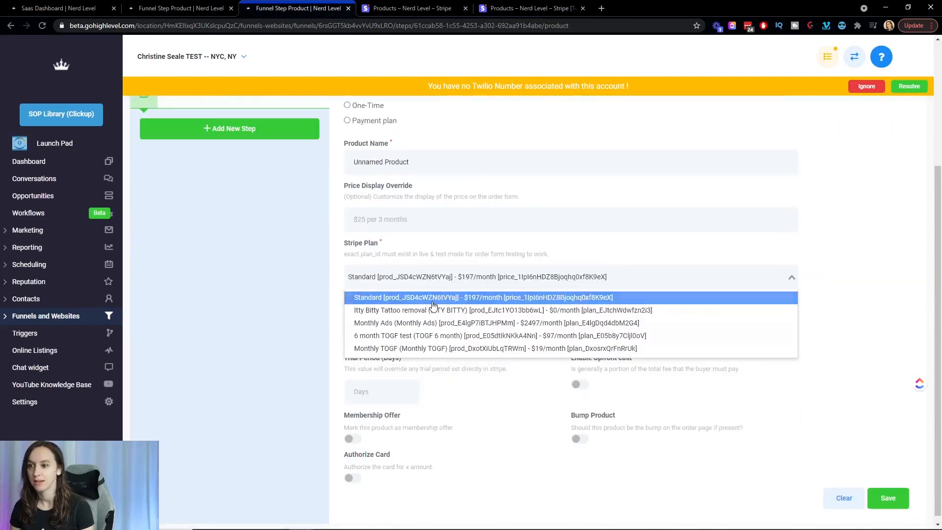
pyautogui.click(483, 297)
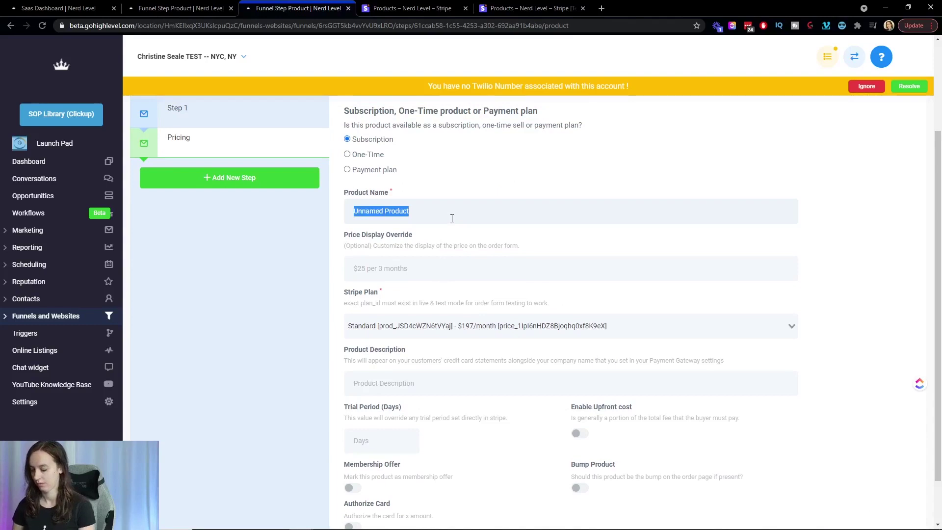
pyautogui.write('Plan 1')
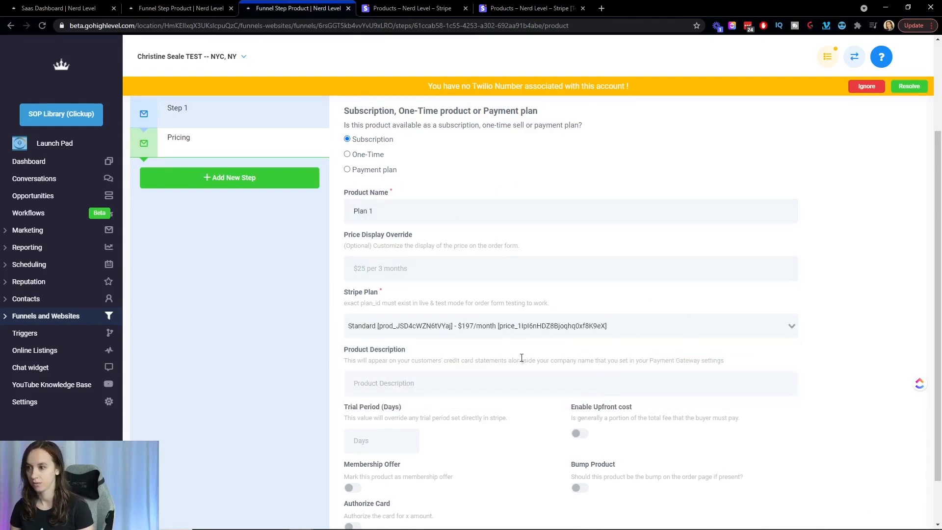
# Step: Fill in Plan 1's remaining description and $197/mo display details in the product editor
pyautogui.scroll(-3)
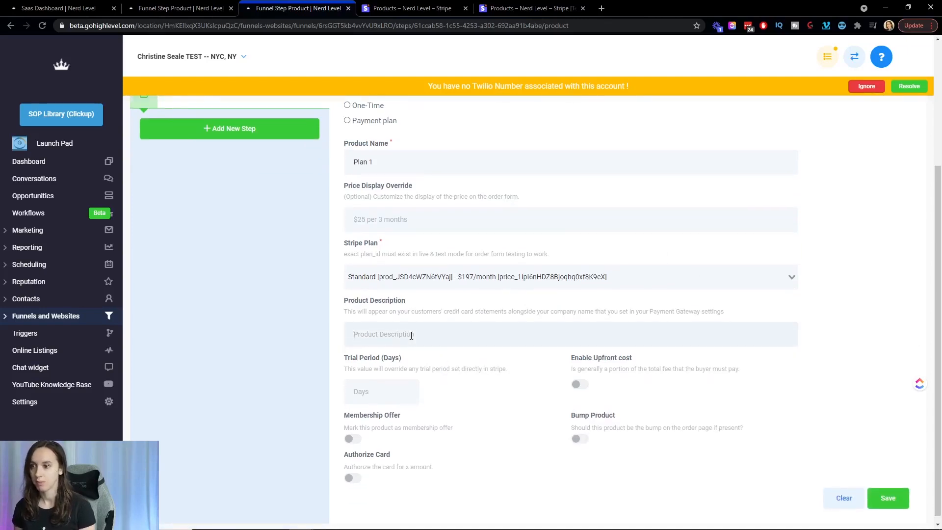
pyautogui.write('T')
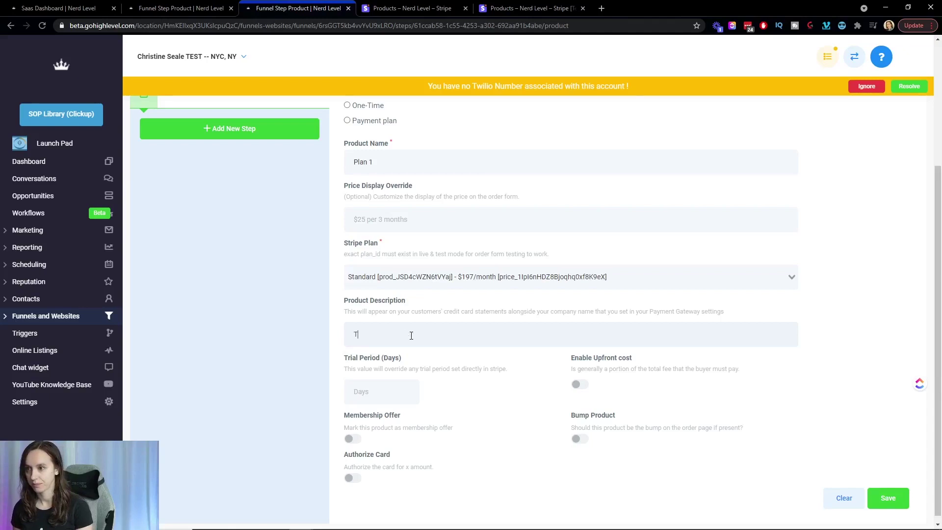
pyautogui.write('Plan 1')
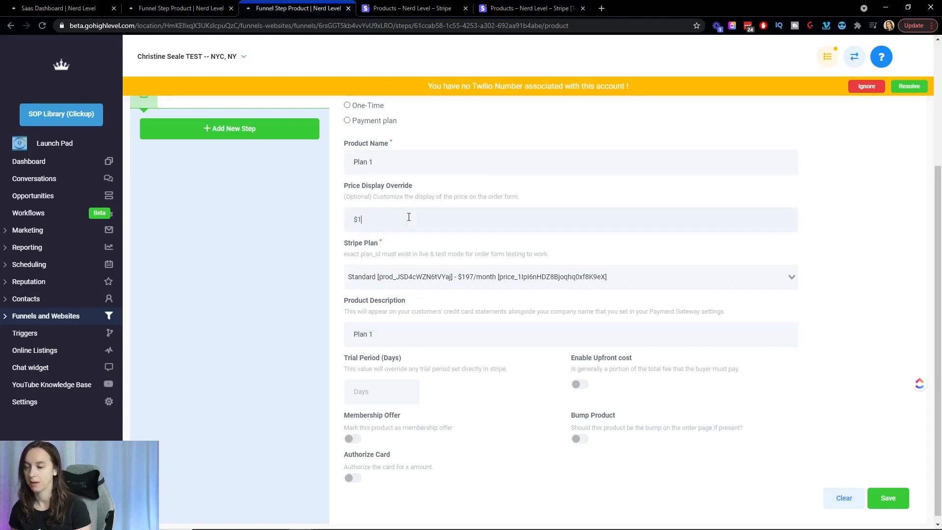
pyautogui.scroll(3)
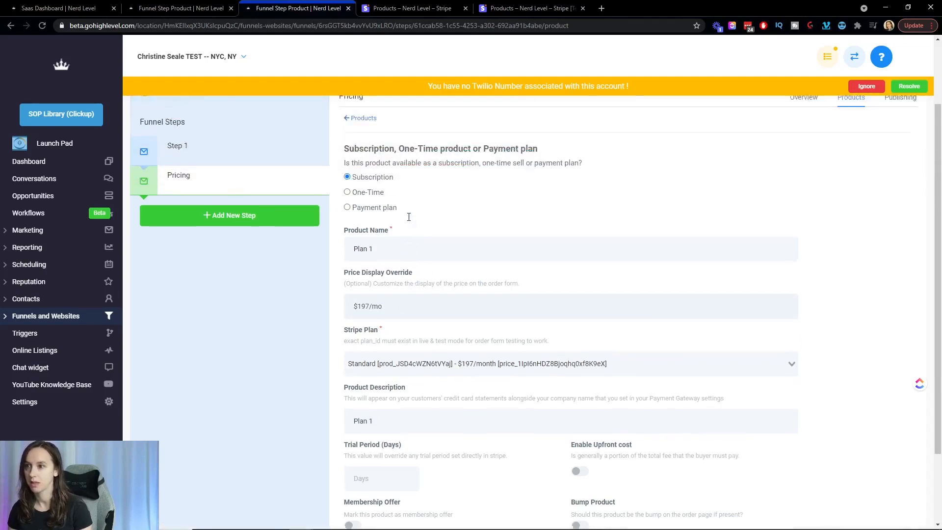
pyautogui.scroll(-3)
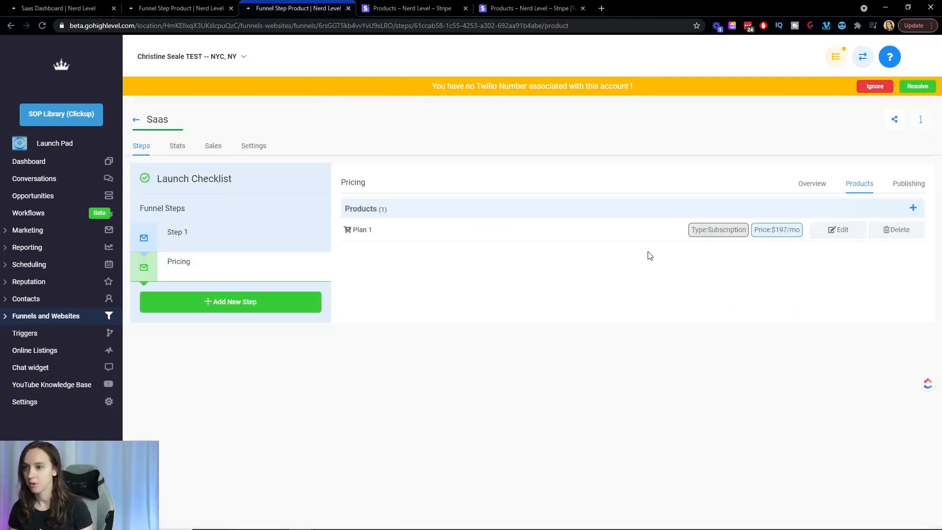
pyautogui.moveTo(852, 268)
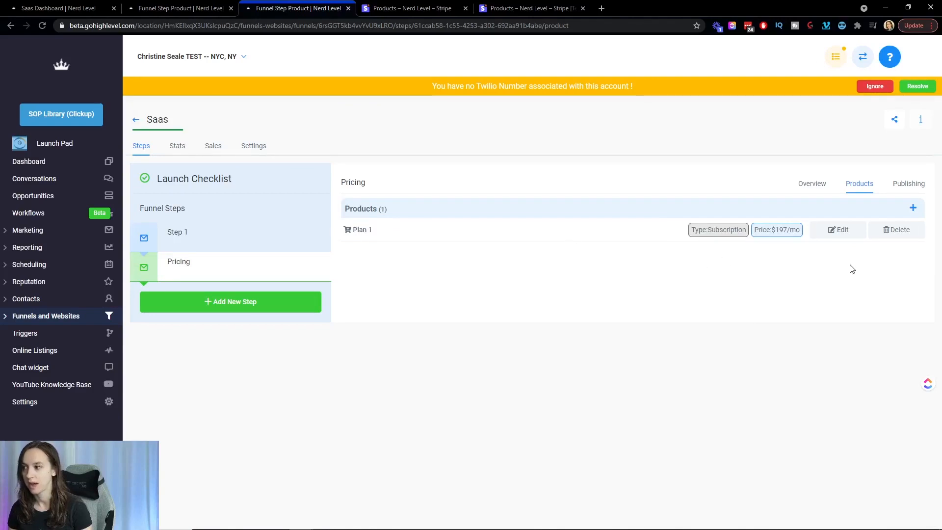
pyautogui.moveTo(461, 236)
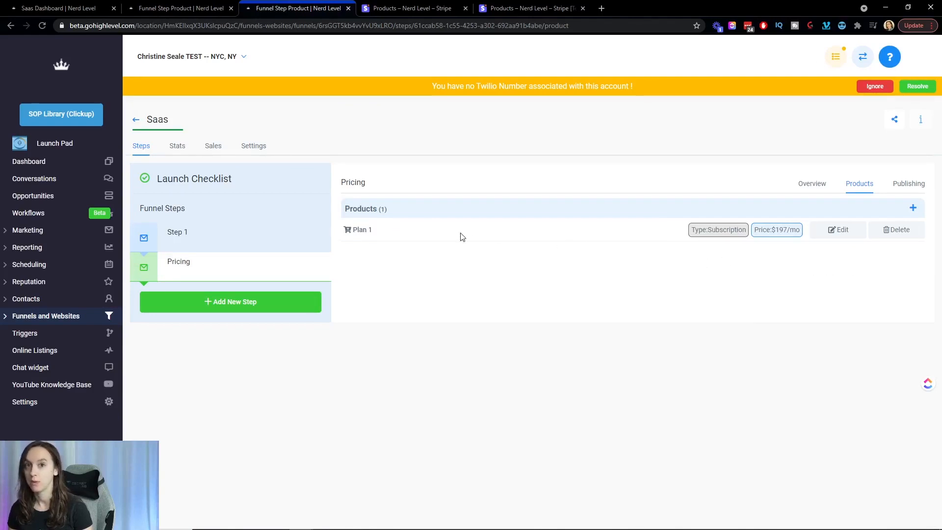
pyautogui.moveTo(421, 262)
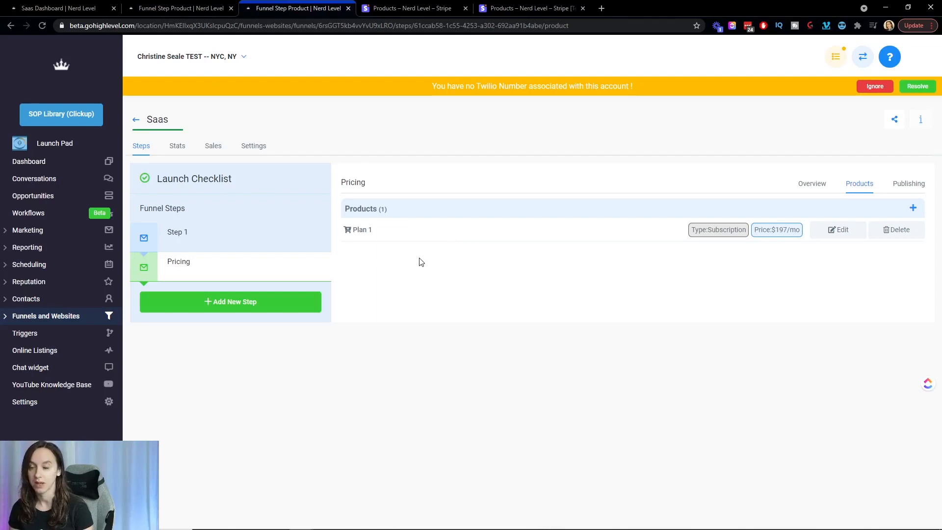
pyautogui.moveTo(411, 259)
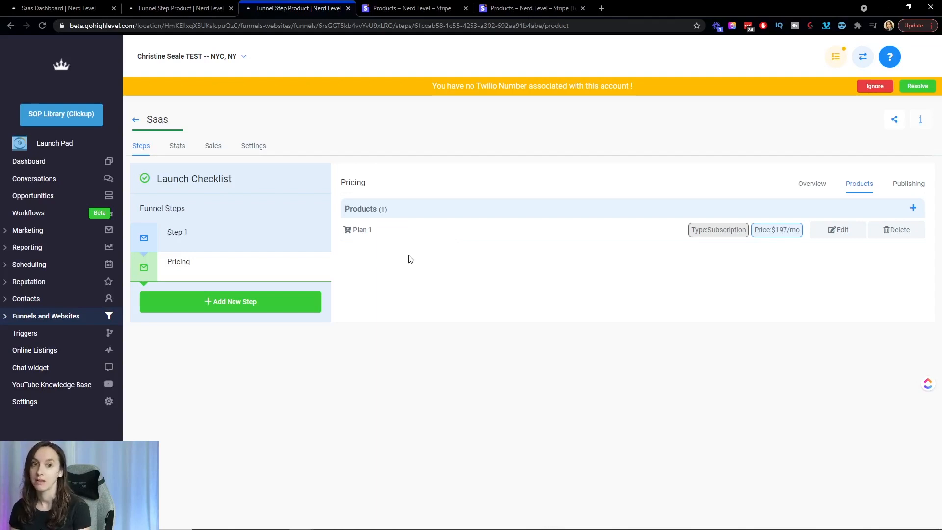
pyautogui.moveTo(395, 253)
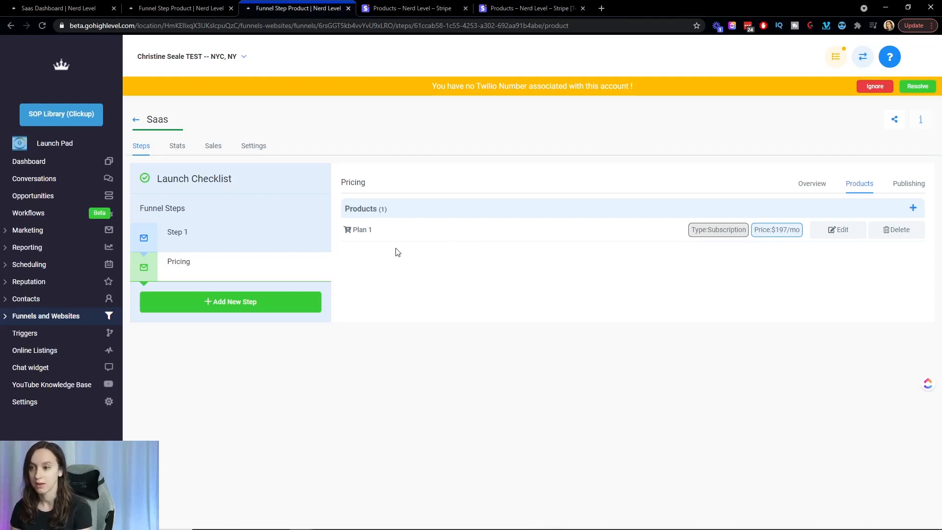
pyautogui.moveTo(371, 252)
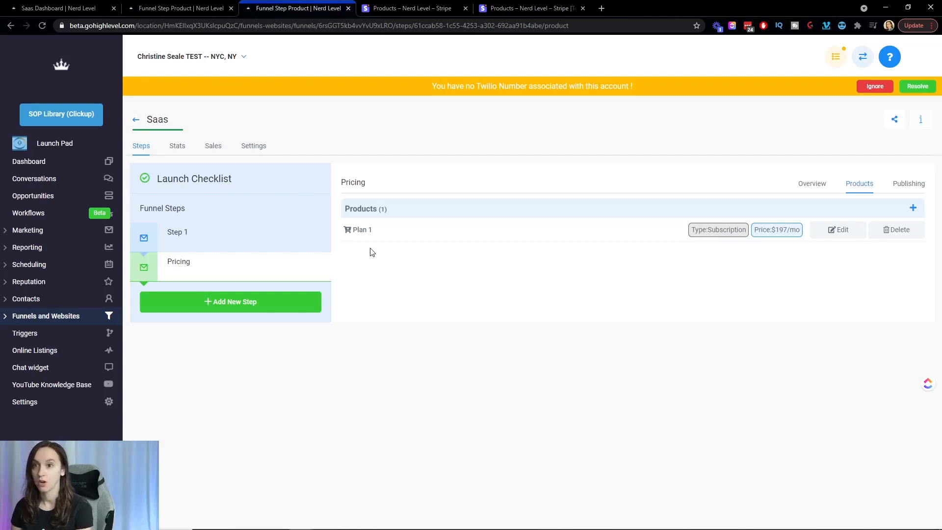
pyautogui.click(812, 184)
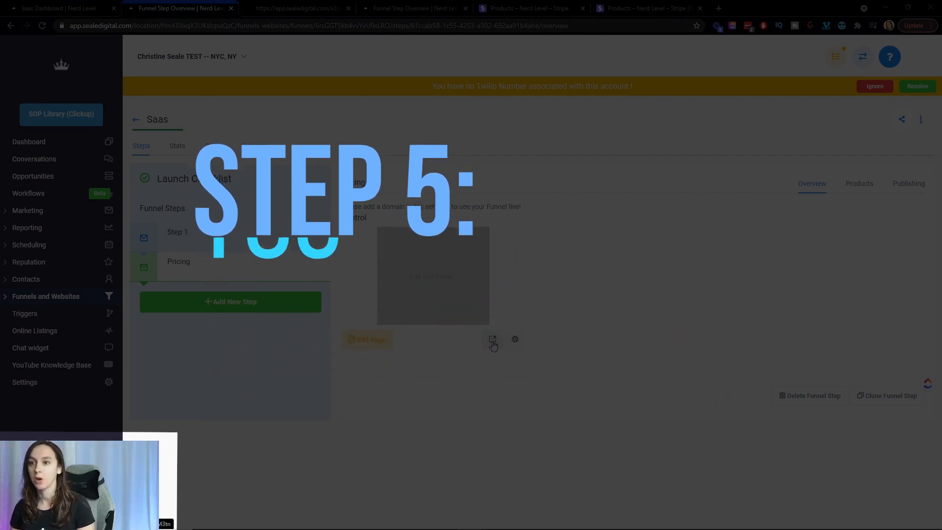
pyautogui.click(492, 339)
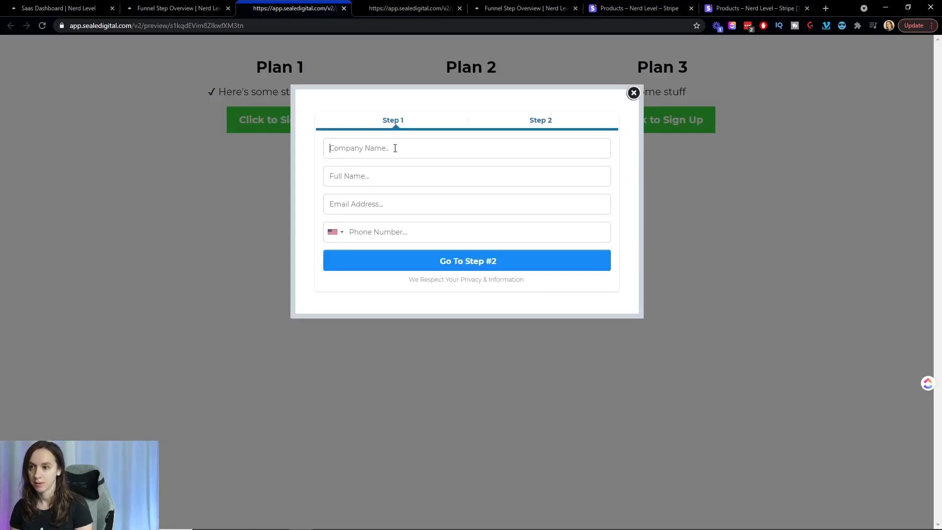
pyautogui.write('testy')
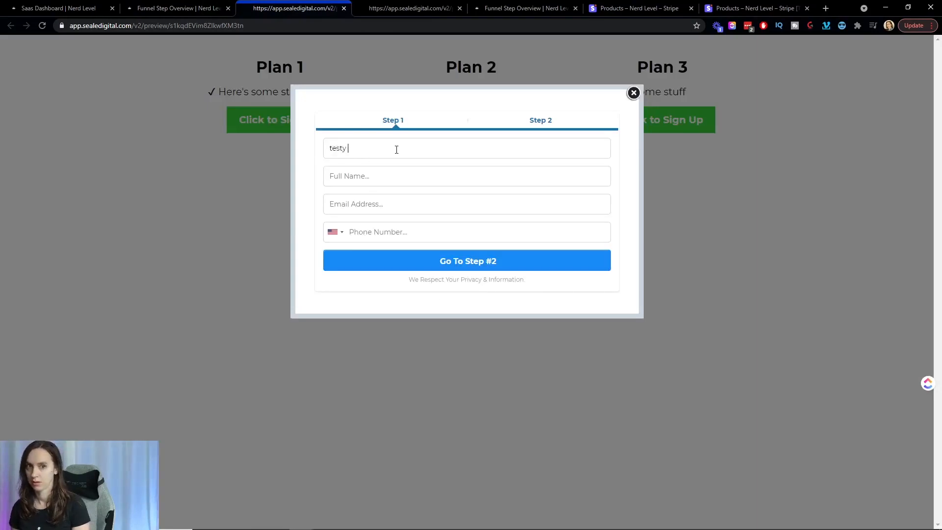
pyautogui.write('mctesterton')
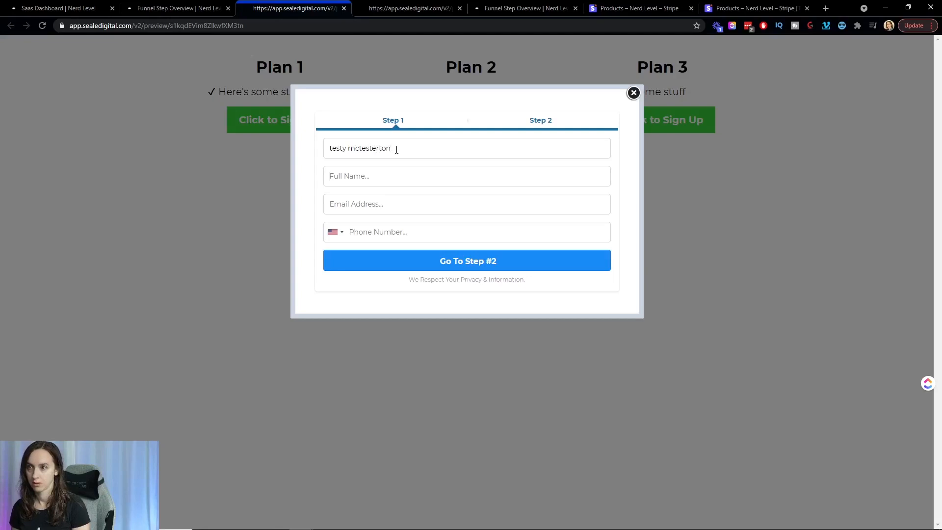
pyautogui.write('Testy')
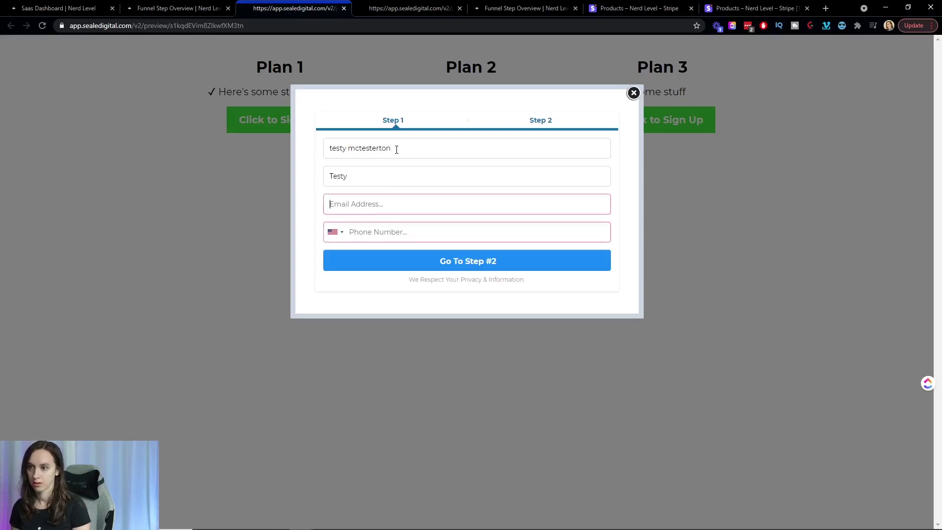
pyautogui.write('test@test.com')
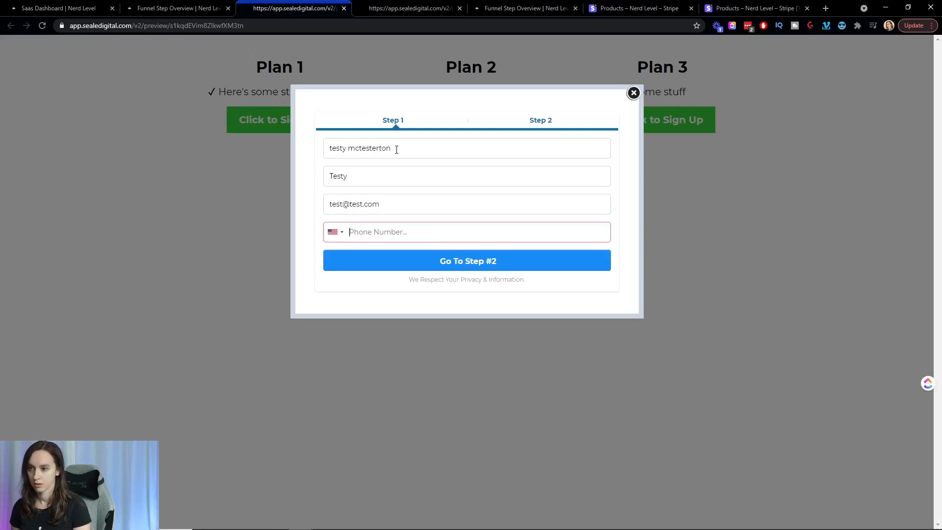
pyautogui.write('62034')
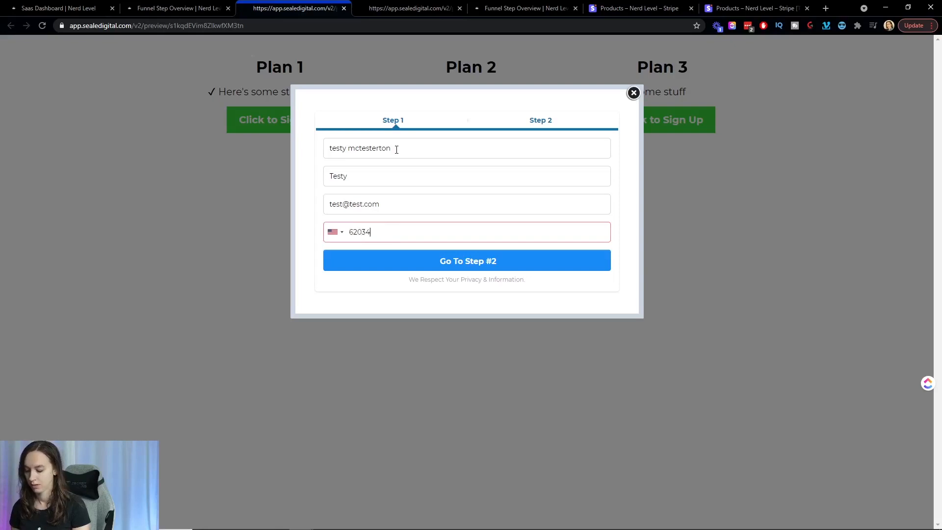
pyautogui.write('34588888')
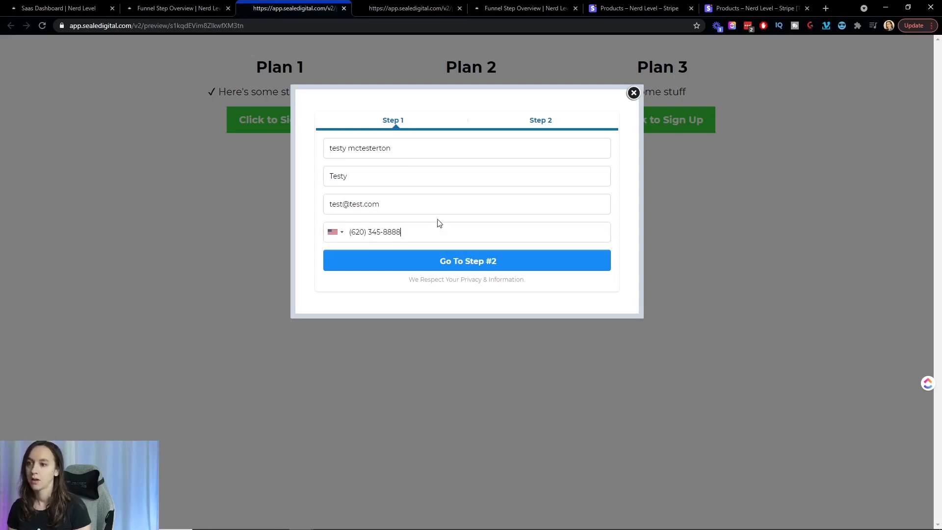
pyautogui.click(467, 261)
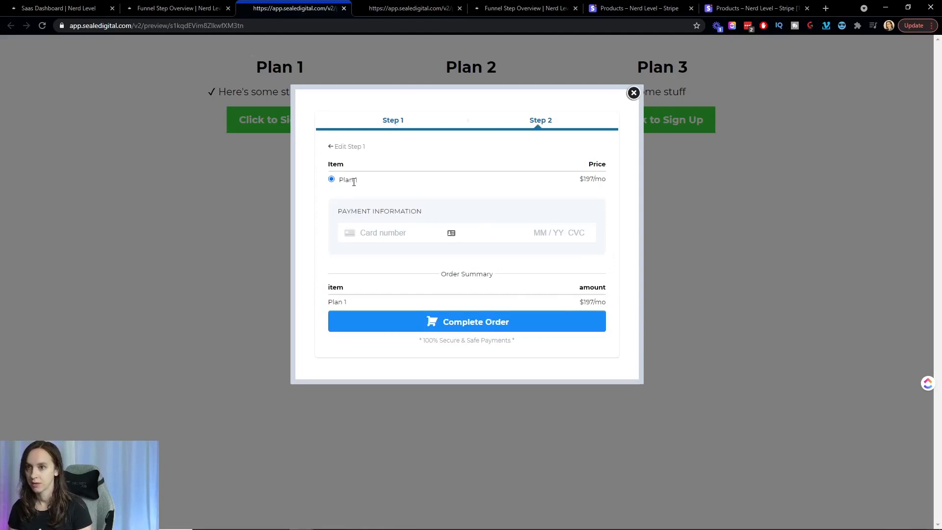
pyautogui.click(178, 8)
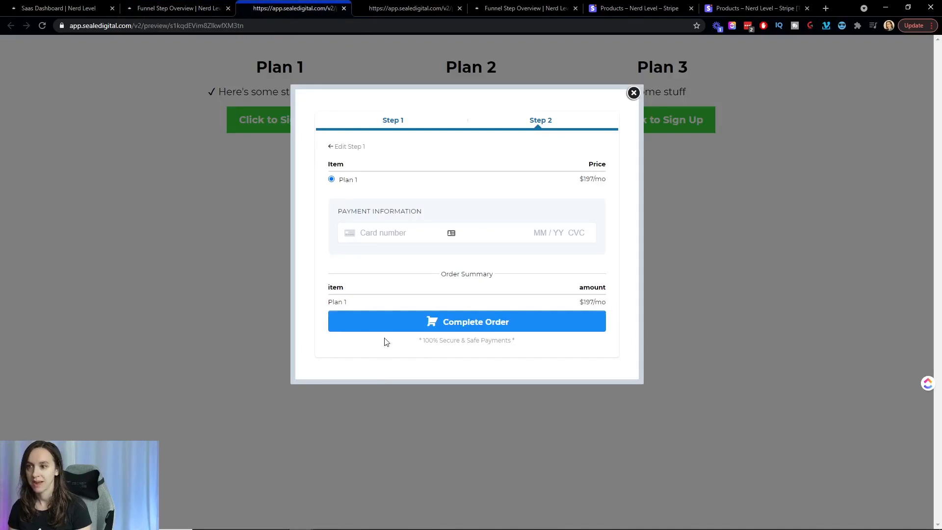
pyautogui.click(396, 232)
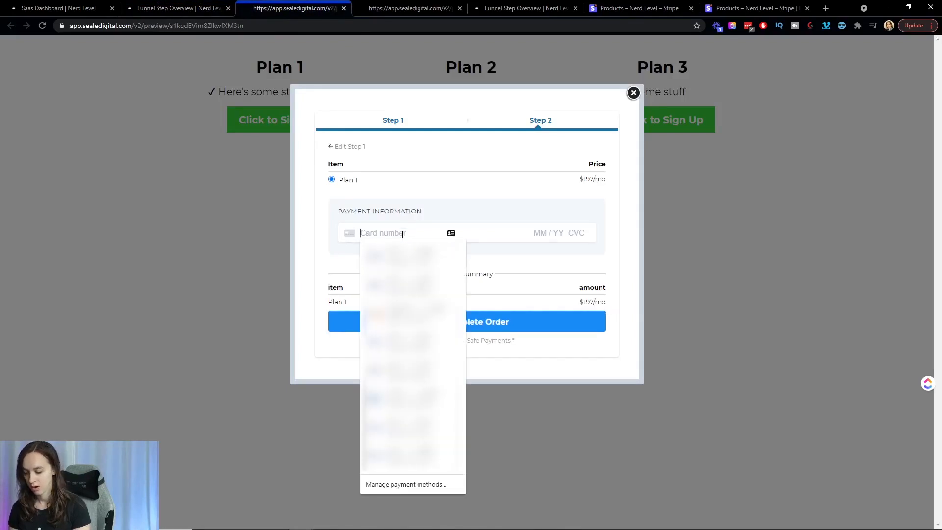
pyautogui.write('4111 1111 1')
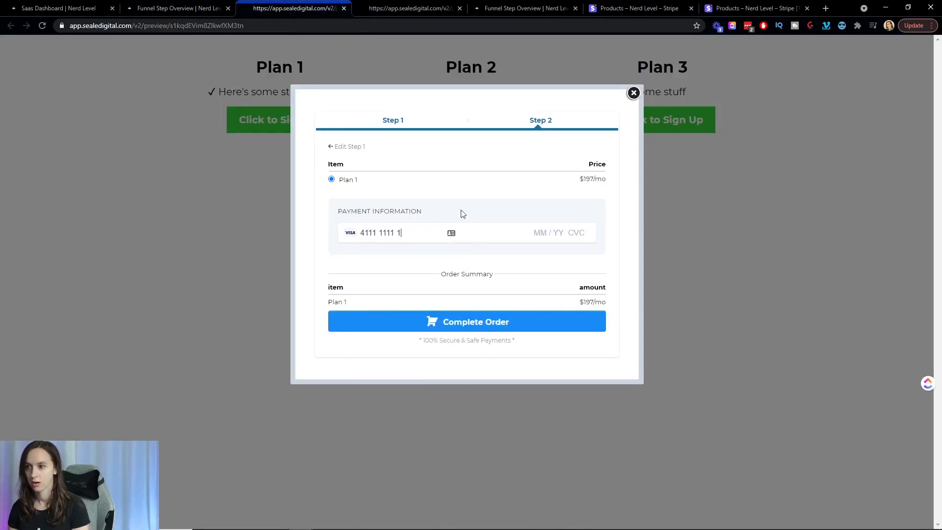
pyautogui.write('1111111')
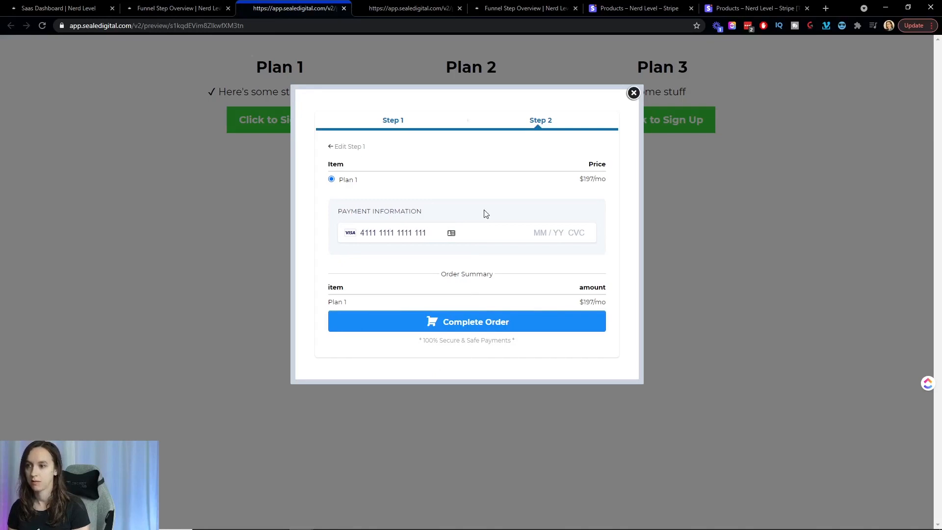
pyautogui.write('1')
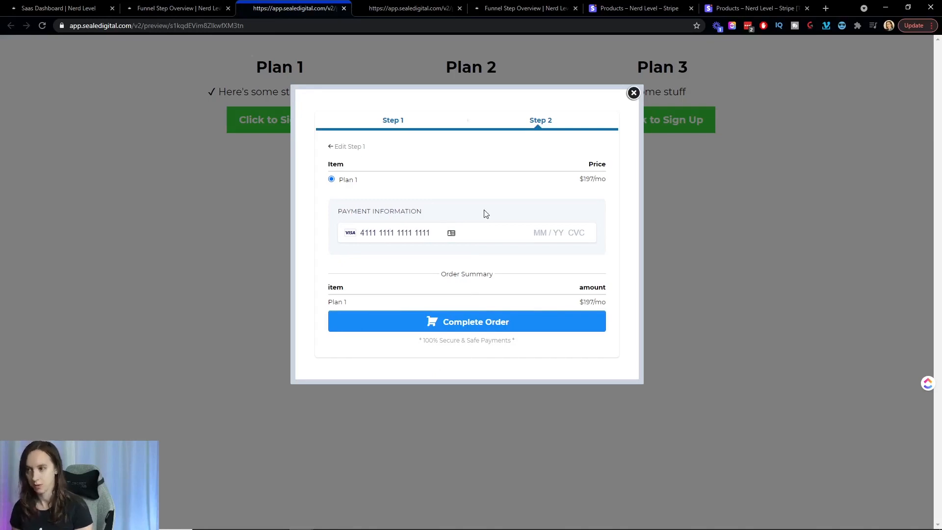
pyautogui.write('12 /')
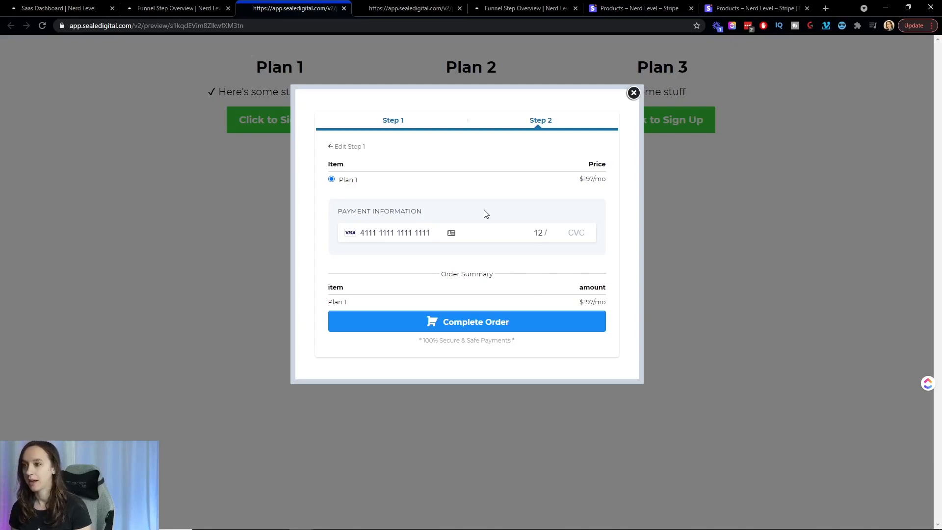
pyautogui.write('34')
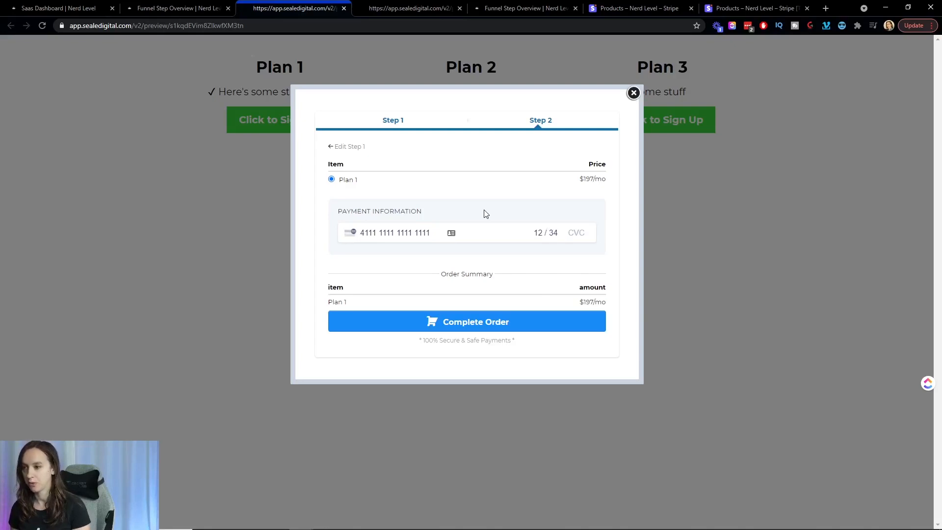
pyautogui.write('123')
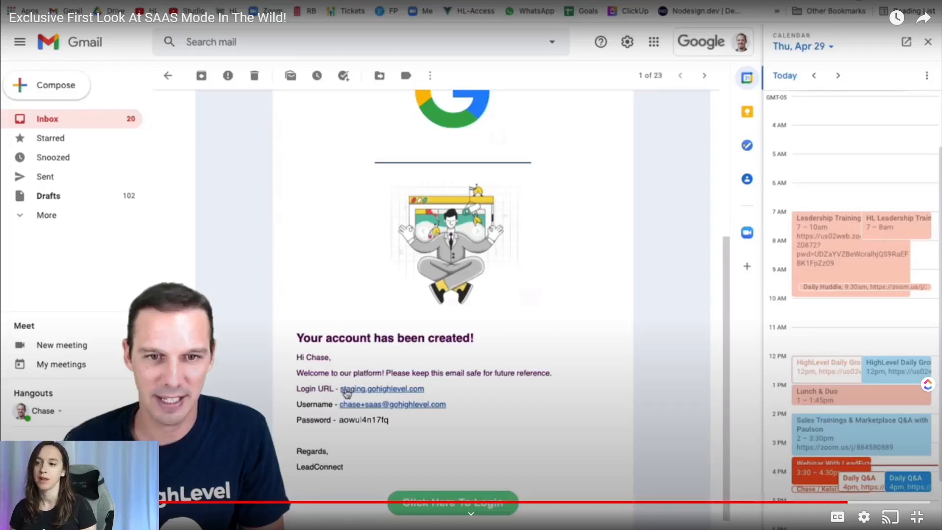
pyautogui.moveTo(338, 246)
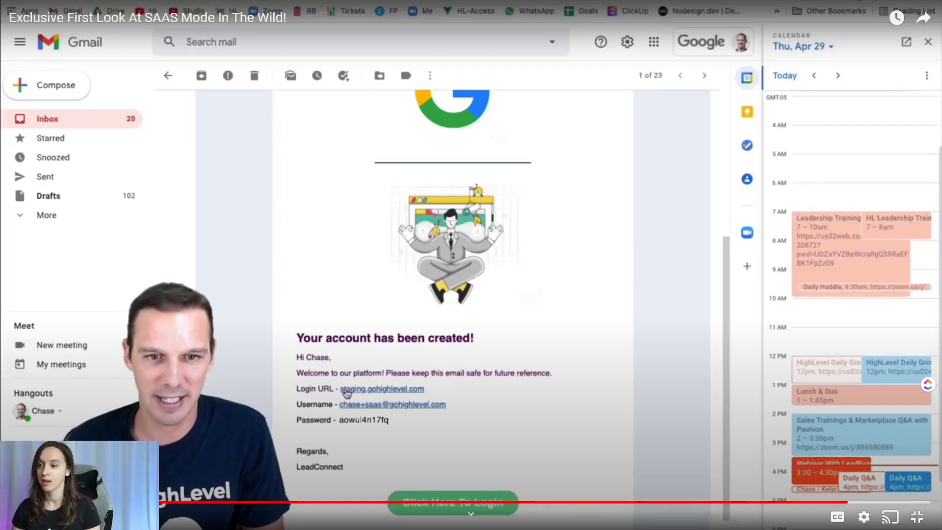
pyautogui.moveTo(898, 502)
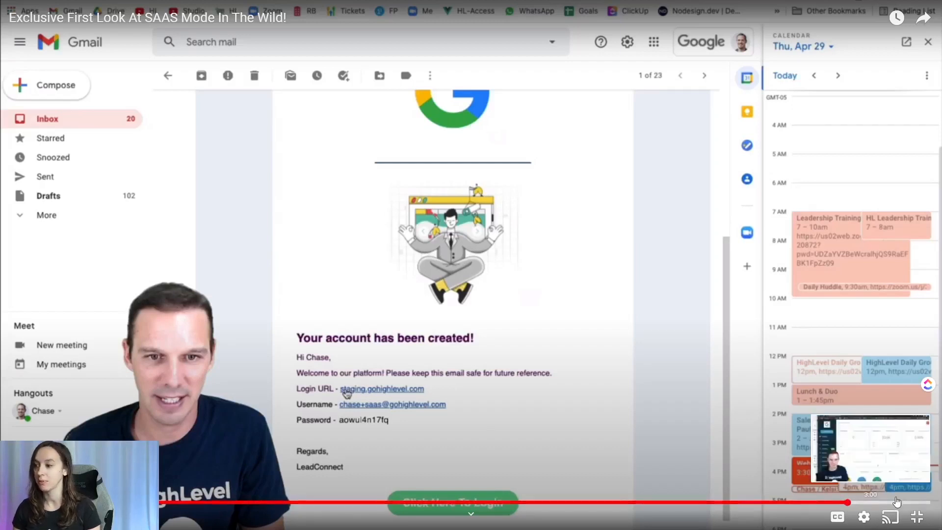
# Step: Jump the SaaS Mode video ahead to the new account's dashboard section
pyautogui.click(382, 389)
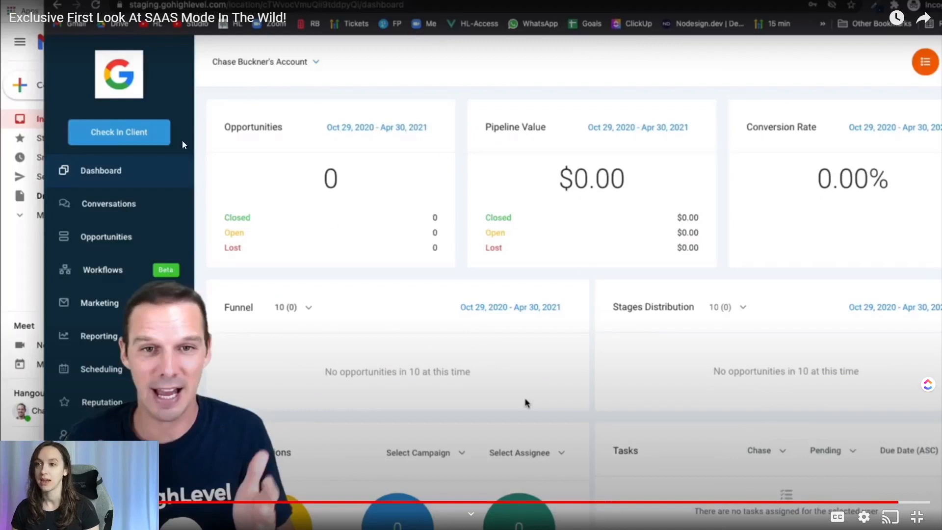